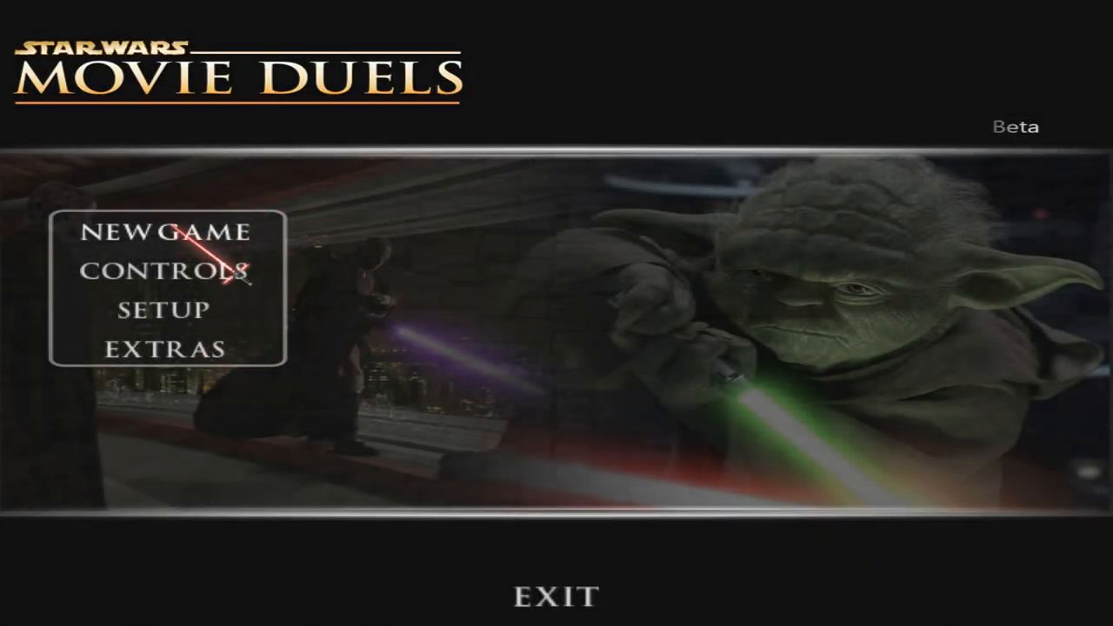
Quit Star Wars: Movie Duels from its main menu via EXIT, returning to the desktop.
{"action": "left_click", "coordinate": [169, 231]}
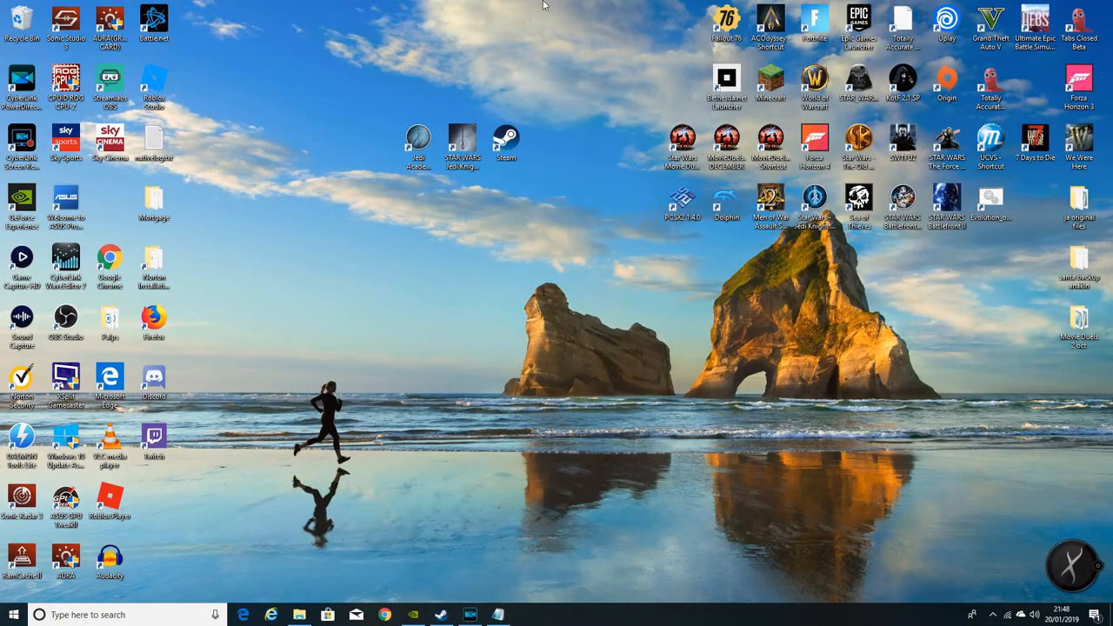
{"action": "mouse_move", "coordinate": [393, 183]}
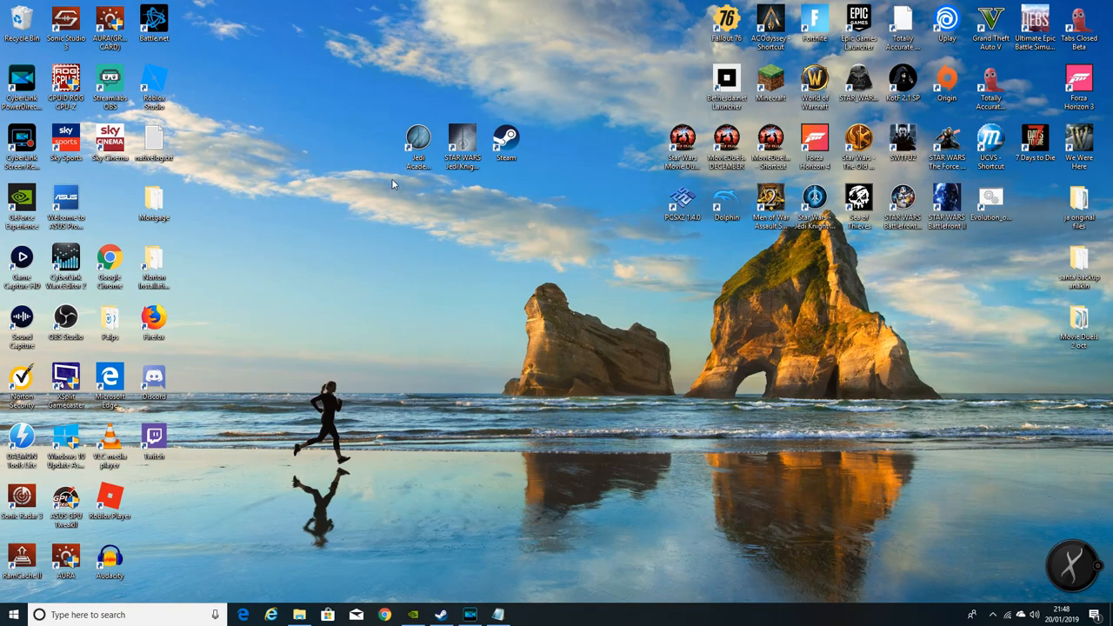
{"action": "left_click", "coordinate": [418, 139]}
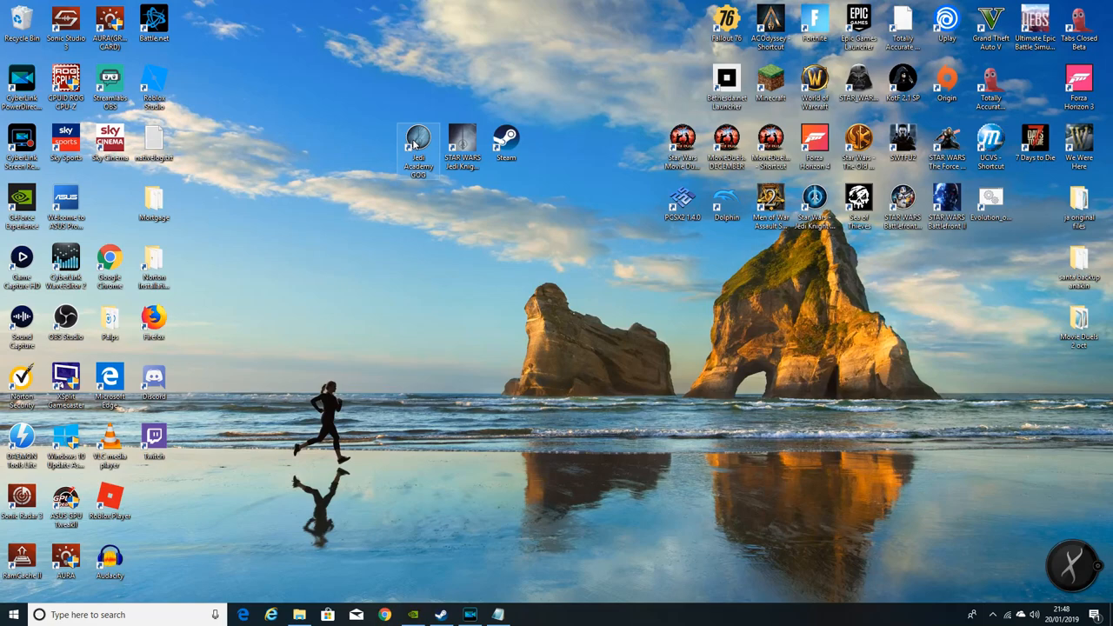
{"action": "right_click", "coordinate": [418, 144]}
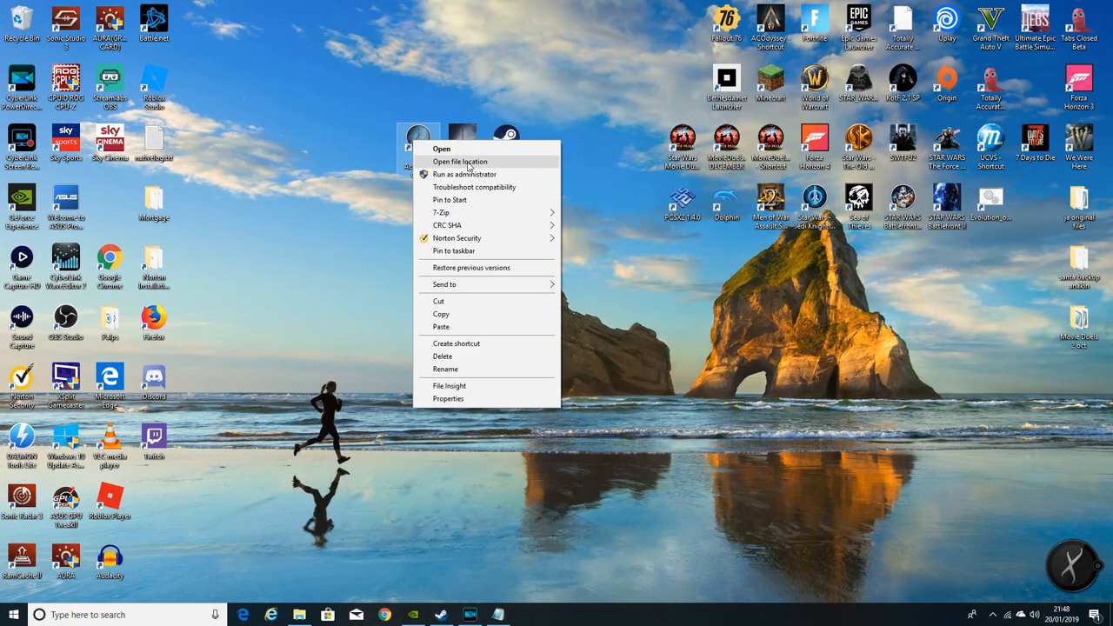
{"action": "left_click", "coordinate": [460, 161]}
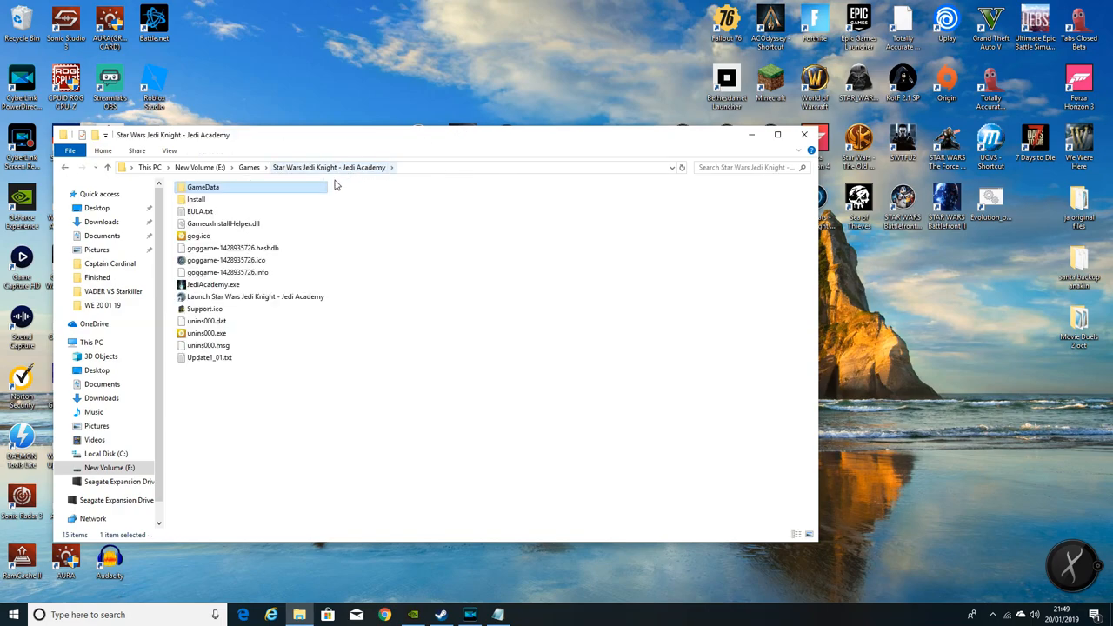
{"action": "double_click", "coordinate": [203, 187]}
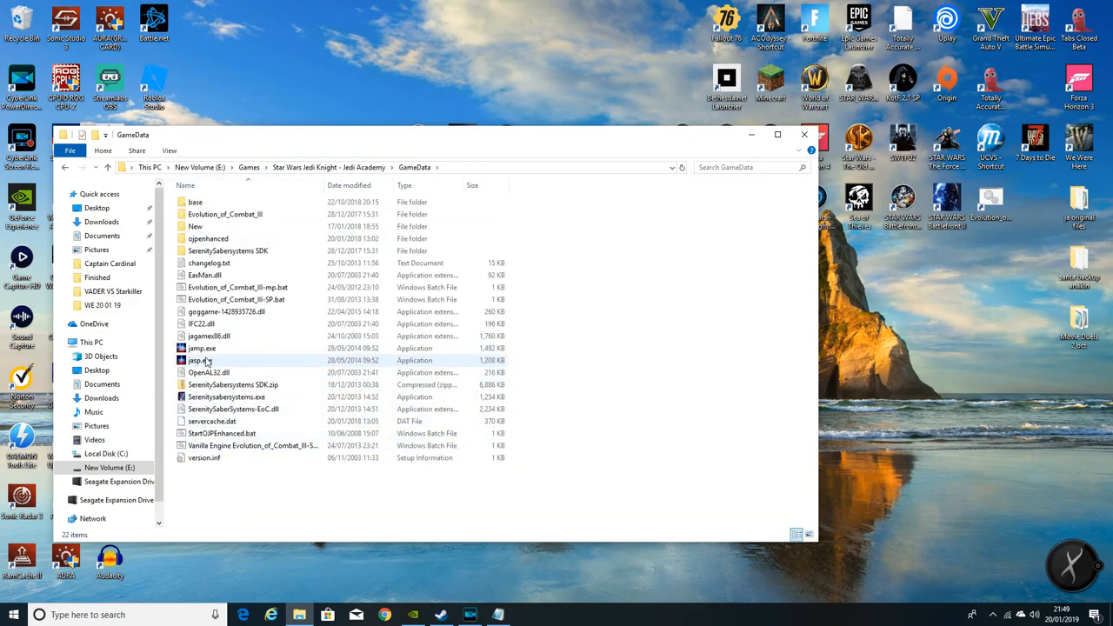
{"action": "left_click", "coordinate": [200, 360]}
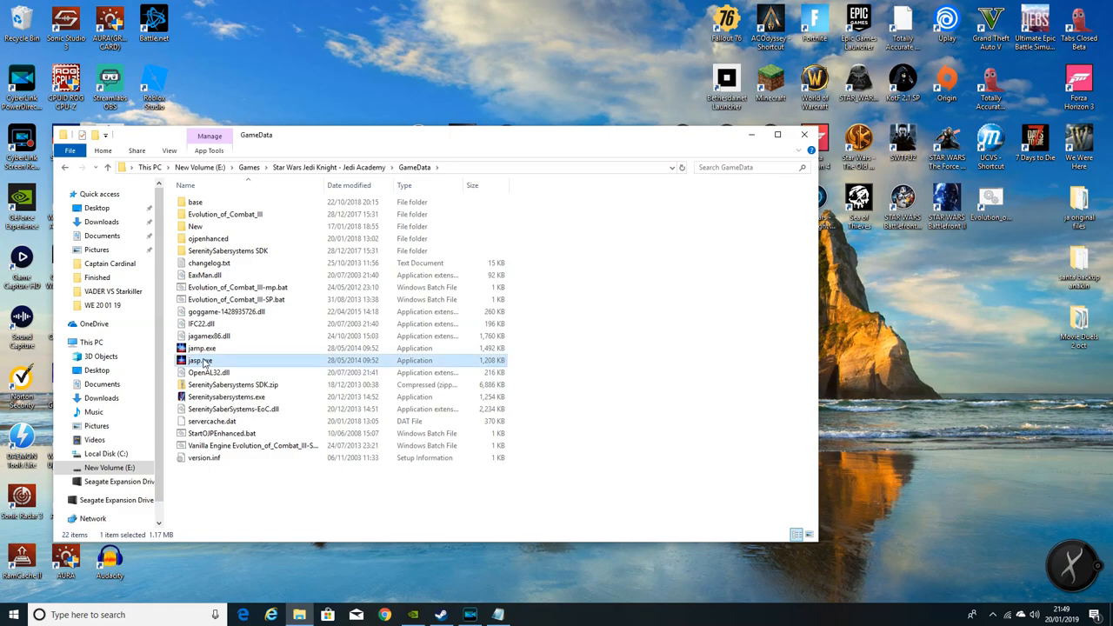
{"action": "left_click", "coordinate": [201, 348]}
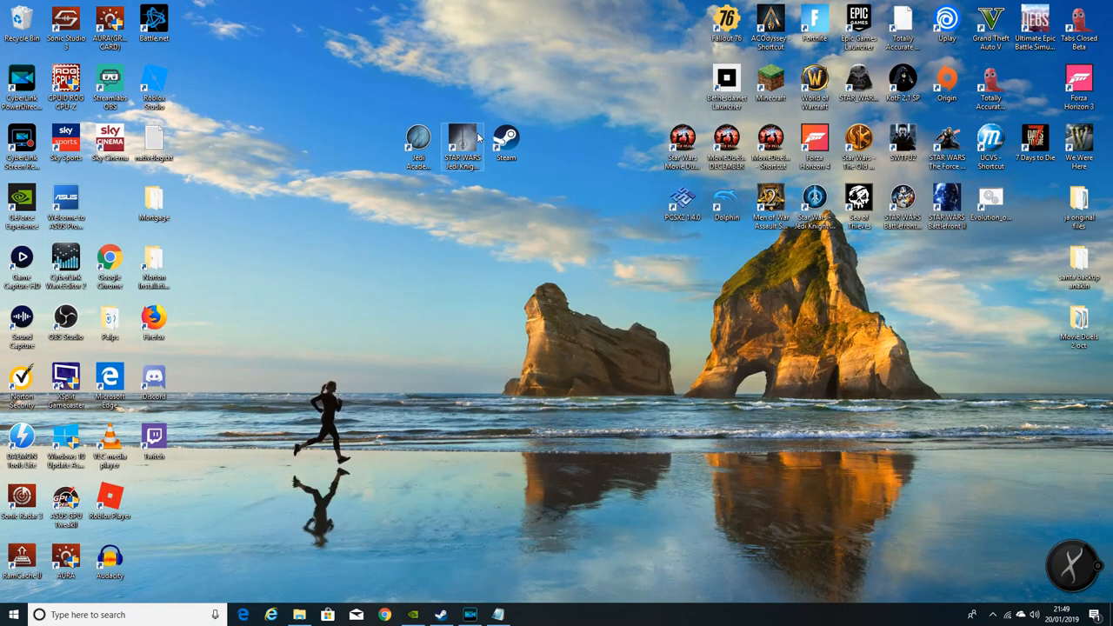
Launch Steam from the desktop and go to Jedi Academy in the Library.
{"action": "right_click", "coordinate": [465, 139]}
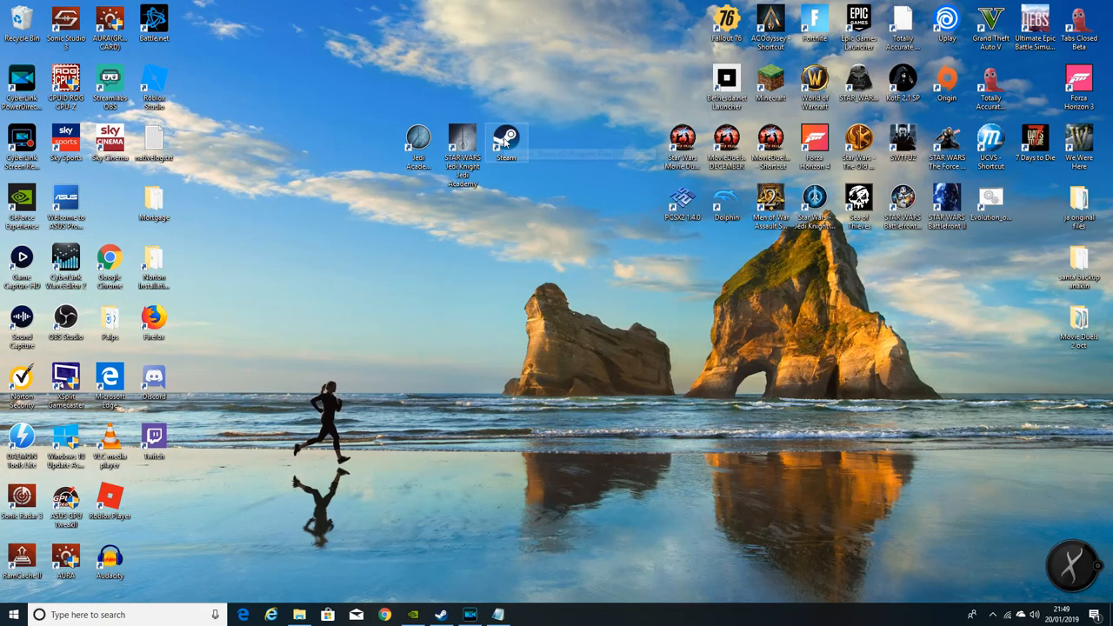
{"action": "double_click", "coordinate": [505, 139]}
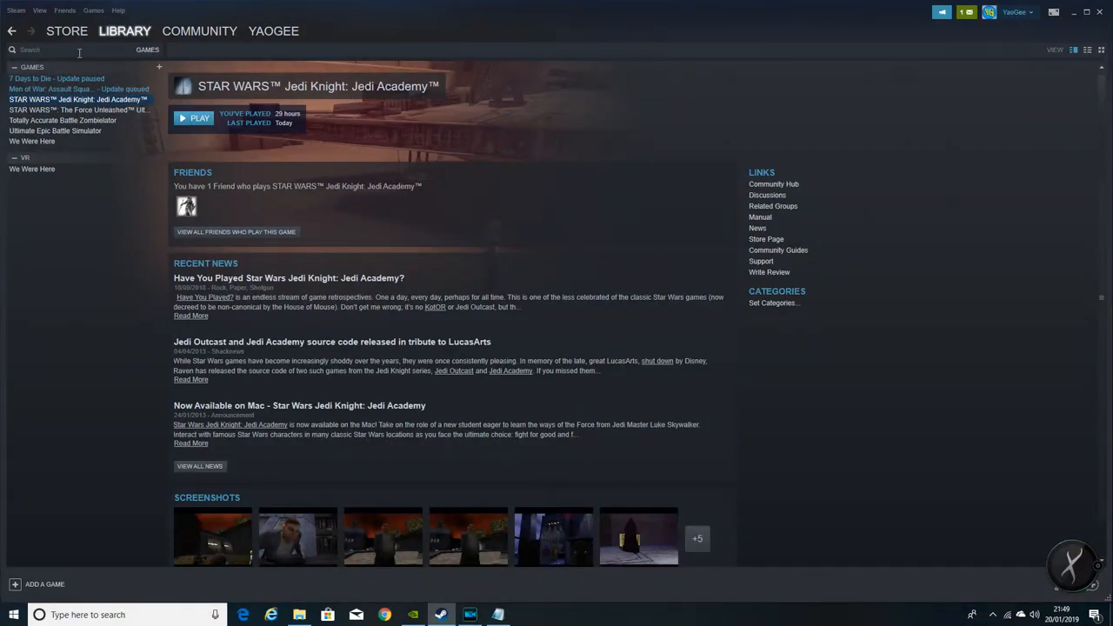
{"action": "left_click", "coordinate": [66, 31]}
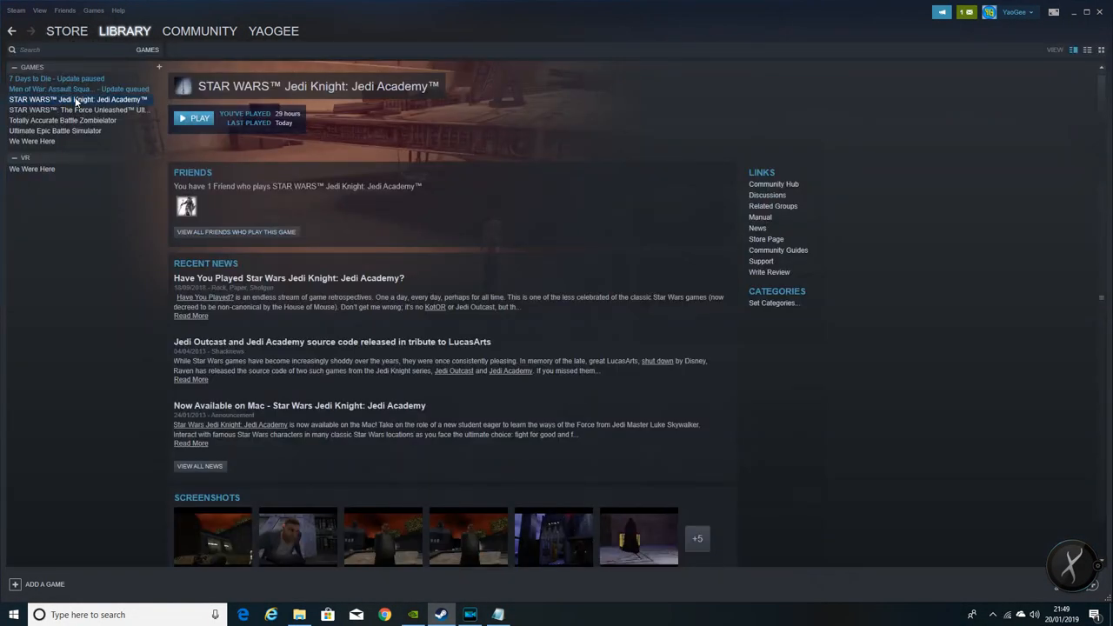
Bring up Jedi Academy's Properties window on its Local Files tab.
{"action": "right_click", "coordinate": [78, 99]}
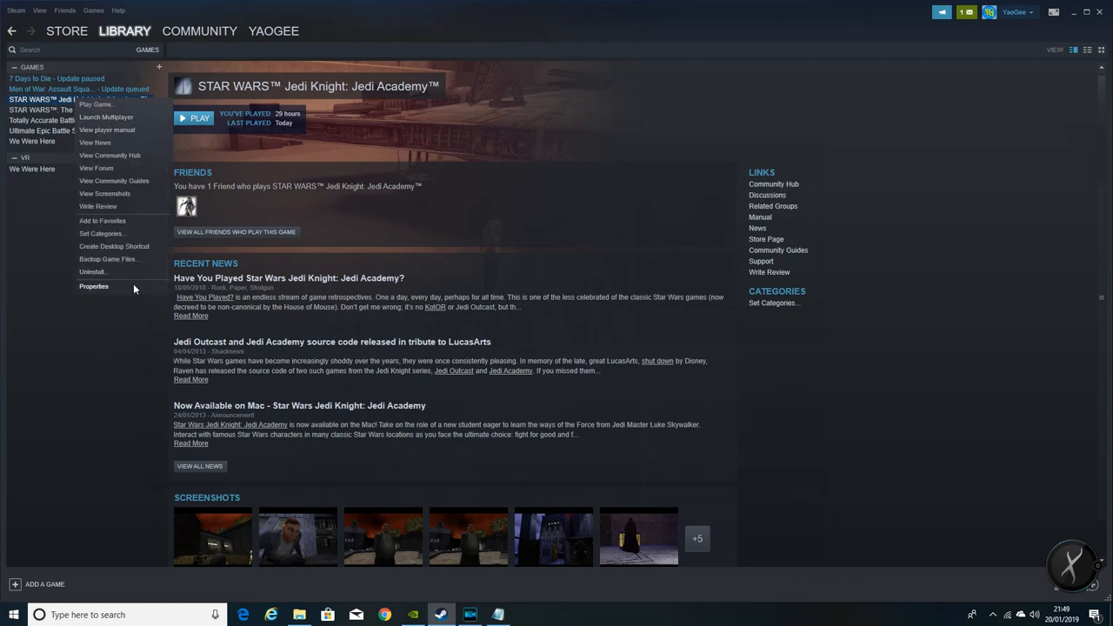
{"action": "left_click", "coordinate": [93, 286]}
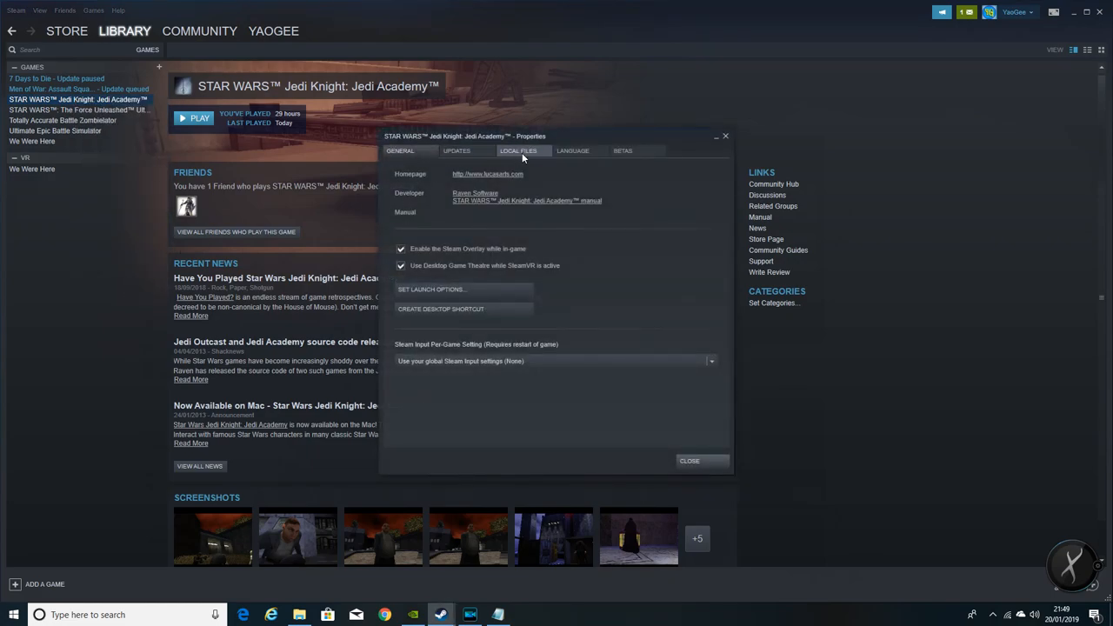
{"action": "left_click", "coordinate": [518, 150]}
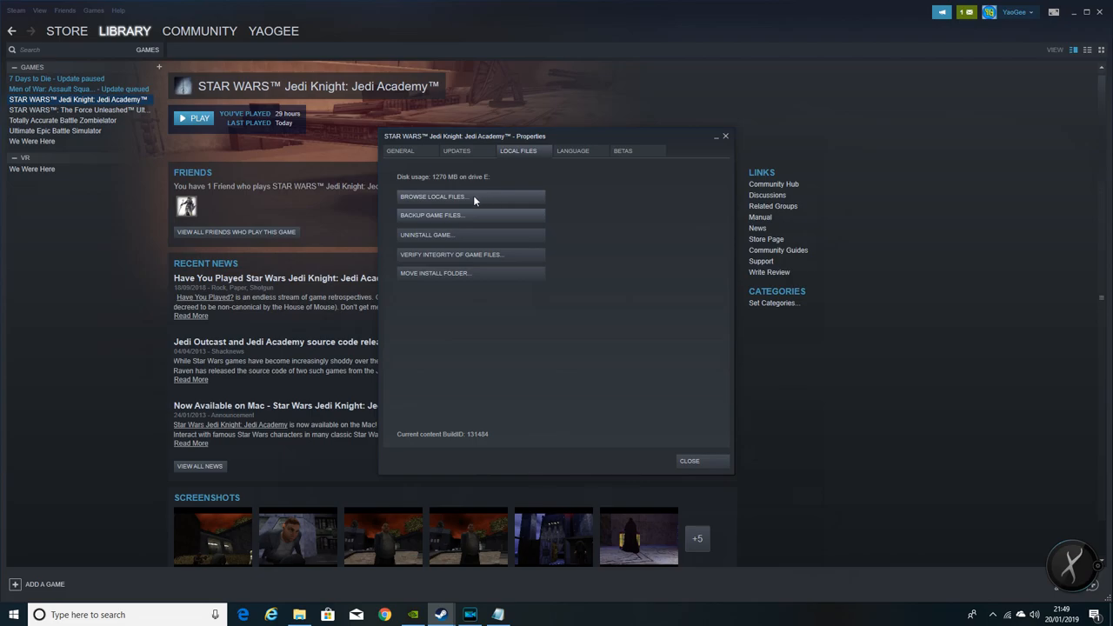
Browse Jedi Academy's local files and go into the GameData folder containing jasp.exe.
{"action": "left_click", "coordinate": [434, 196]}
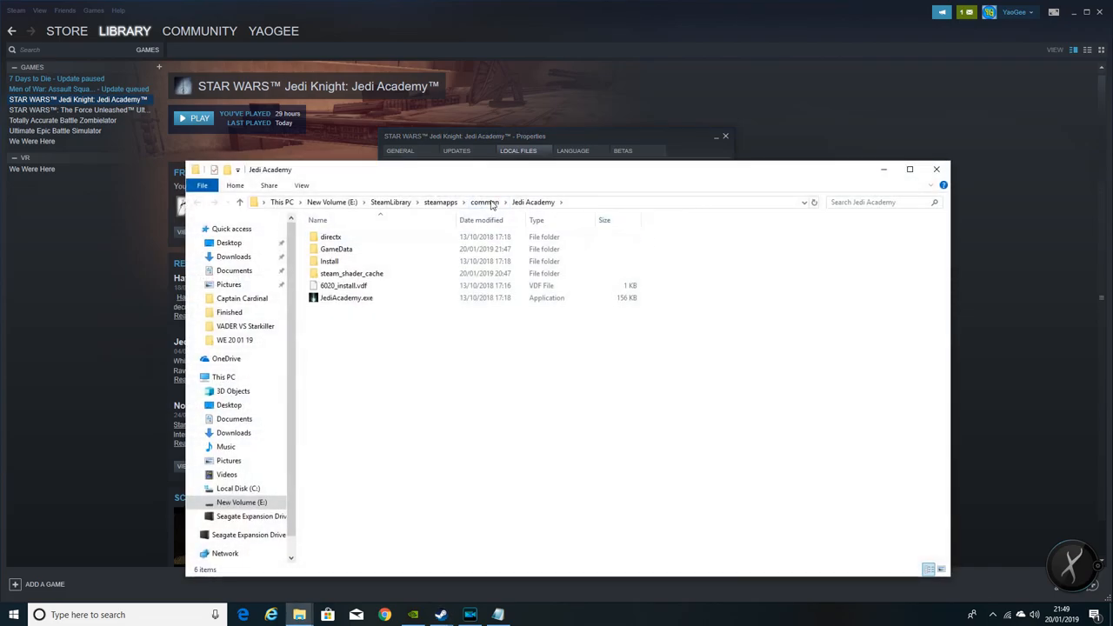
{"action": "mouse_move", "coordinate": [581, 206]}
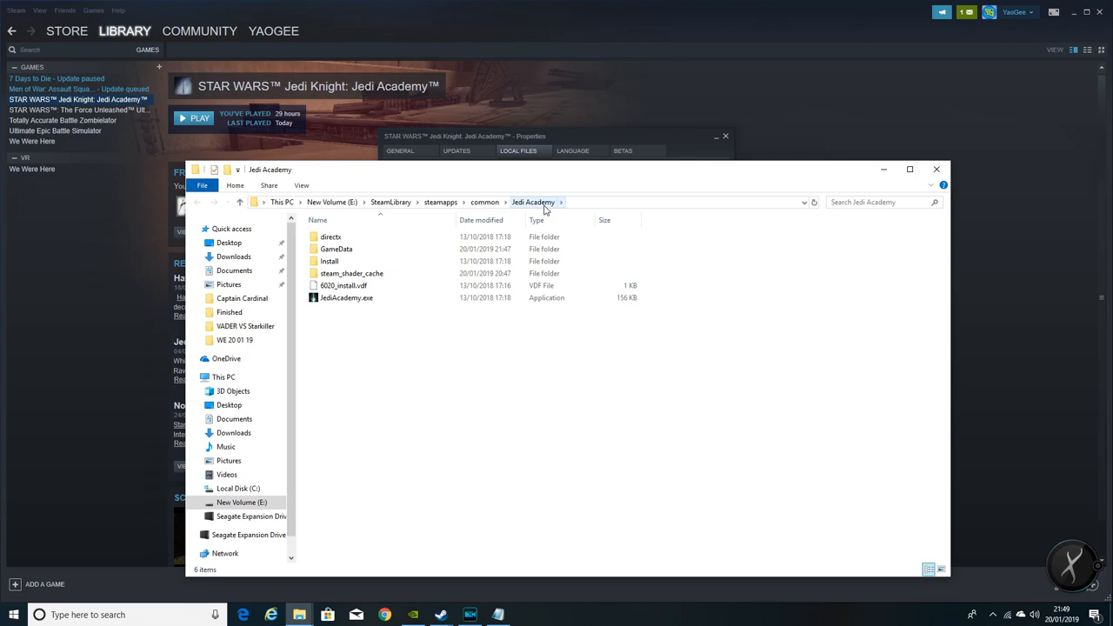
{"action": "mouse_move", "coordinate": [536, 206]}
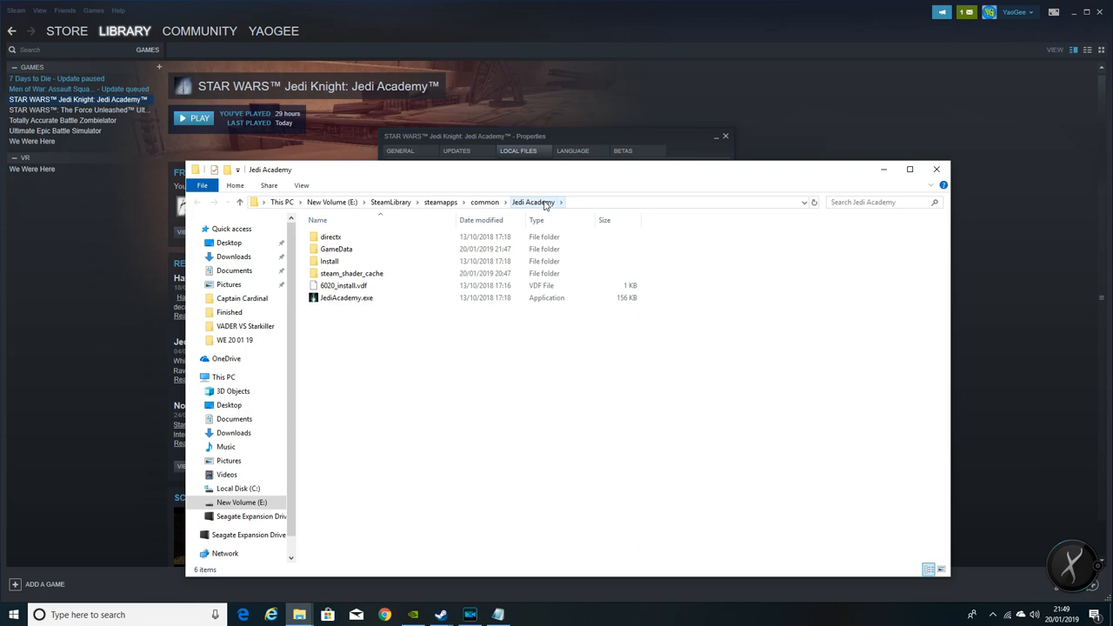
{"action": "double_click", "coordinate": [336, 249]}
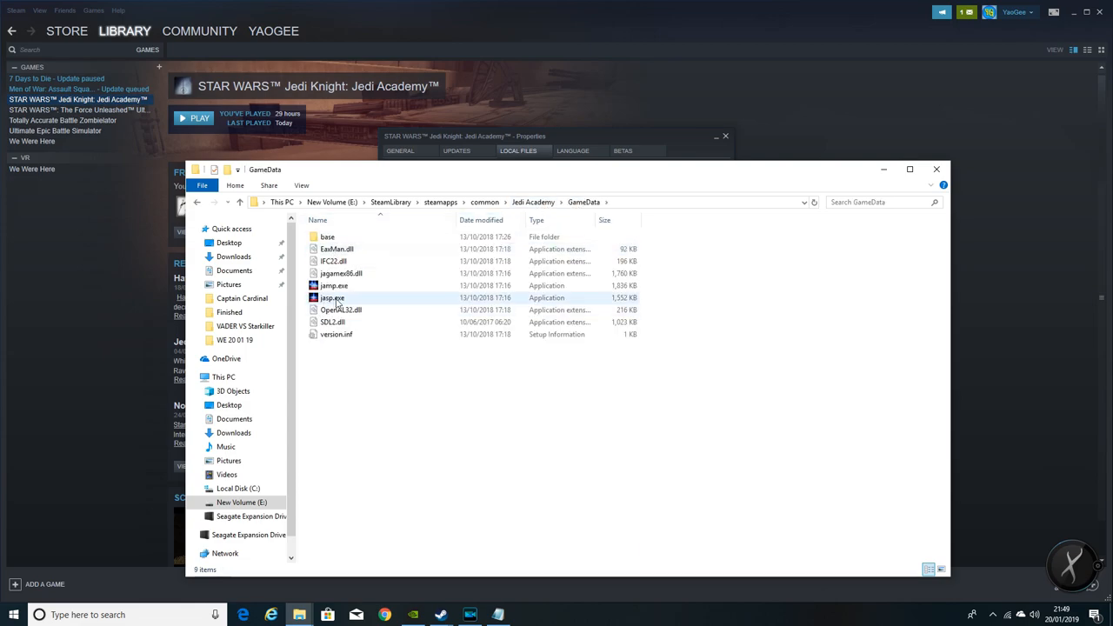
{"action": "mouse_move", "coordinate": [334, 286]}
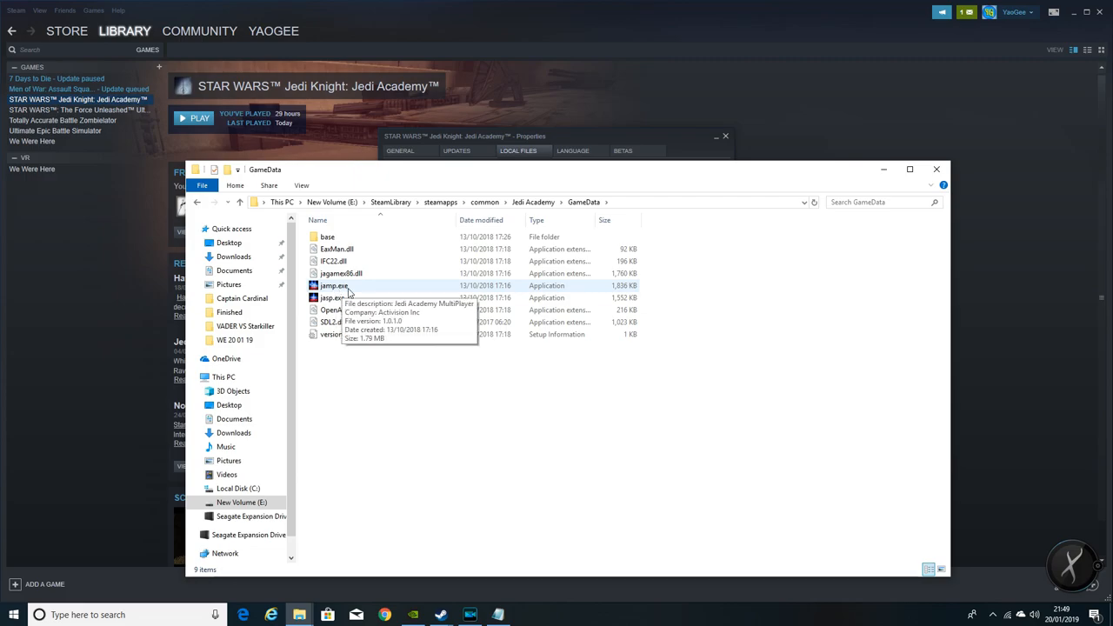
{"action": "mouse_move", "coordinate": [692, 78]}
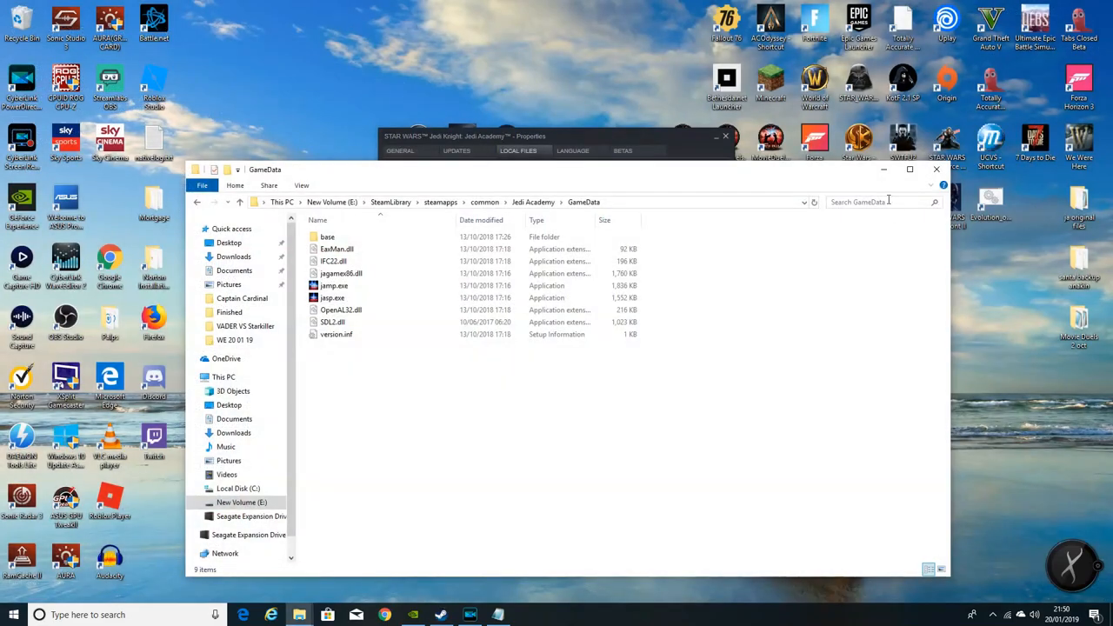
Search Google for 'movie duels' and choose the STAR WARS: Movie Duels Mod DB result.
{"action": "left_click", "coordinate": [936, 169]}
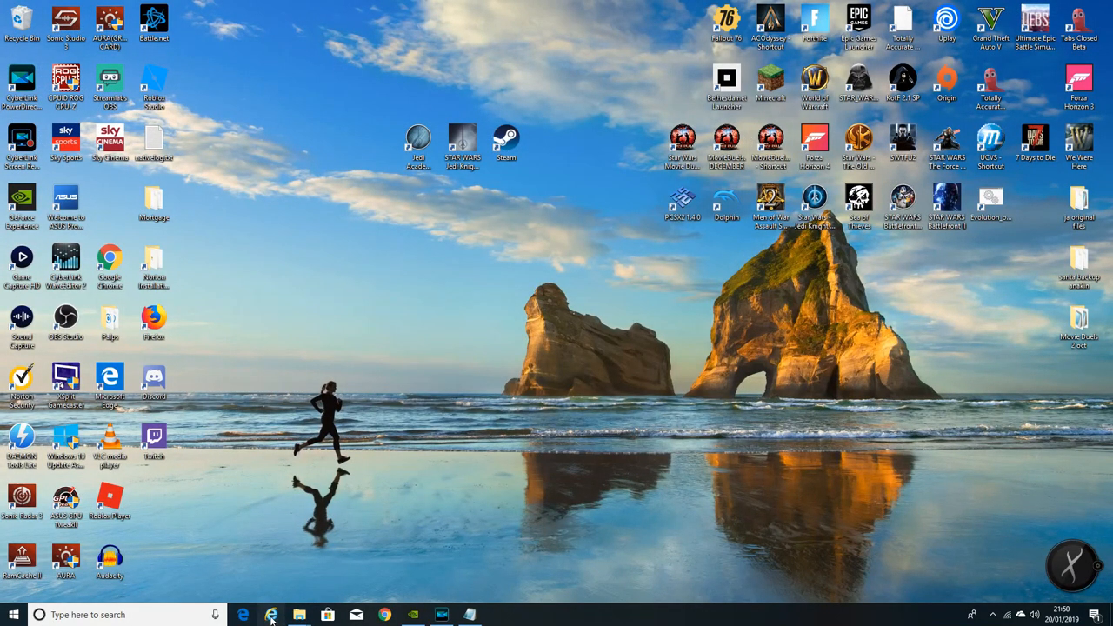
{"action": "left_click", "coordinate": [243, 615]}
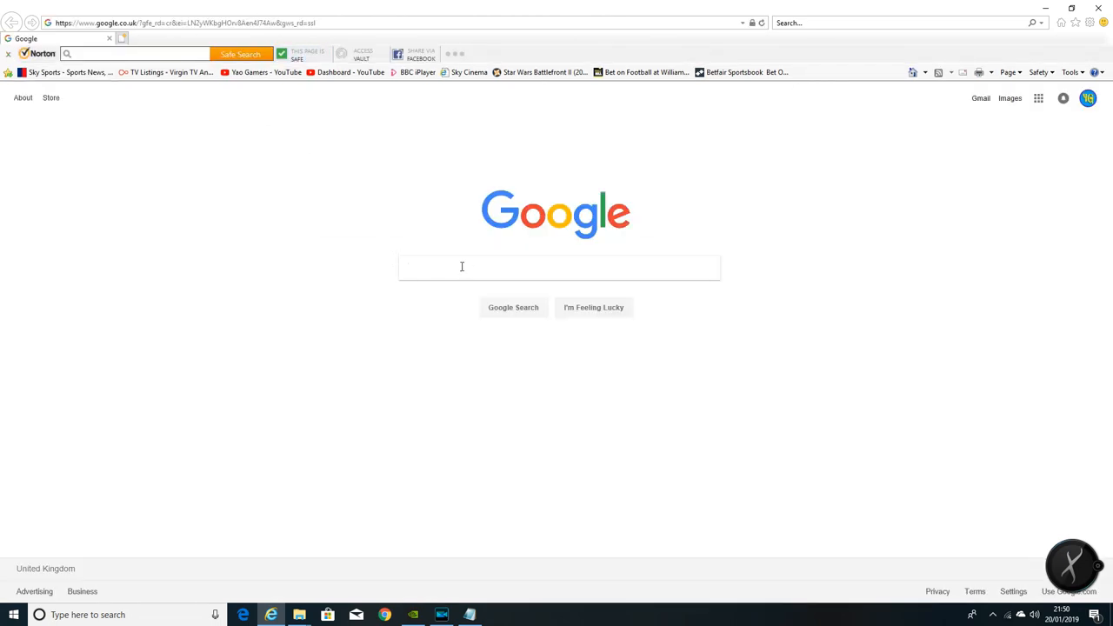
{"action": "type", "text": "movie d"}
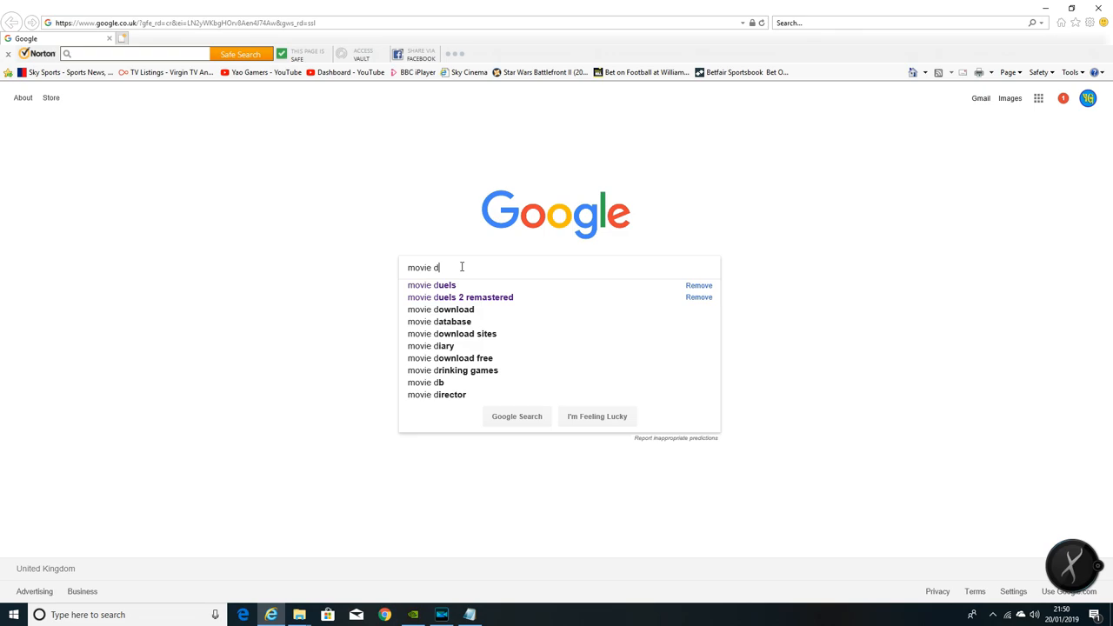
{"action": "left_click", "coordinate": [430, 284]}
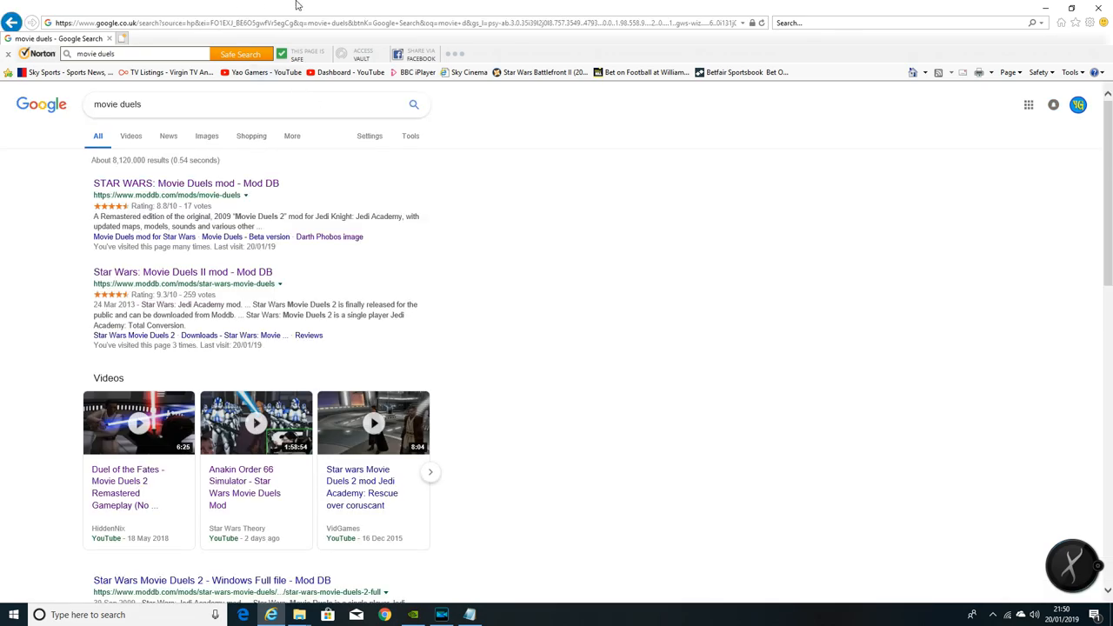
{"action": "left_click", "coordinate": [185, 183]}
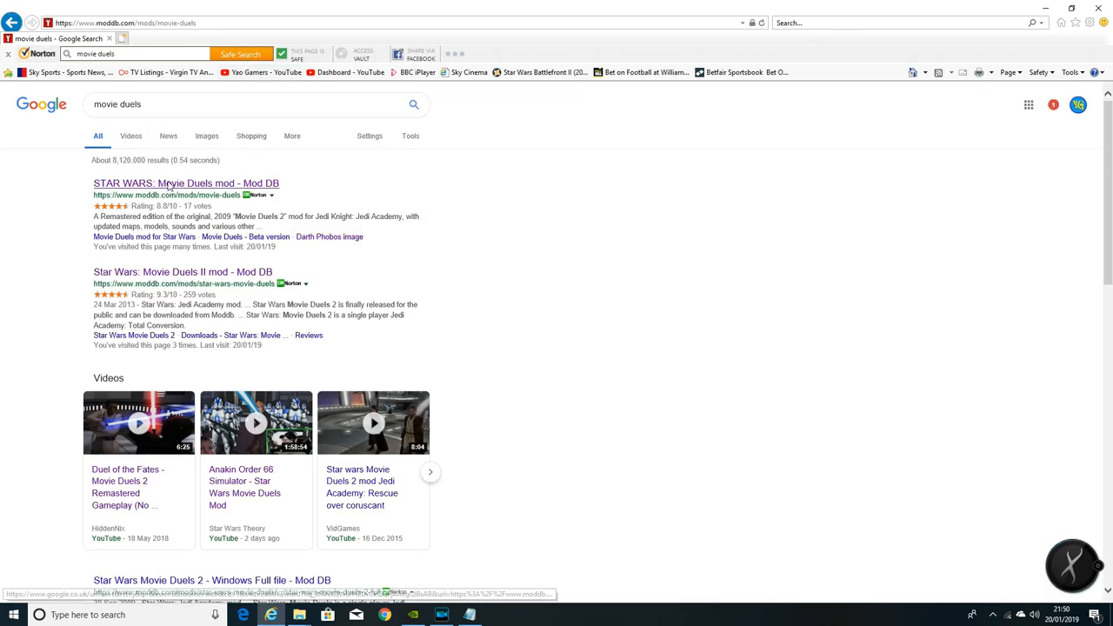
On Mod DB, start the Movie Duels Beta 2 AIO Installer download of MDBeta2Setup.exe.
{"action": "left_click", "coordinate": [185, 183]}
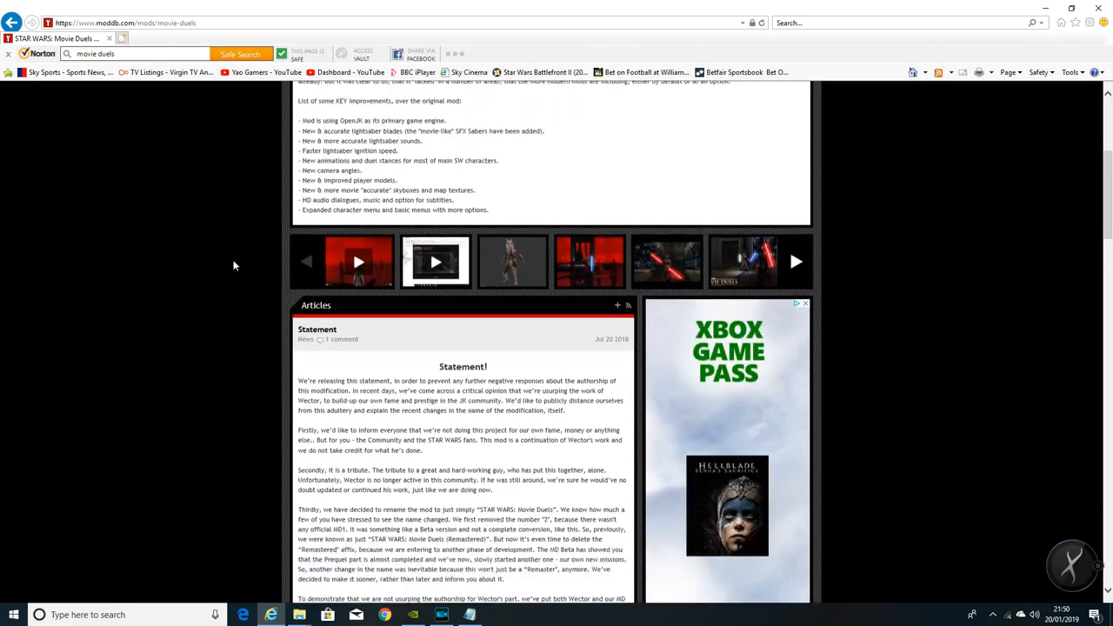
{"action": "scroll", "scroll_direction": "down", "scroll_amount": 3}
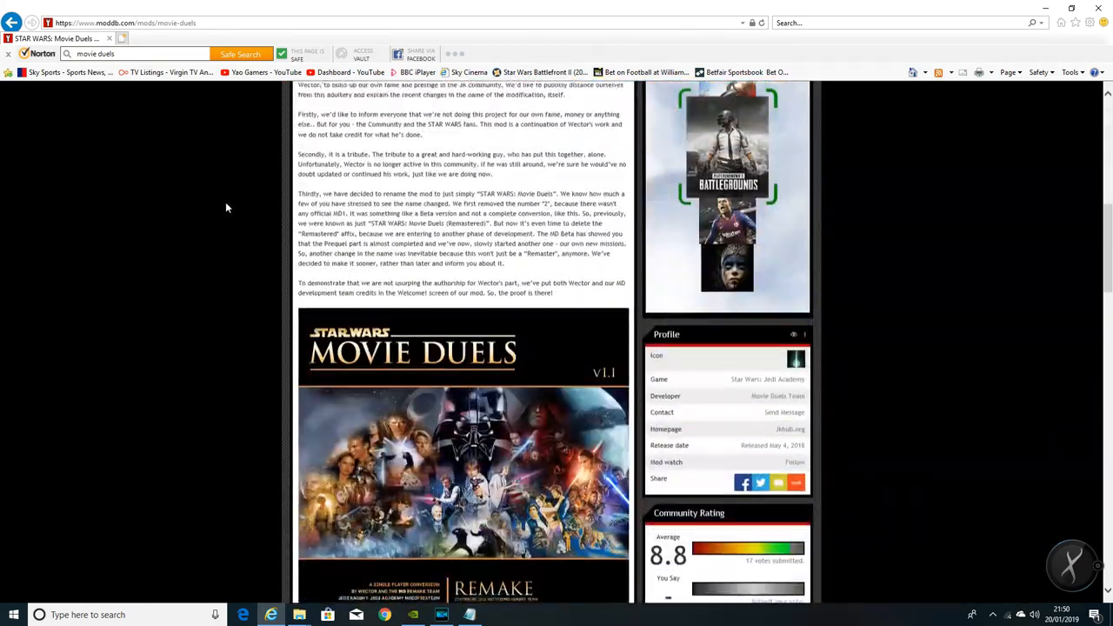
{"action": "scroll", "scroll_direction": "down", "scroll_amount": 3}
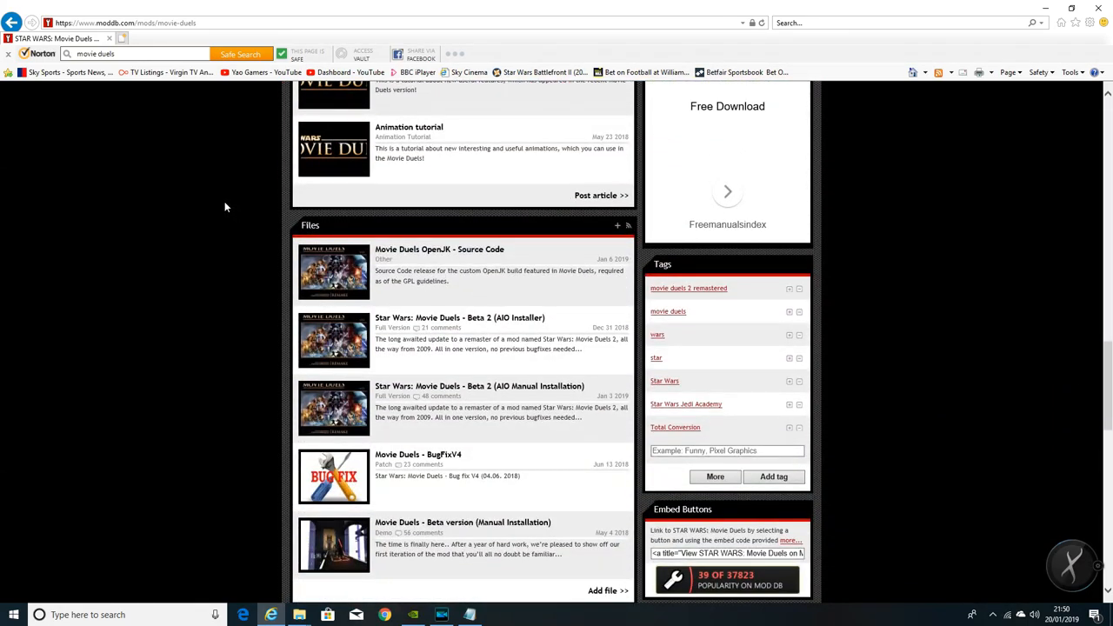
{"action": "mouse_move", "coordinate": [620, 337]}
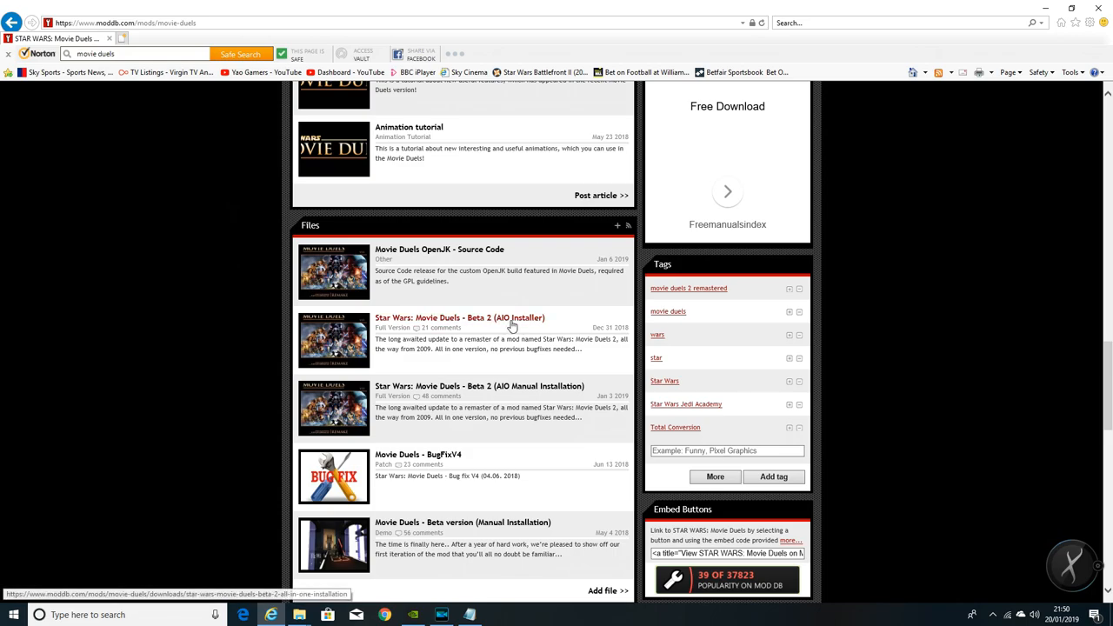
{"action": "left_click", "coordinate": [460, 318]}
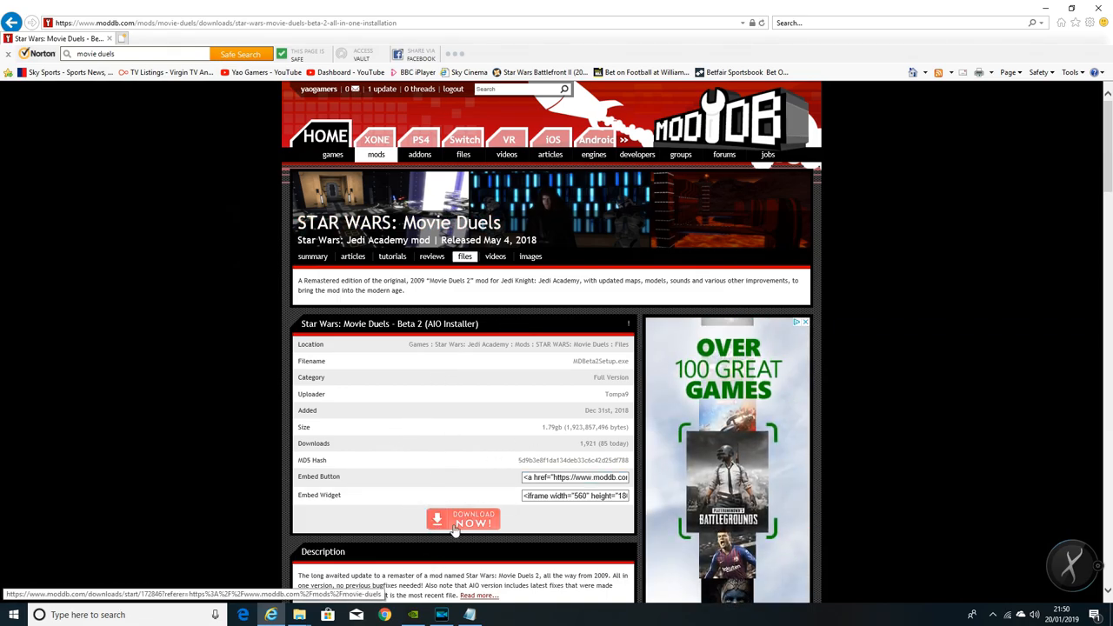
{"action": "left_click", "coordinate": [463, 519]}
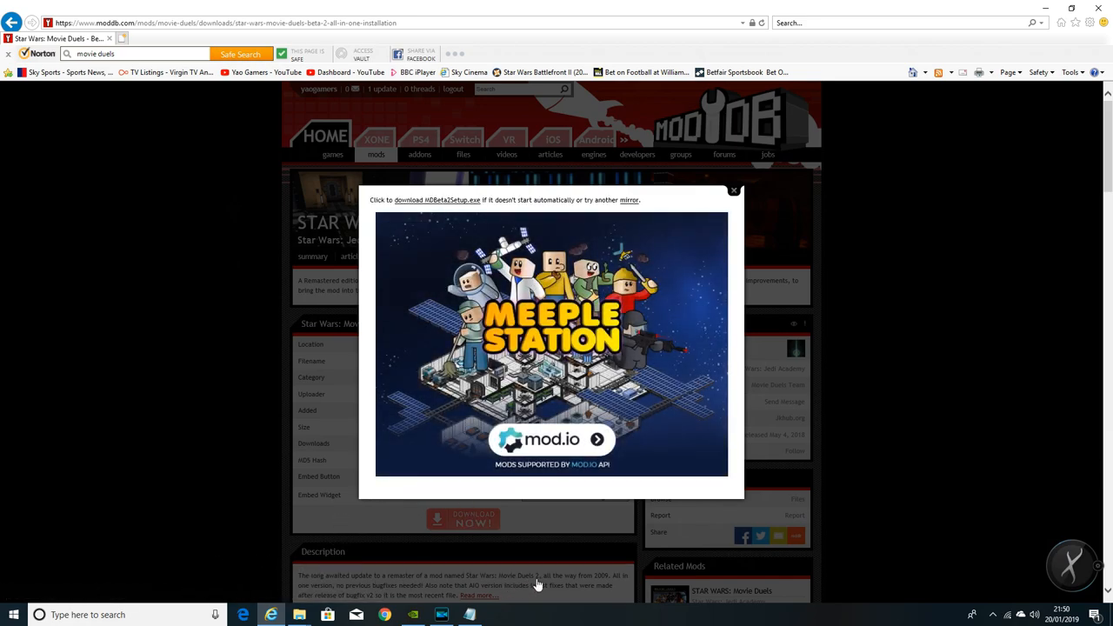
{"action": "left_click", "coordinate": [436, 200]}
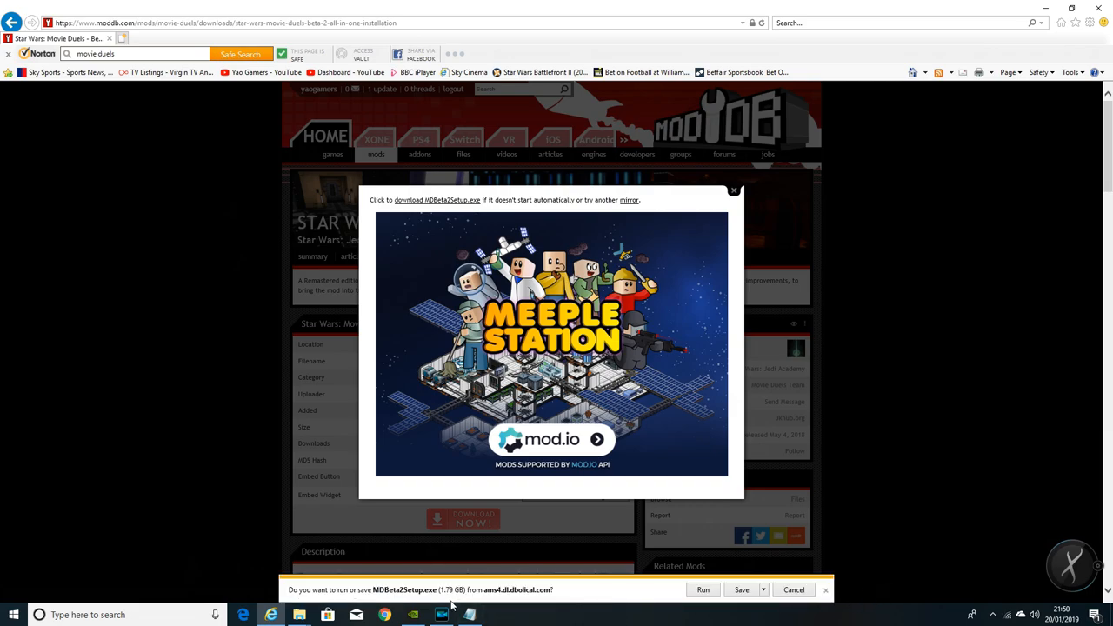
{"action": "mouse_move", "coordinate": [437, 200]}
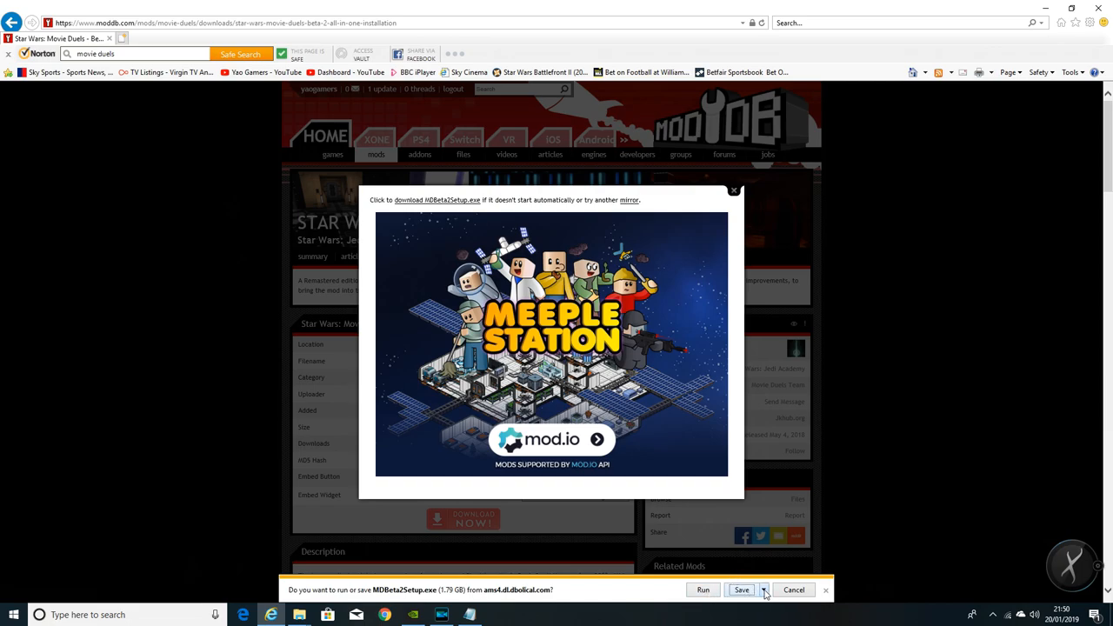
Choose Save as for the download and browse into the Full Mods folder.
{"action": "left_click", "coordinate": [762, 590]}
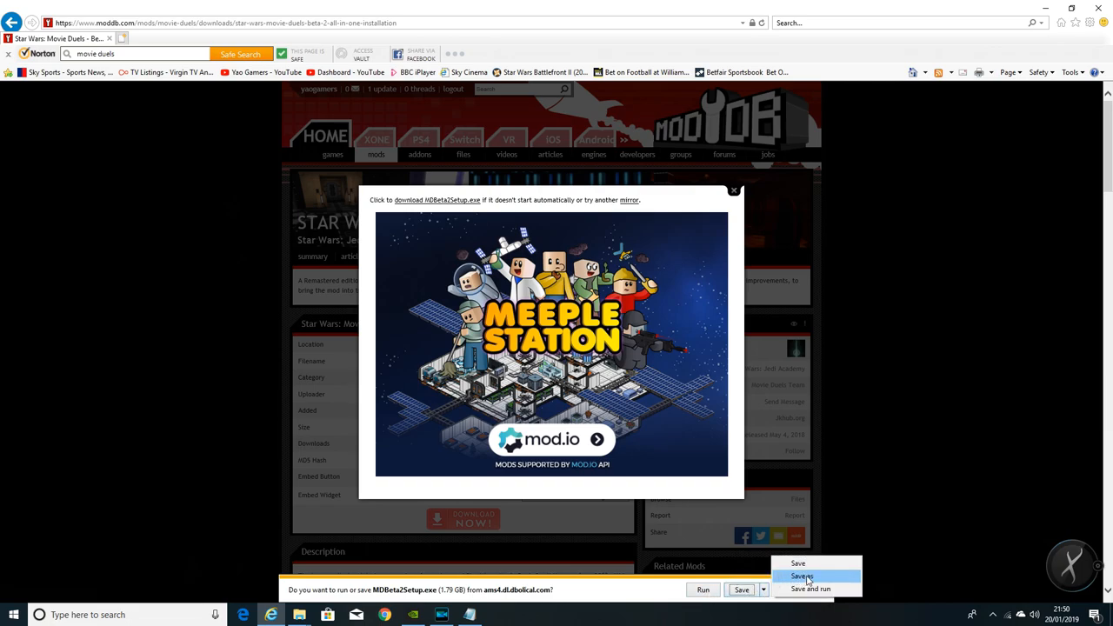
{"action": "left_click", "coordinate": [801, 576]}
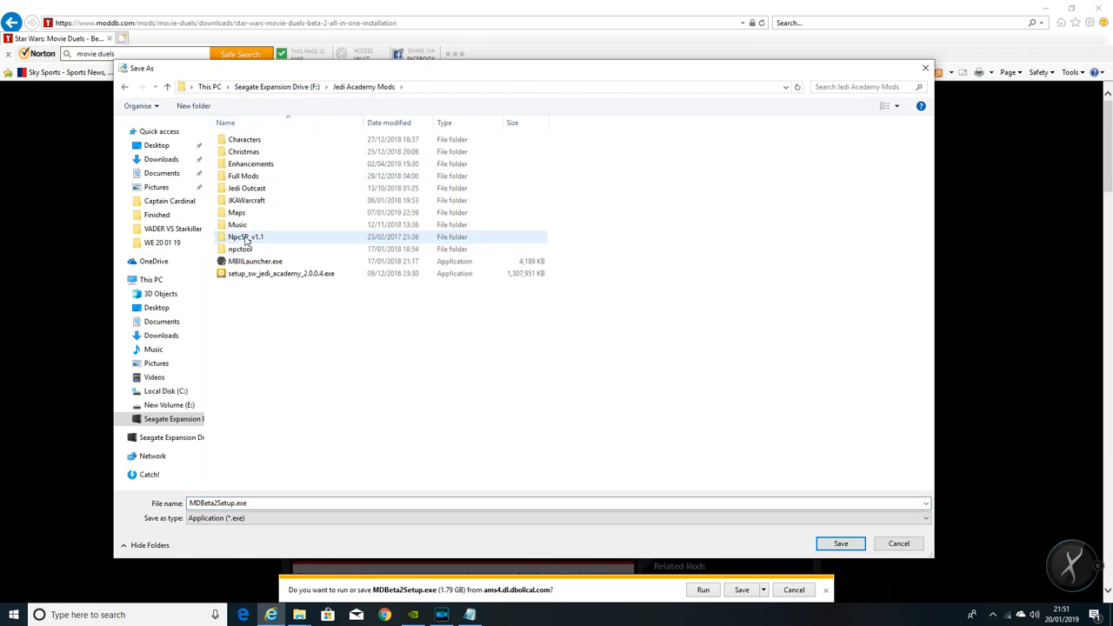
{"action": "left_click", "coordinate": [243, 176]}
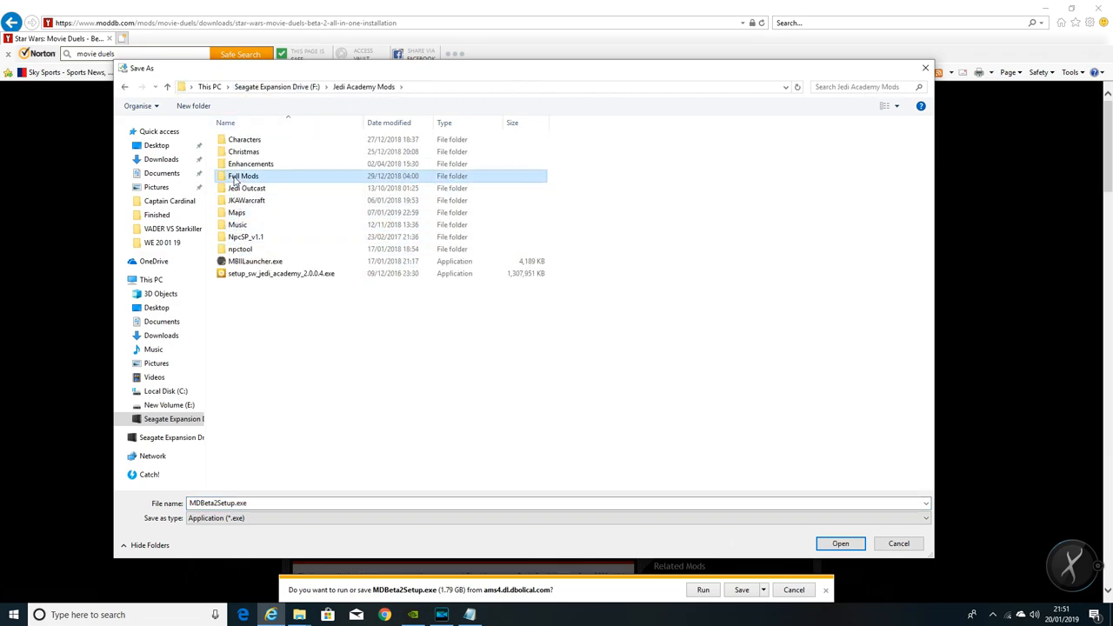
{"action": "double_click", "coordinate": [244, 175]}
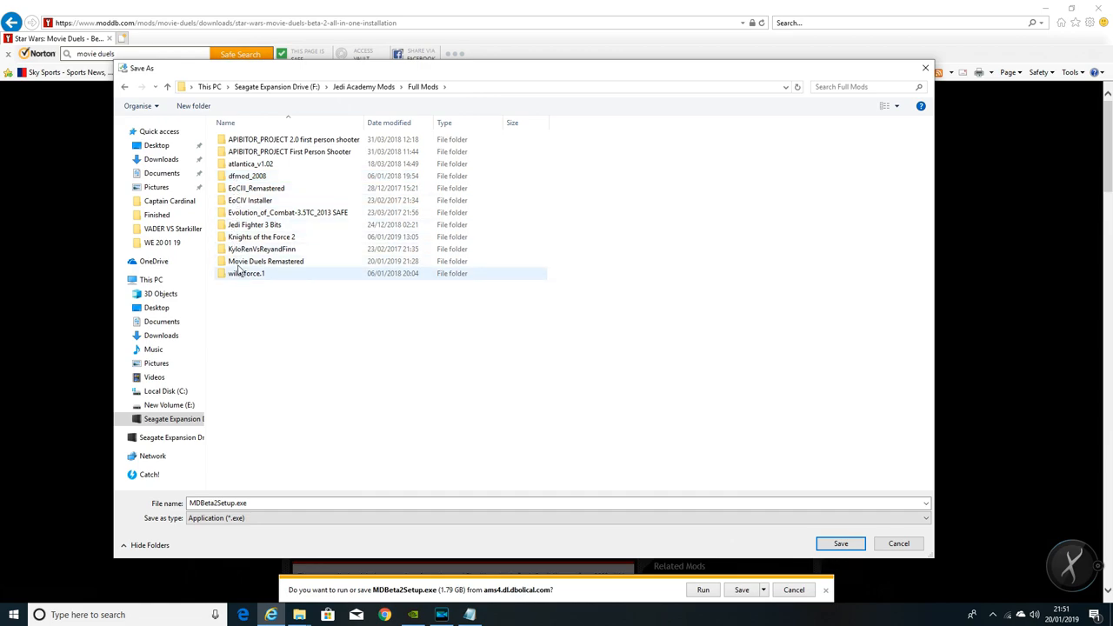
Reach How to install under Movie Duels Remastered, find MDBeta2Setup.exe already there, and cancel the save.
{"action": "double_click", "coordinate": [265, 261]}
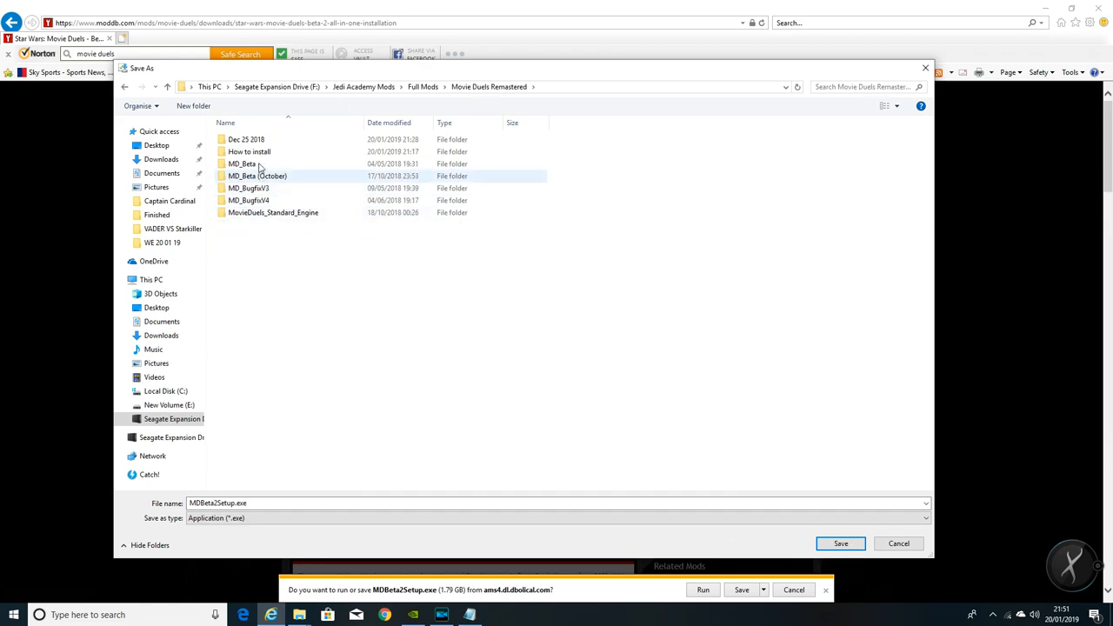
{"action": "double_click", "coordinate": [249, 151]}
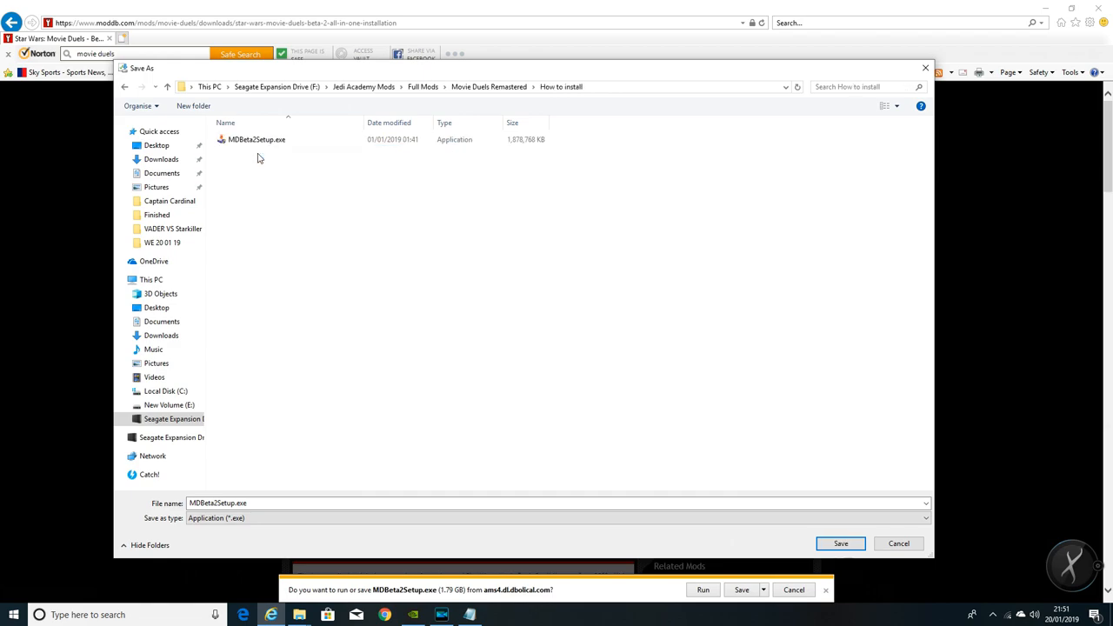
{"action": "mouse_move", "coordinate": [781, 572]}
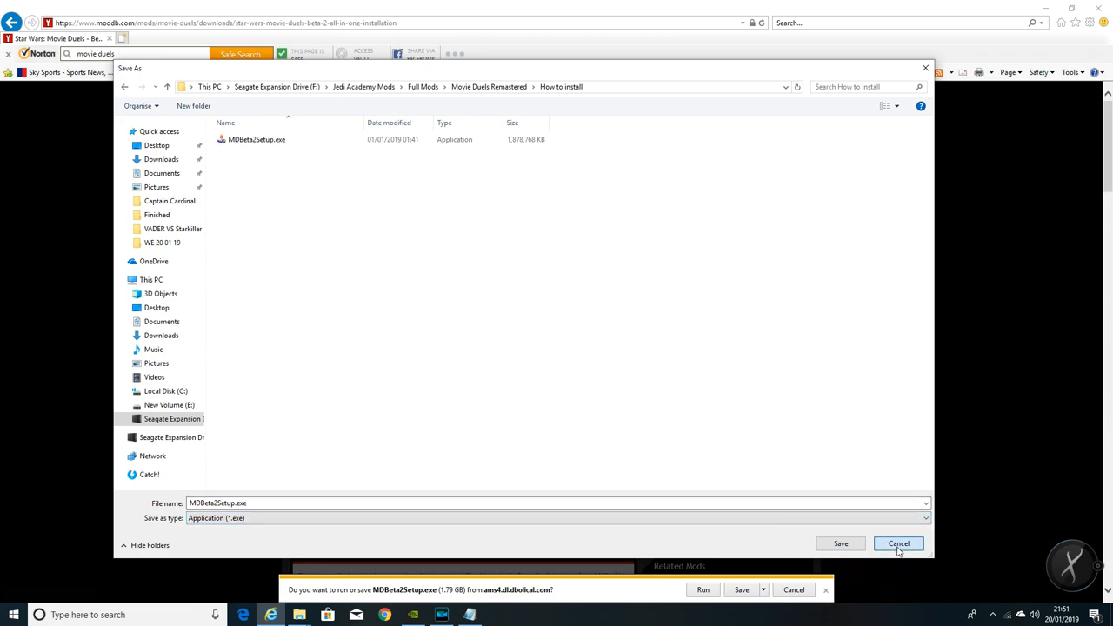
{"action": "left_click", "coordinate": [898, 544]}
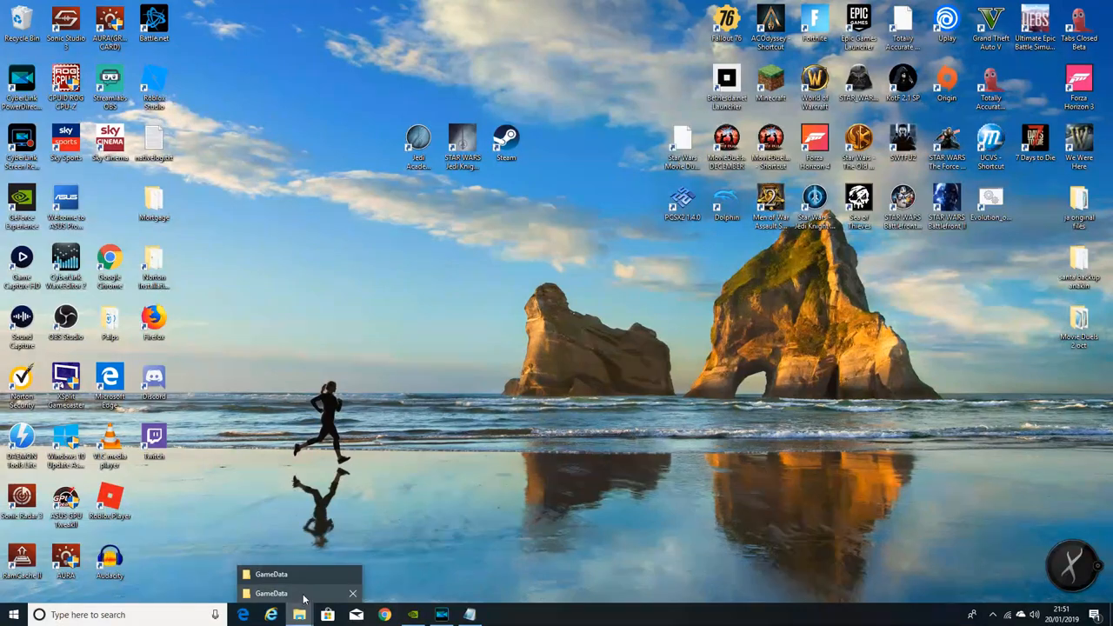
In a new File Explorer window, go to Seagate Expansion Drive > Jedi Academy Mods > Full Mods.
{"action": "right_click", "coordinate": [298, 615]}
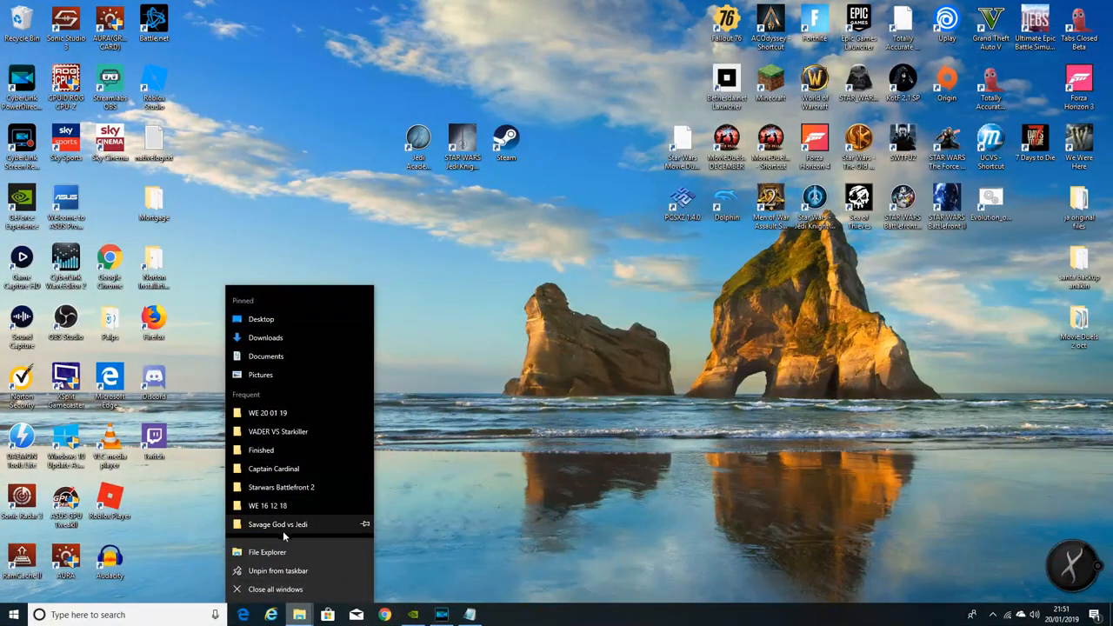
{"action": "left_click", "coordinate": [267, 552]}
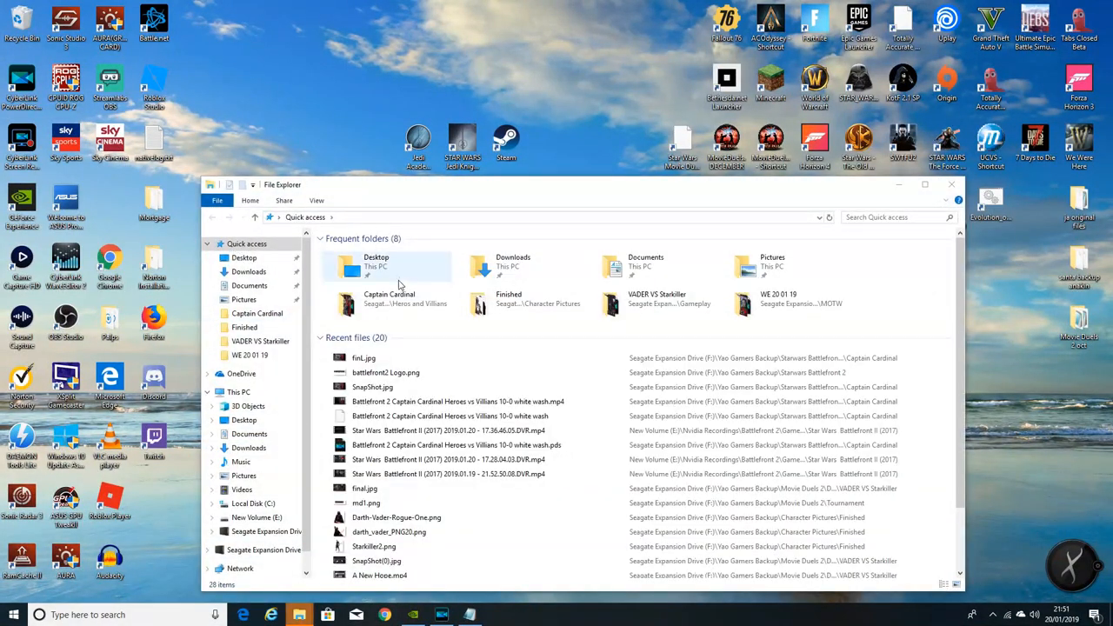
{"action": "left_click", "coordinate": [266, 531]}
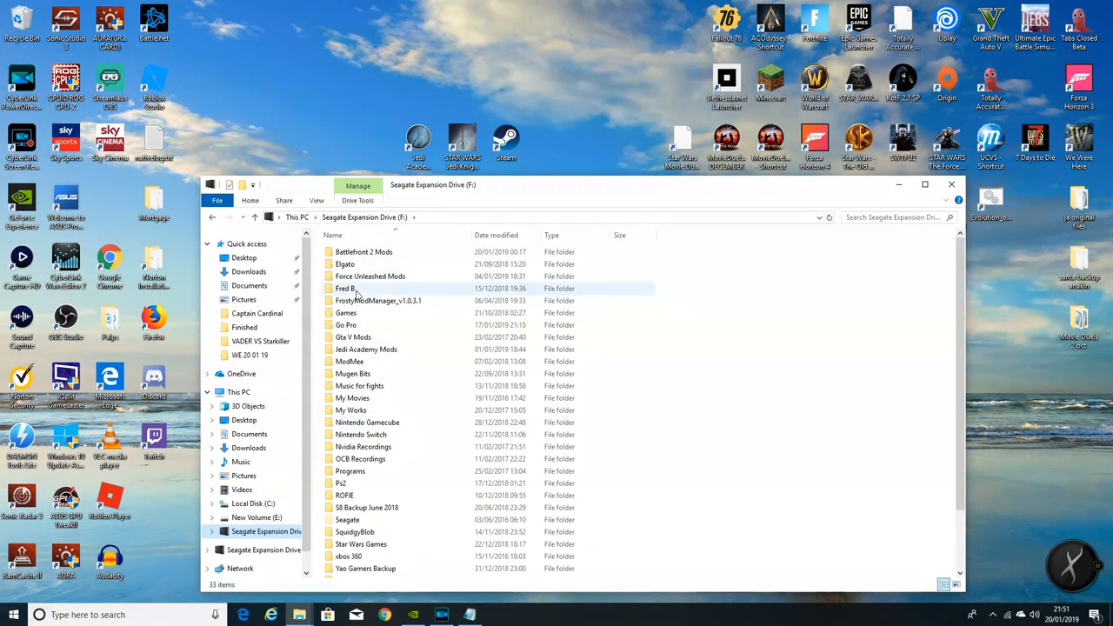
{"action": "double_click", "coordinate": [365, 348]}
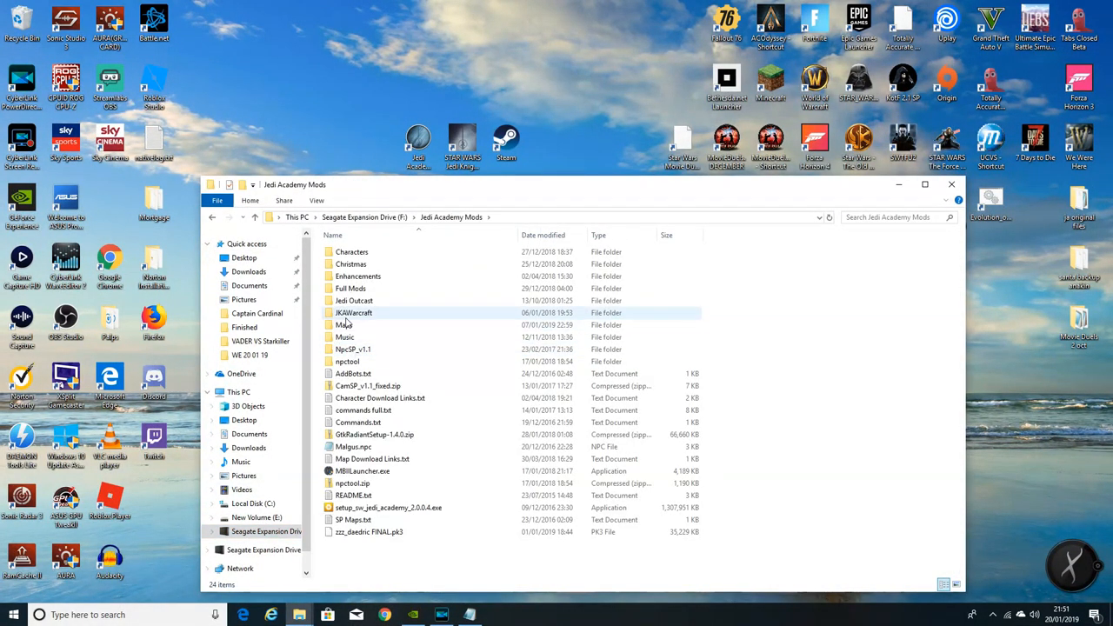
{"action": "double_click", "coordinate": [351, 288]}
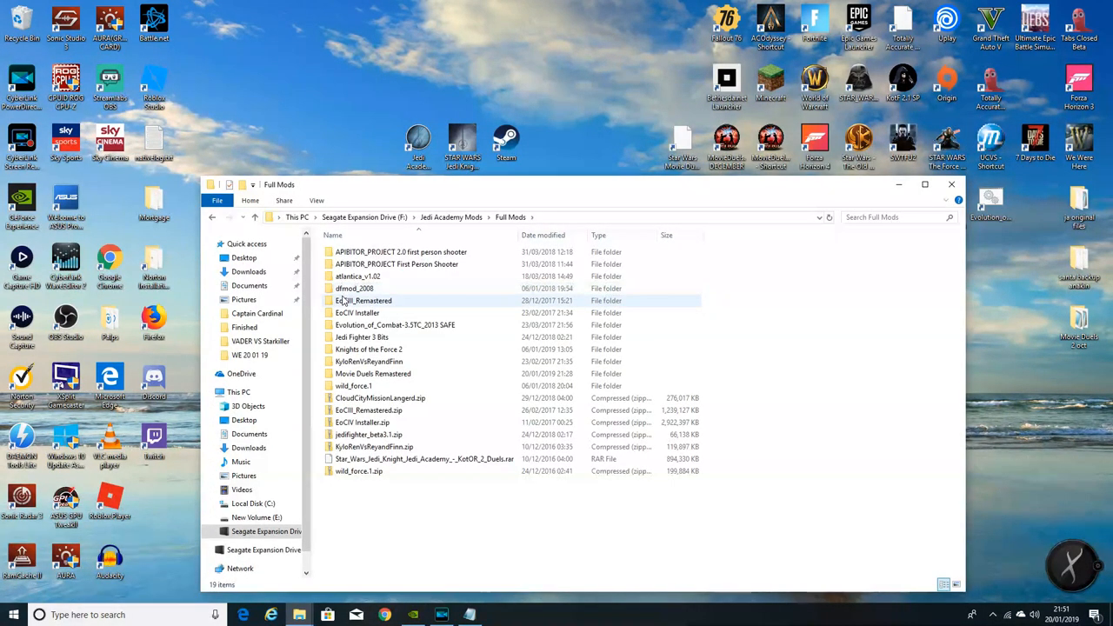
Go into Movie Duels Remastered > How to install and select the 1.79 GB MDBeta2Setup.exe.
{"action": "left_click", "coordinate": [369, 361]}
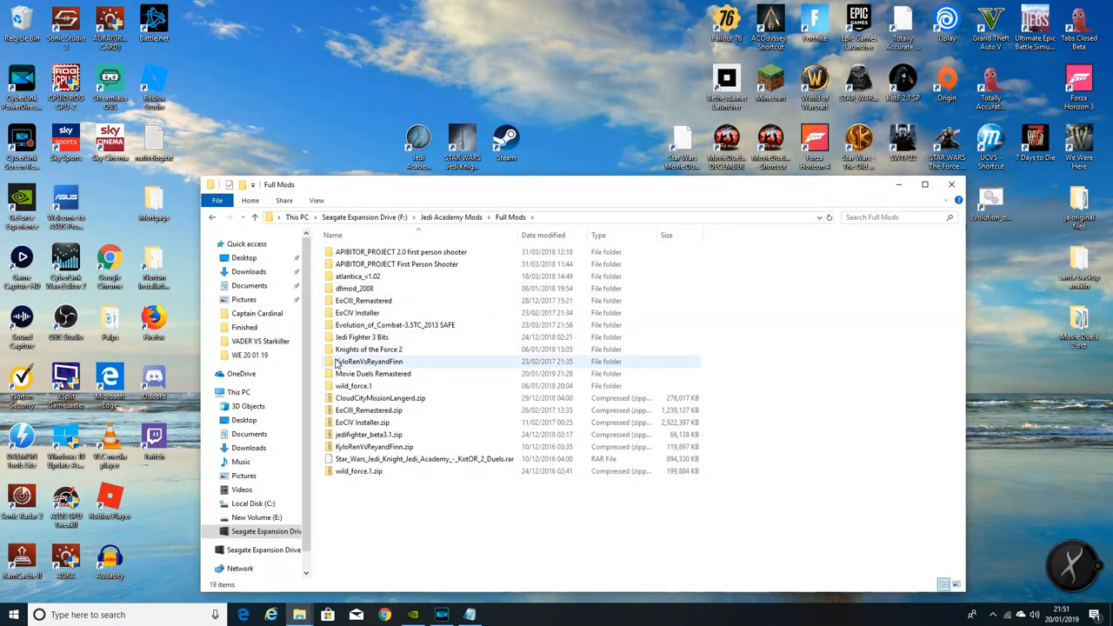
{"action": "double_click", "coordinate": [372, 373]}
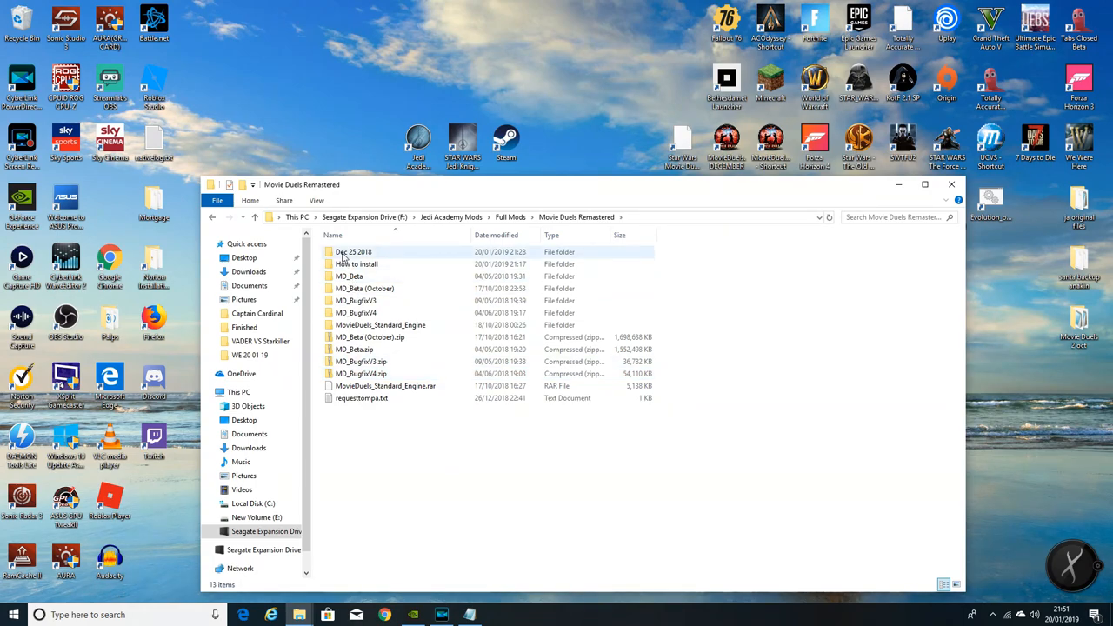
{"action": "double_click", "coordinate": [357, 264]}
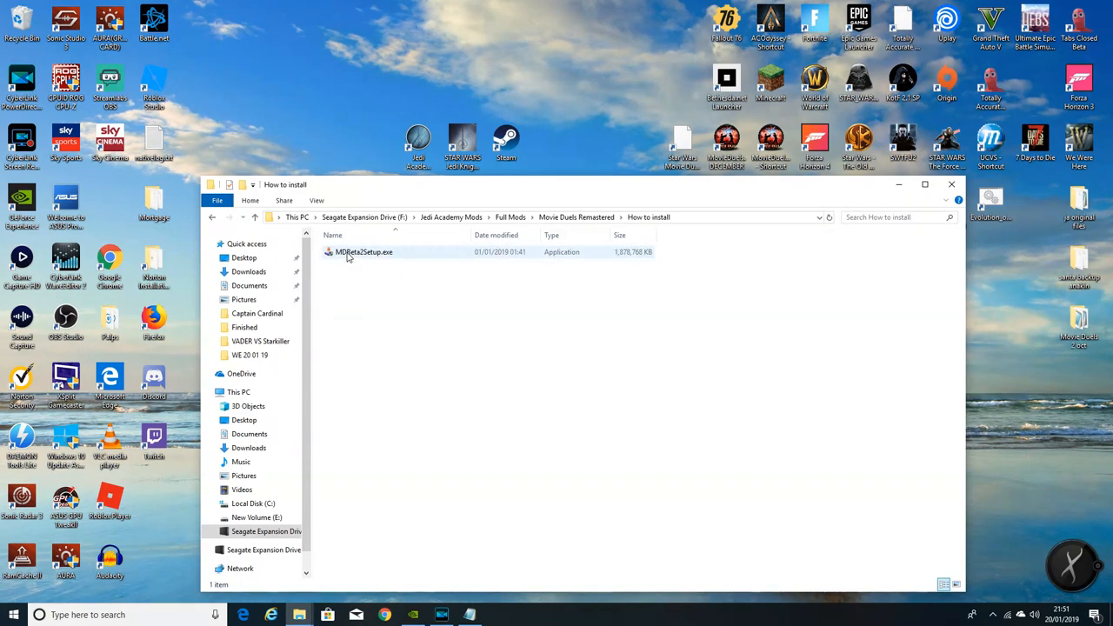
{"action": "left_click", "coordinate": [363, 251]}
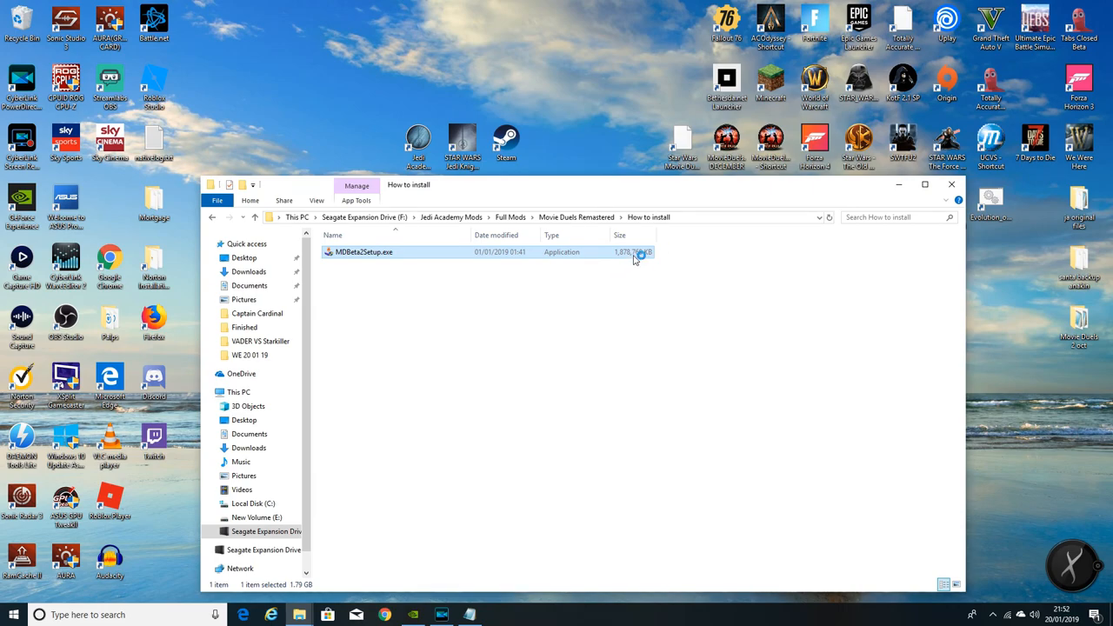
Run MDBeta2Setup.exe, bringing up the User Account Control prompt.
{"action": "double_click", "coordinate": [364, 251]}
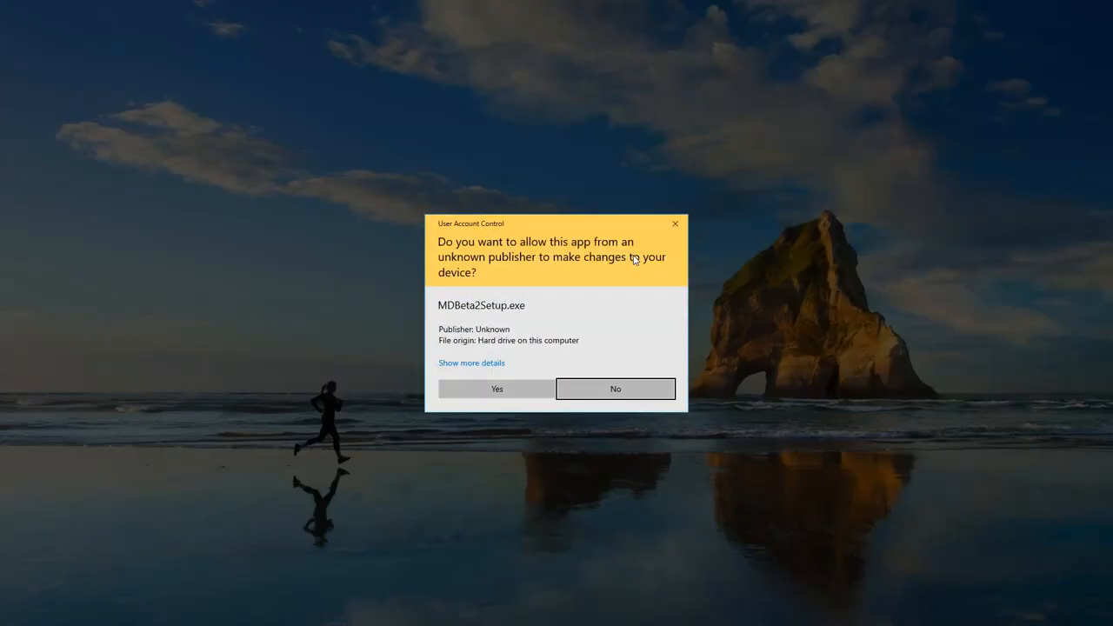
{"action": "mouse_move", "coordinate": [600, 303]}
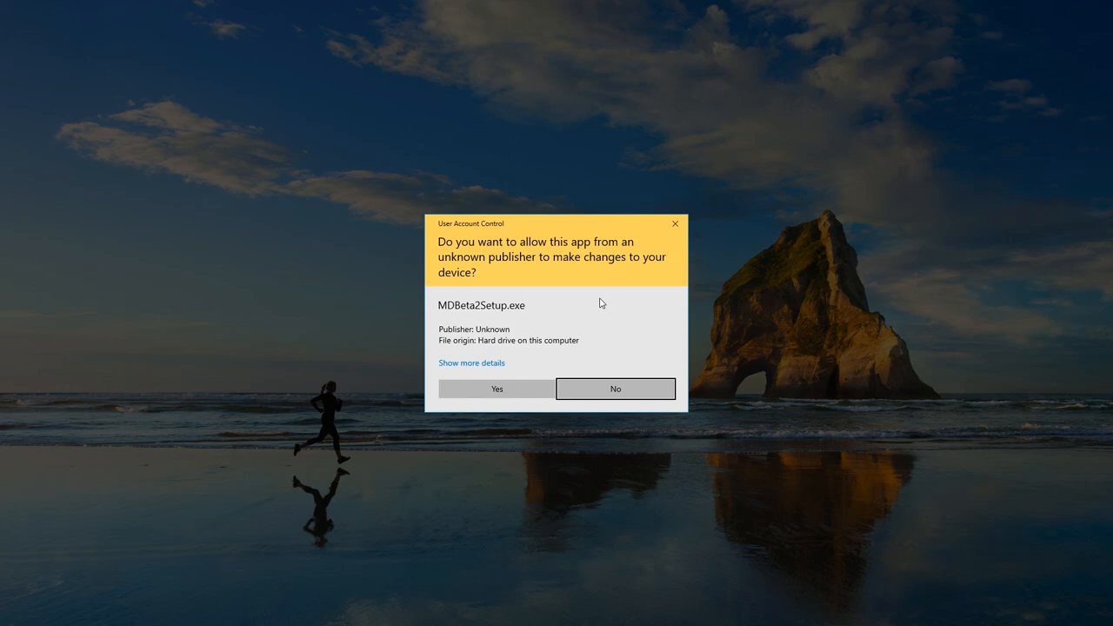
{"action": "mouse_move", "coordinate": [595, 303]}
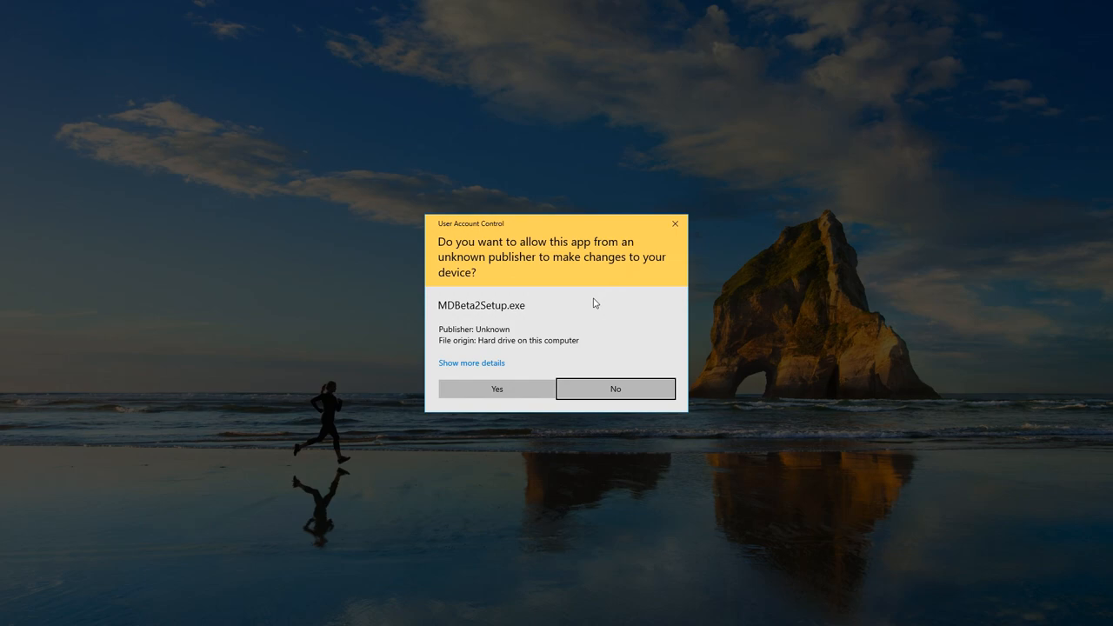
{"action": "mouse_move", "coordinate": [482, 402]}
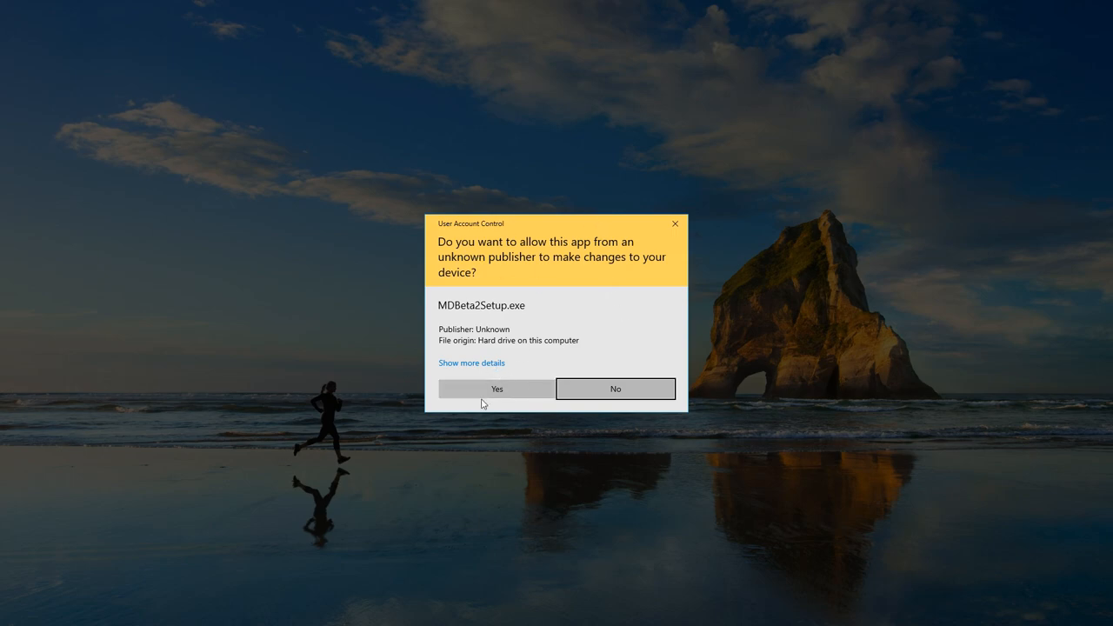
Allow the setup via UAC, pass the welcome and info pages, and agree to the license terms.
{"action": "left_click", "coordinate": [497, 389]}
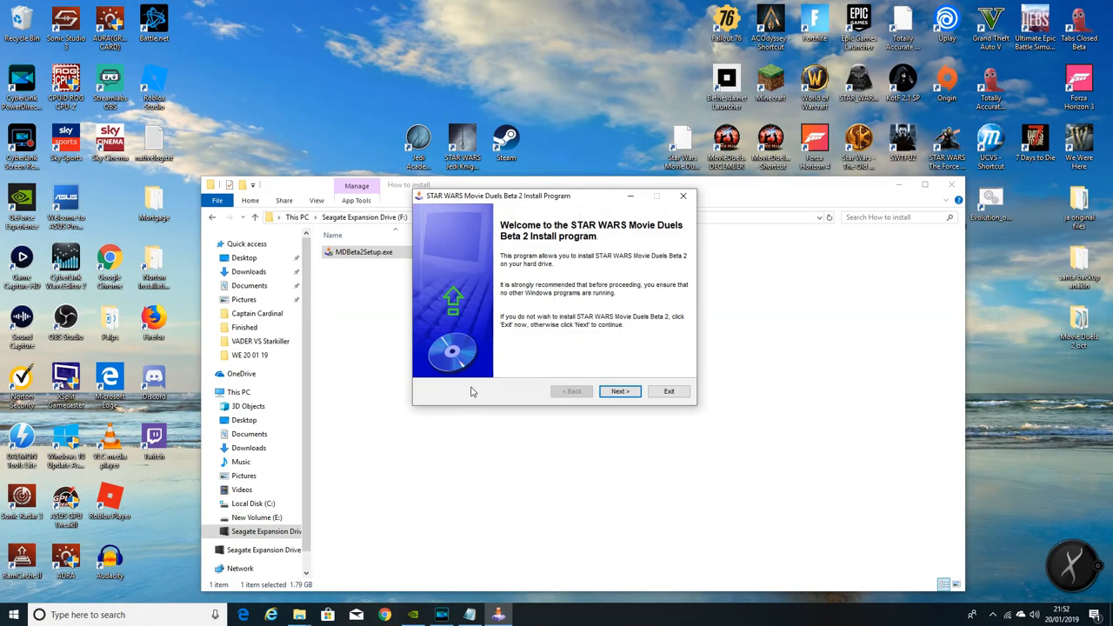
{"action": "mouse_move", "coordinate": [565, 250]}
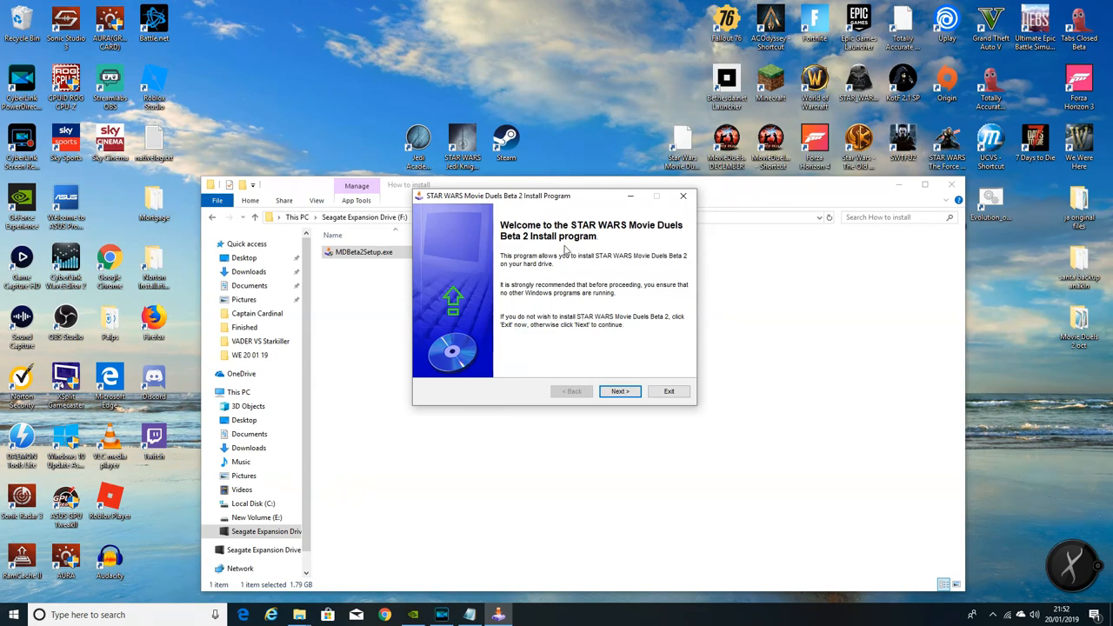
{"action": "mouse_move", "coordinate": [537, 249]}
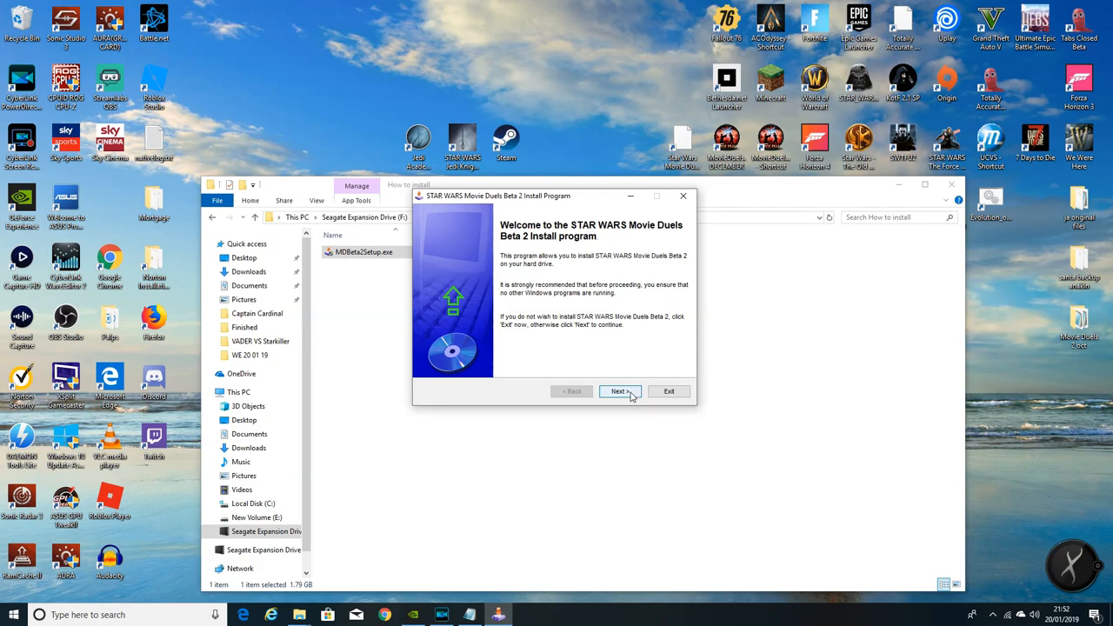
{"action": "left_click", "coordinate": [618, 390]}
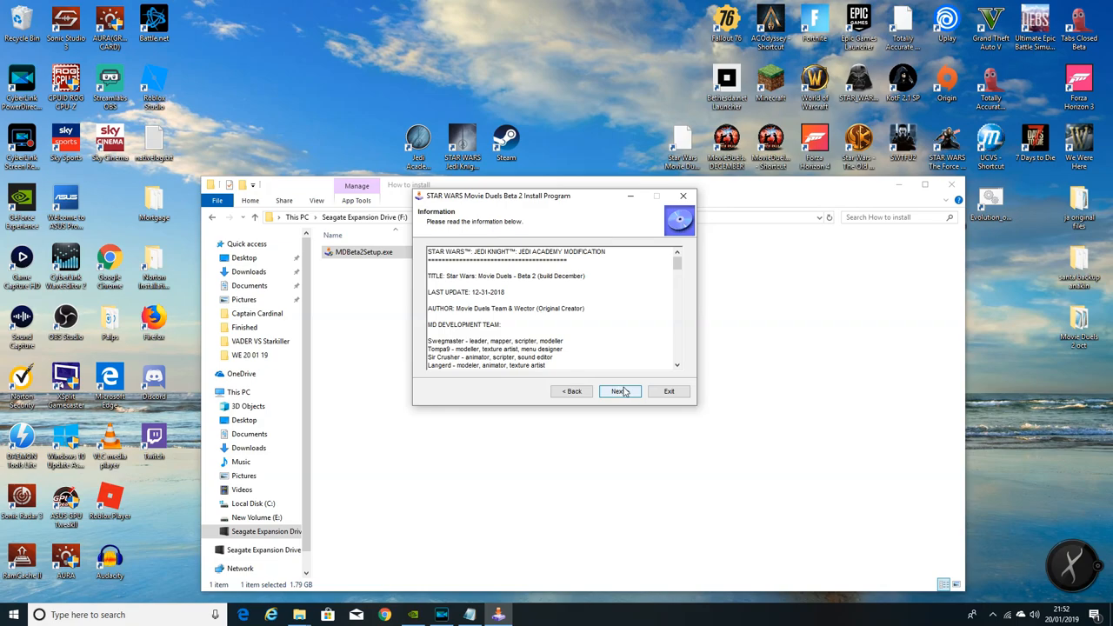
{"action": "left_click", "coordinate": [619, 391]}
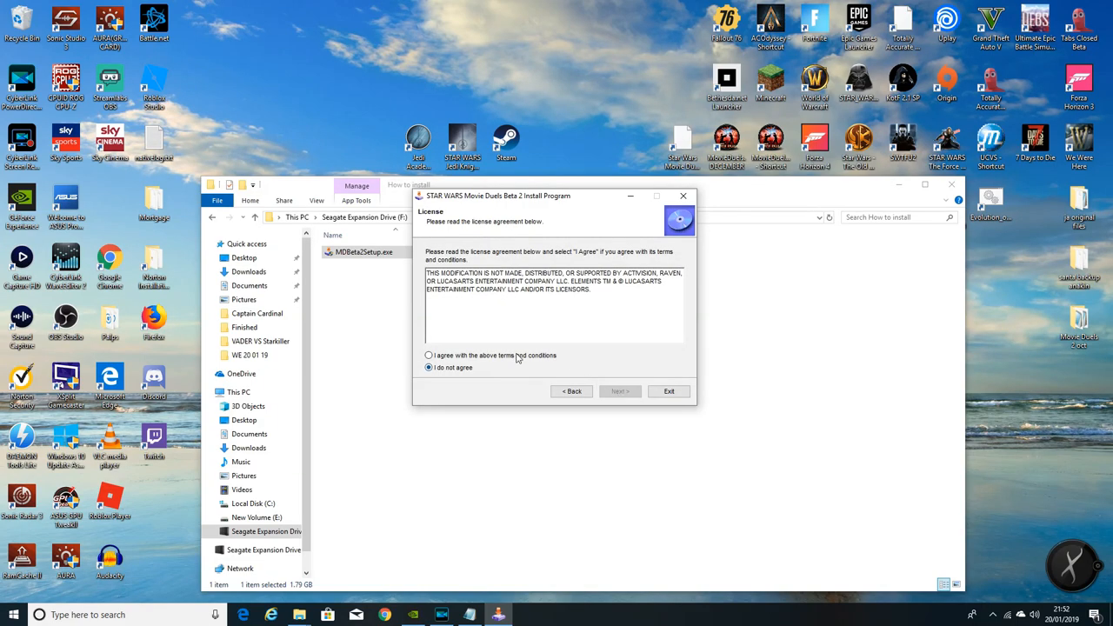
{"action": "left_click", "coordinate": [619, 391]}
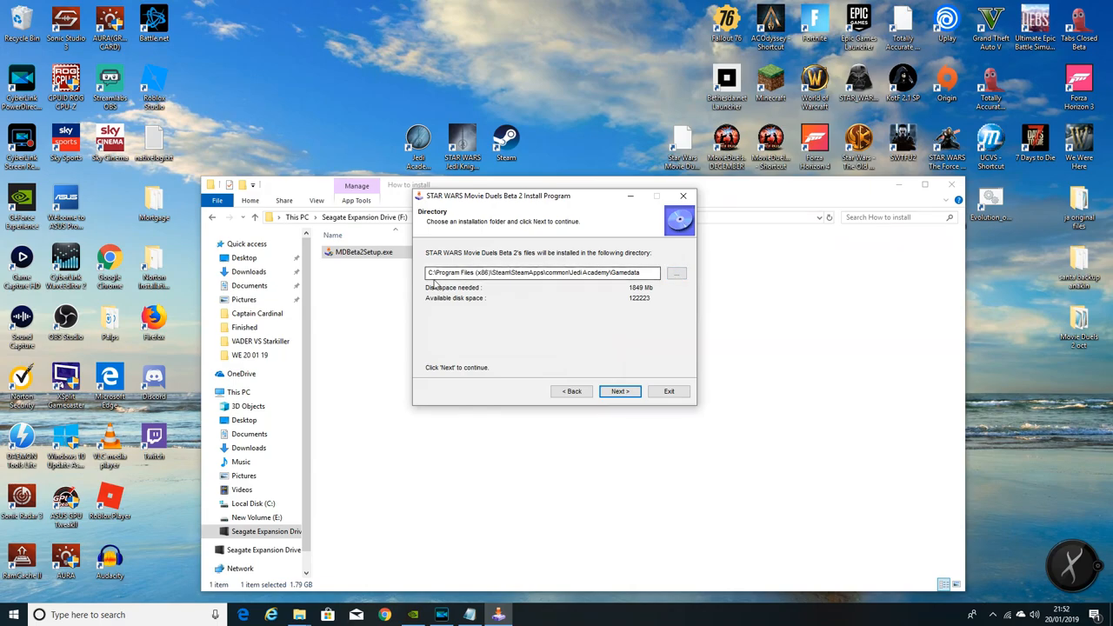
{"action": "mouse_move", "coordinate": [604, 474]}
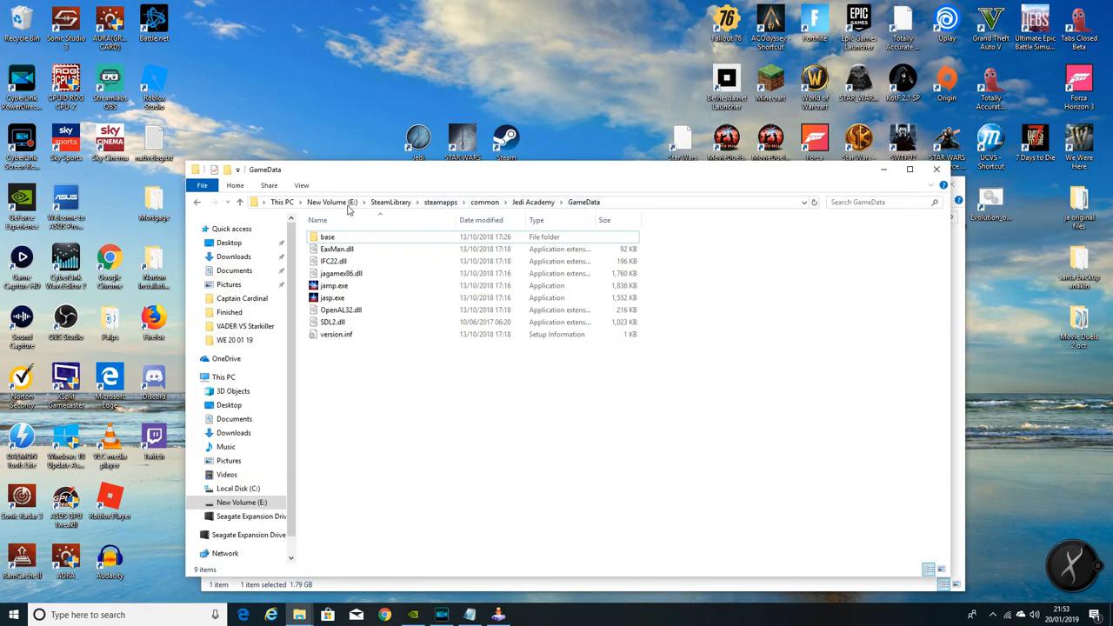
{"action": "mouse_move", "coordinate": [630, 179]}
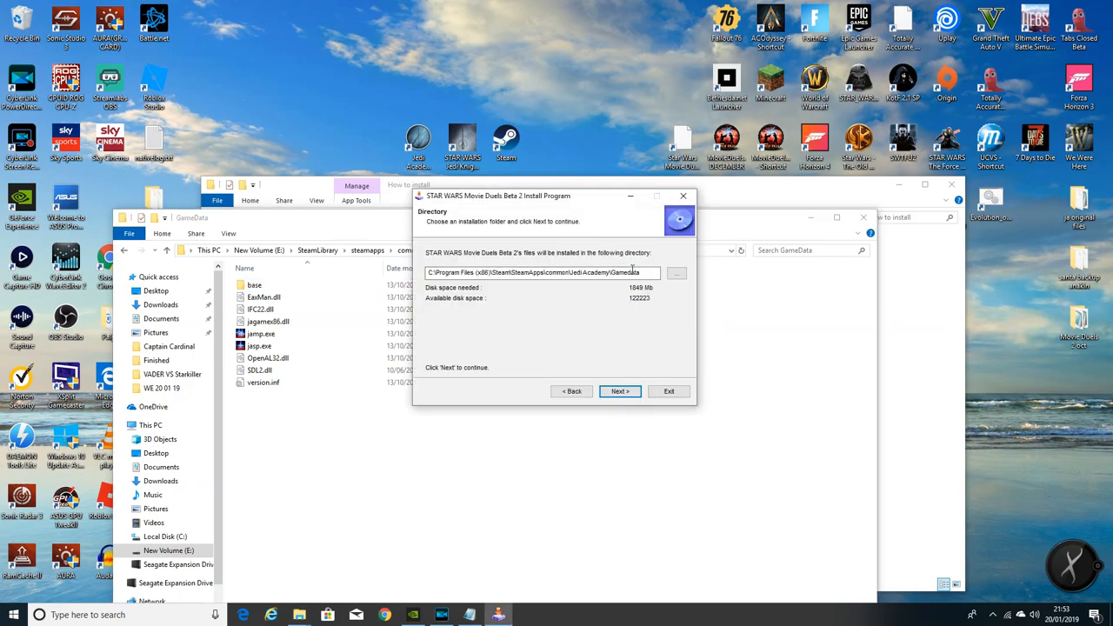
Bring up the installer's folder picker for the install directory from the Directory page.
{"action": "left_click", "coordinate": [676, 273]}
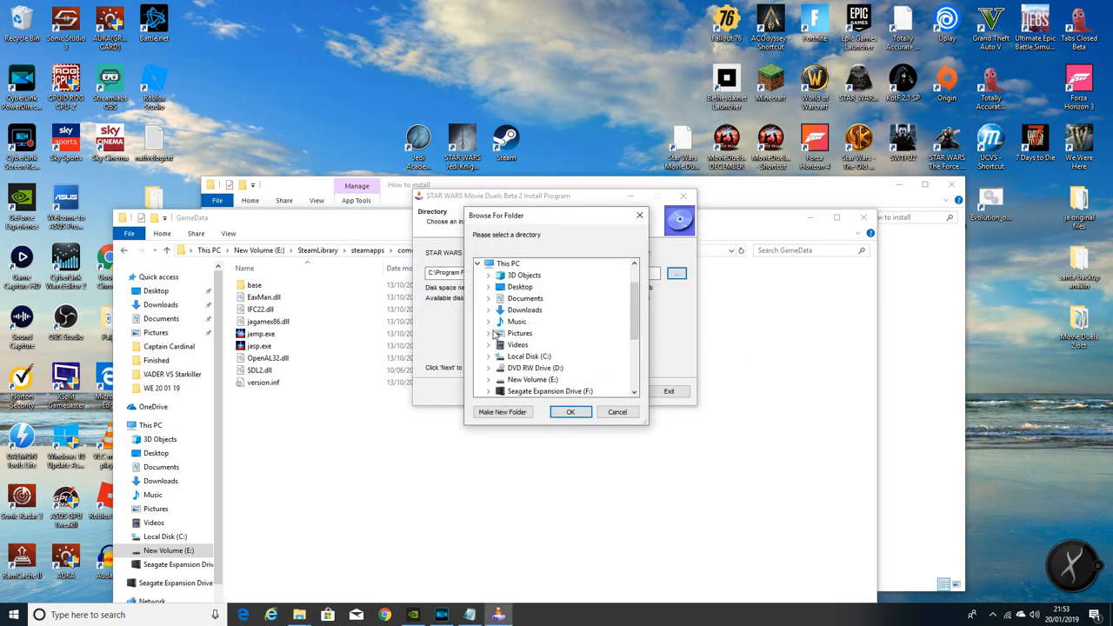
{"action": "mouse_move", "coordinate": [554, 226]}
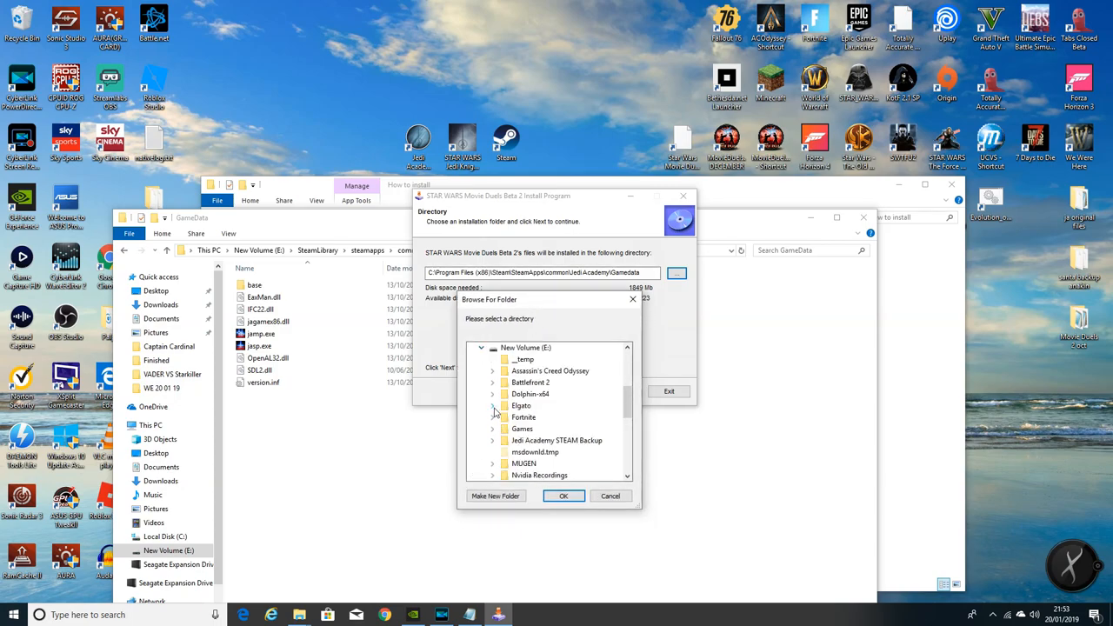
Browse drive E through SteamLibrary to Jedi Academy and choose GameData as the install folder.
{"action": "scroll", "scroll_direction": "down", "scroll_amount": 3}
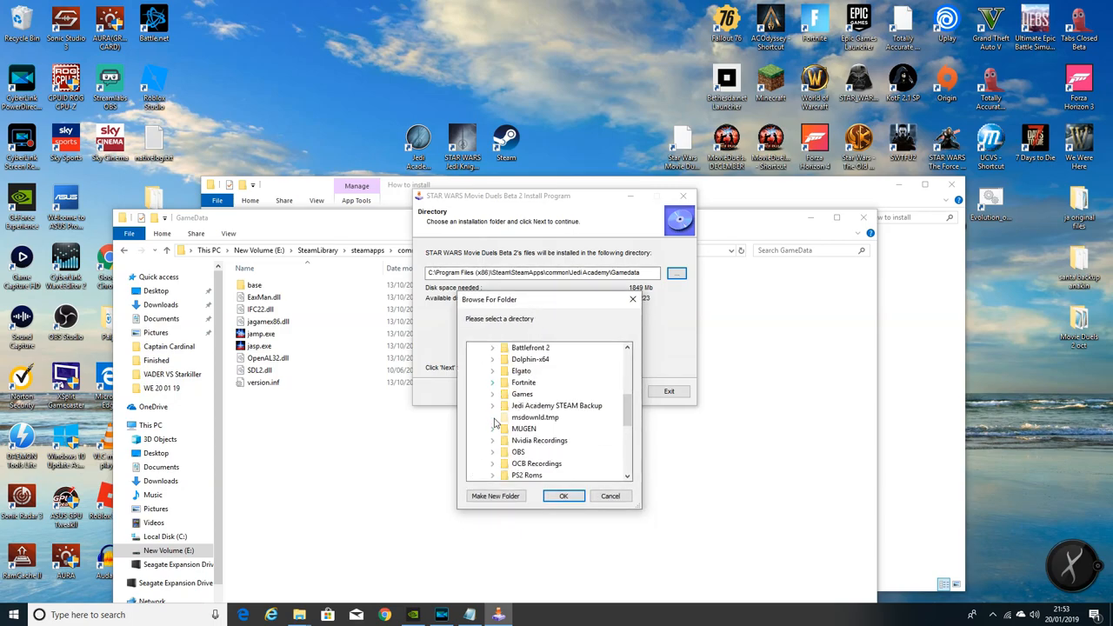
{"action": "left_click", "coordinate": [493, 405]}
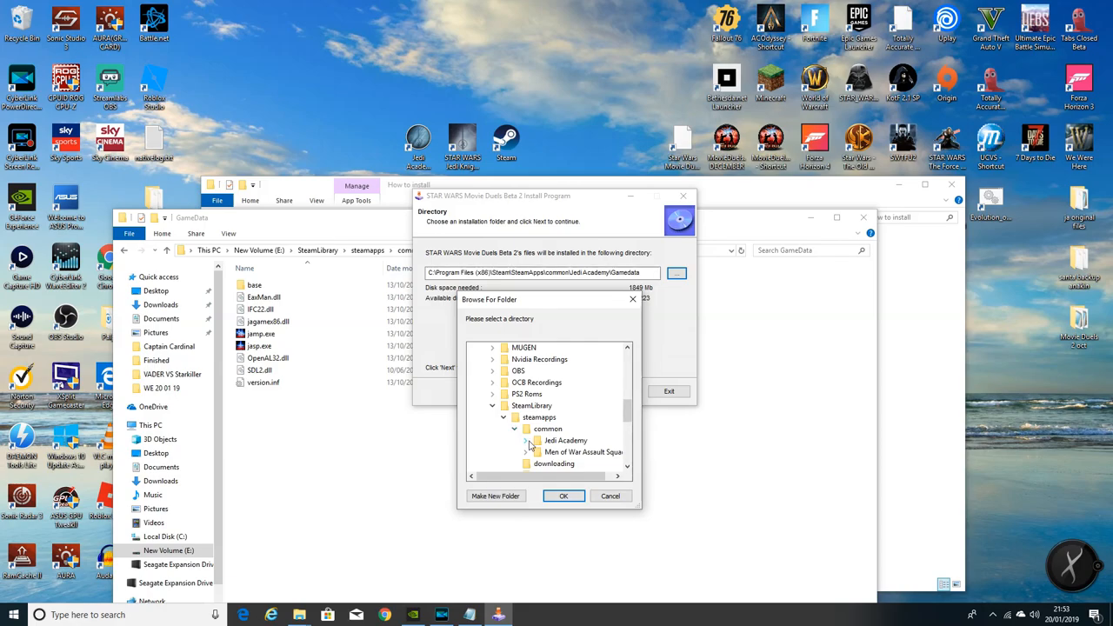
{"action": "left_click", "coordinate": [524, 417]}
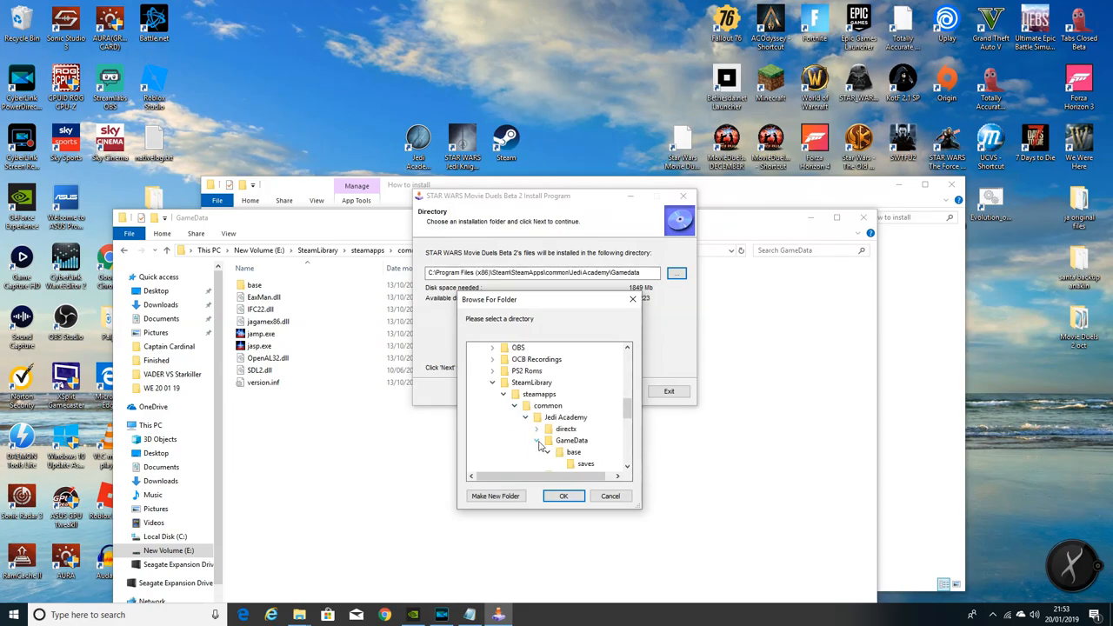
{"action": "mouse_move", "coordinate": [573, 440]}
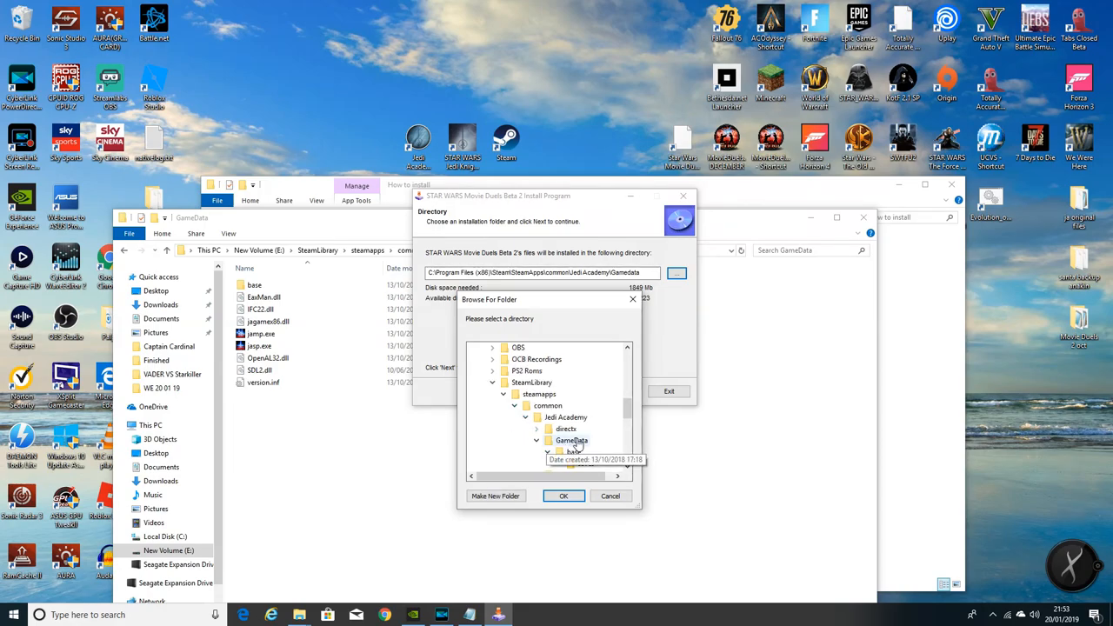
{"action": "left_click", "coordinate": [572, 441]}
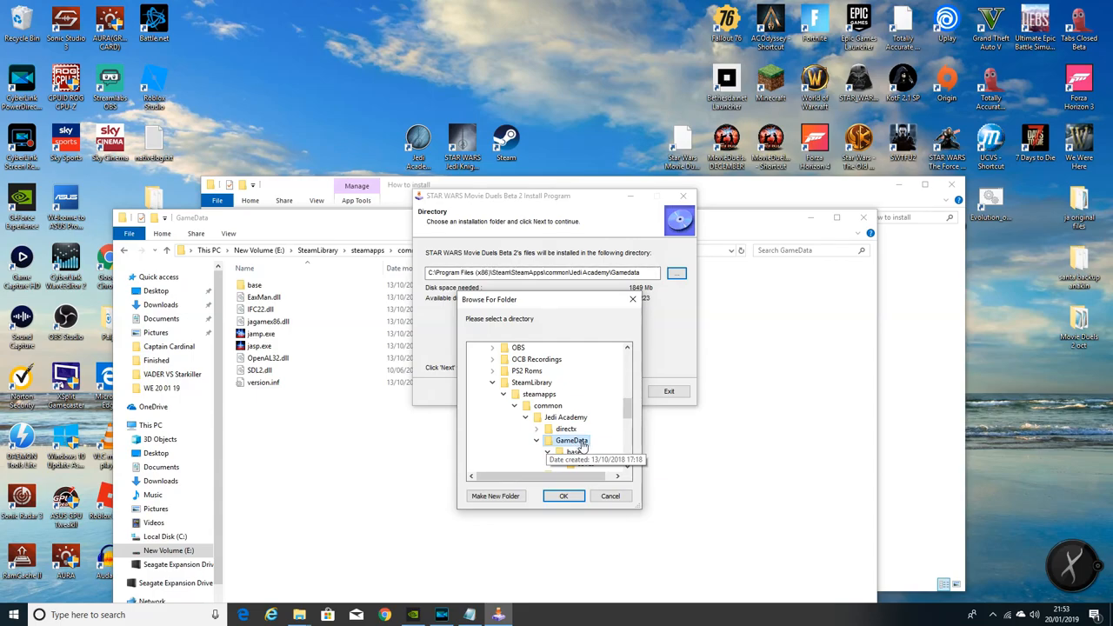
{"action": "left_click", "coordinate": [563, 495]}
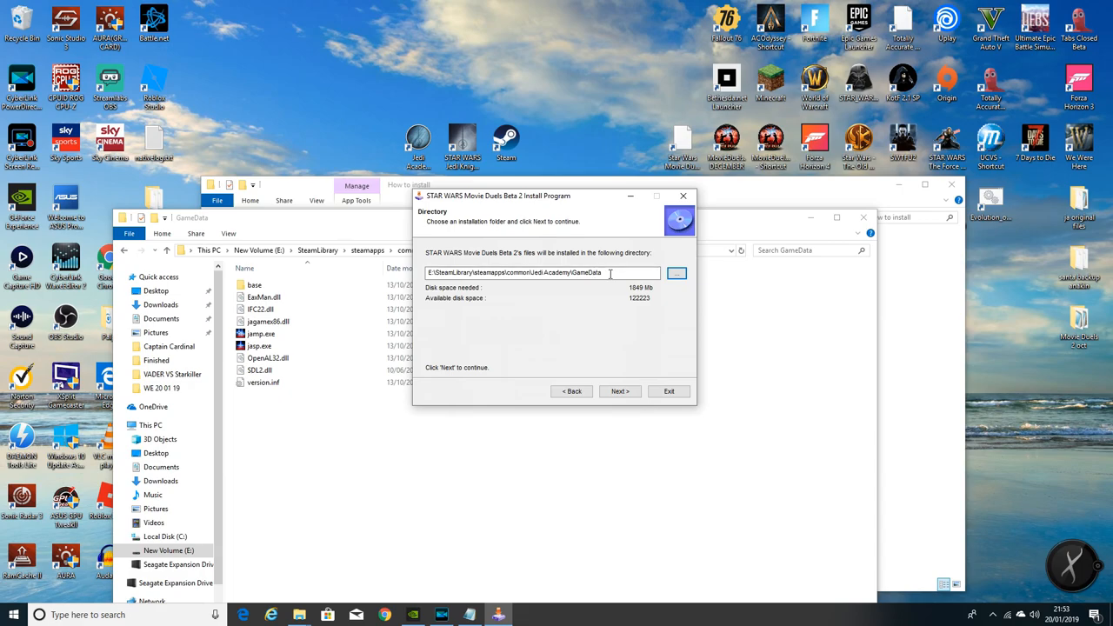
Run the installer through Start to completion, placing the MD folder and MovieDuels files in GameData.
{"action": "left_click", "coordinate": [619, 392]}
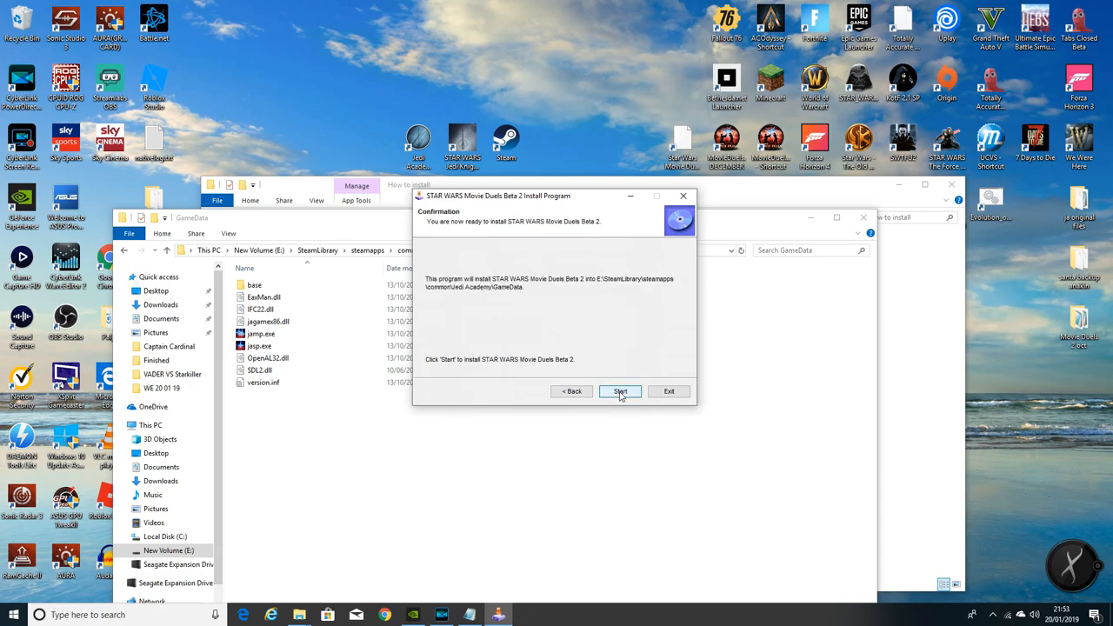
{"action": "left_click", "coordinate": [620, 391]}
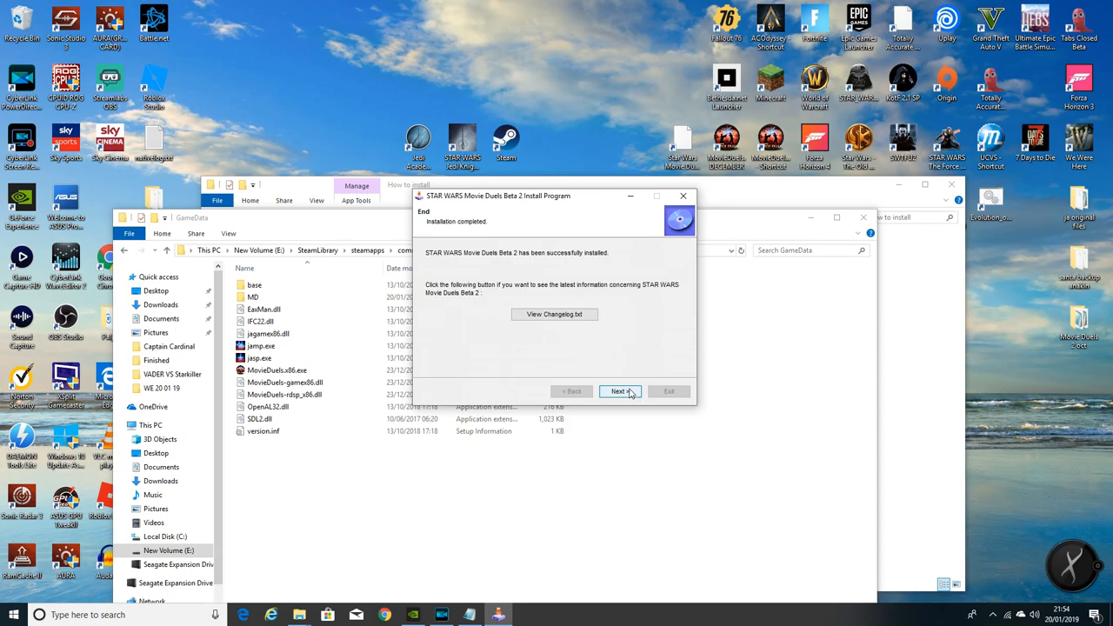
{"action": "left_click", "coordinate": [619, 391]}
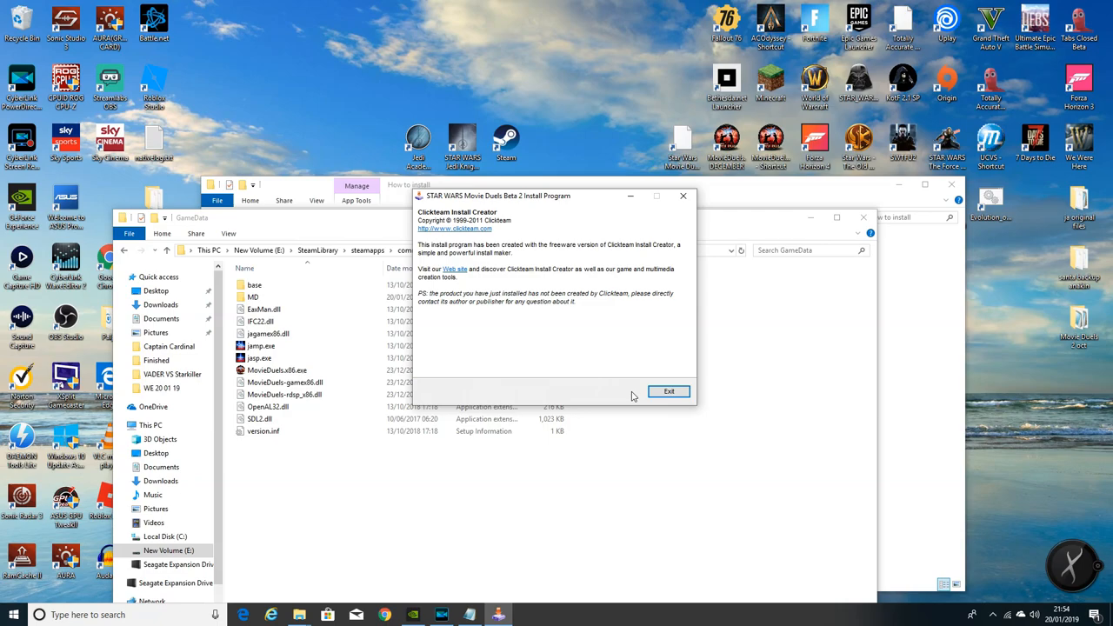
{"action": "left_click", "coordinate": [669, 391]}
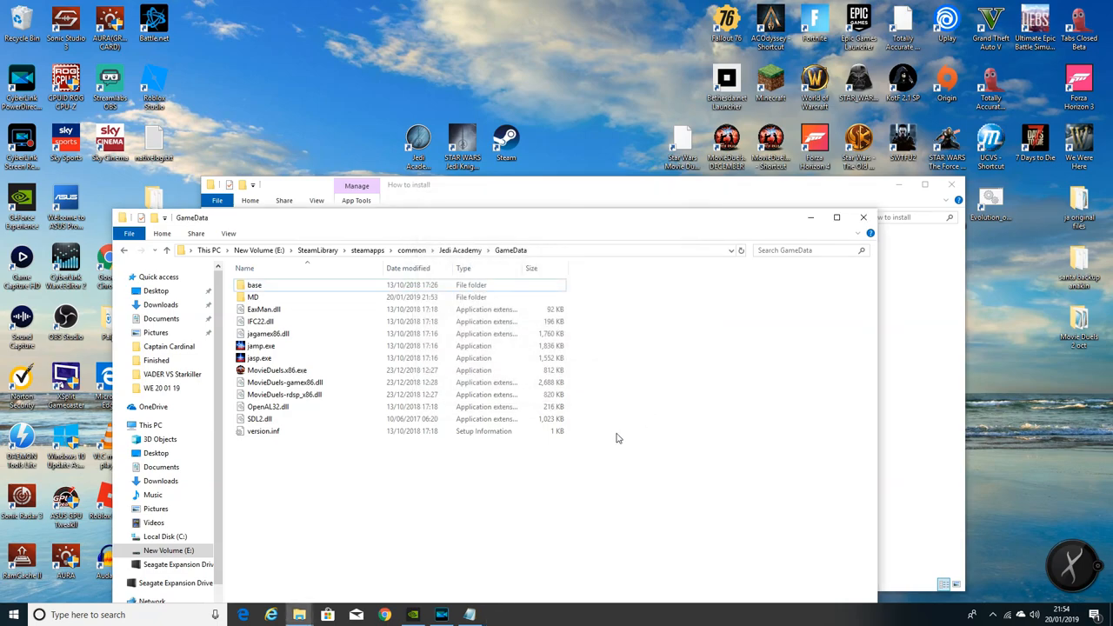
{"action": "mouse_move", "coordinate": [598, 434]}
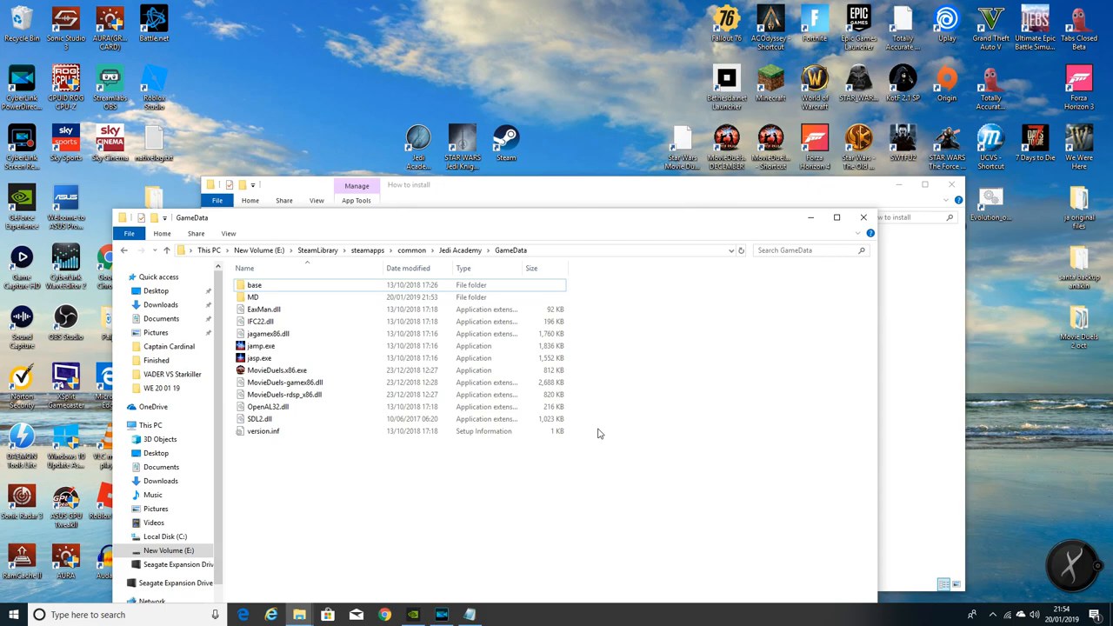
{"action": "mouse_move", "coordinate": [387, 481]}
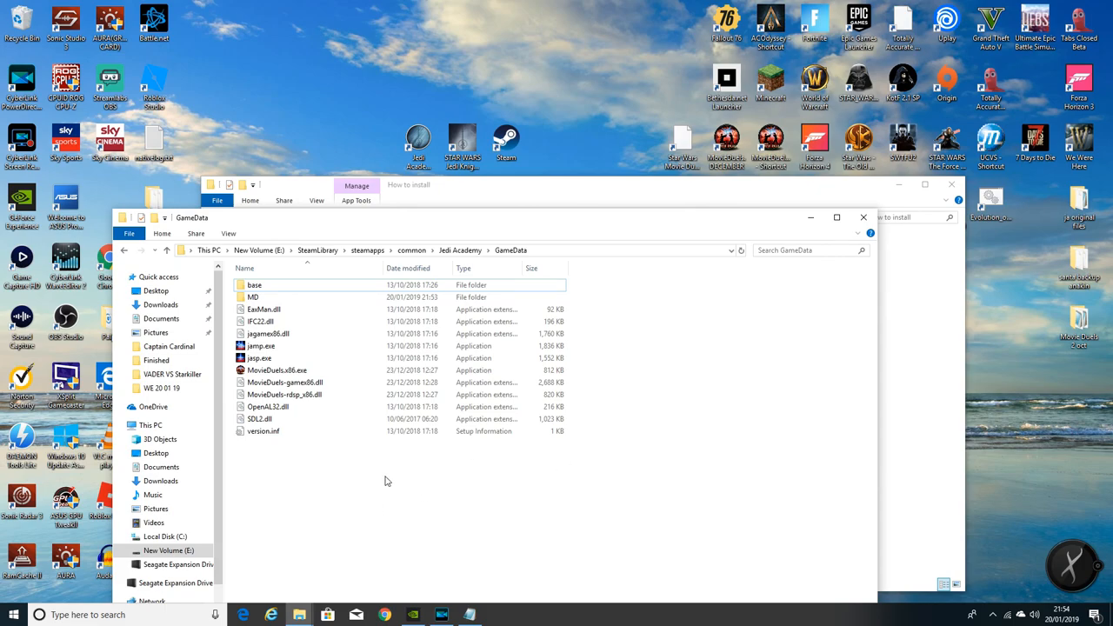
{"action": "mouse_move", "coordinate": [787, 227]}
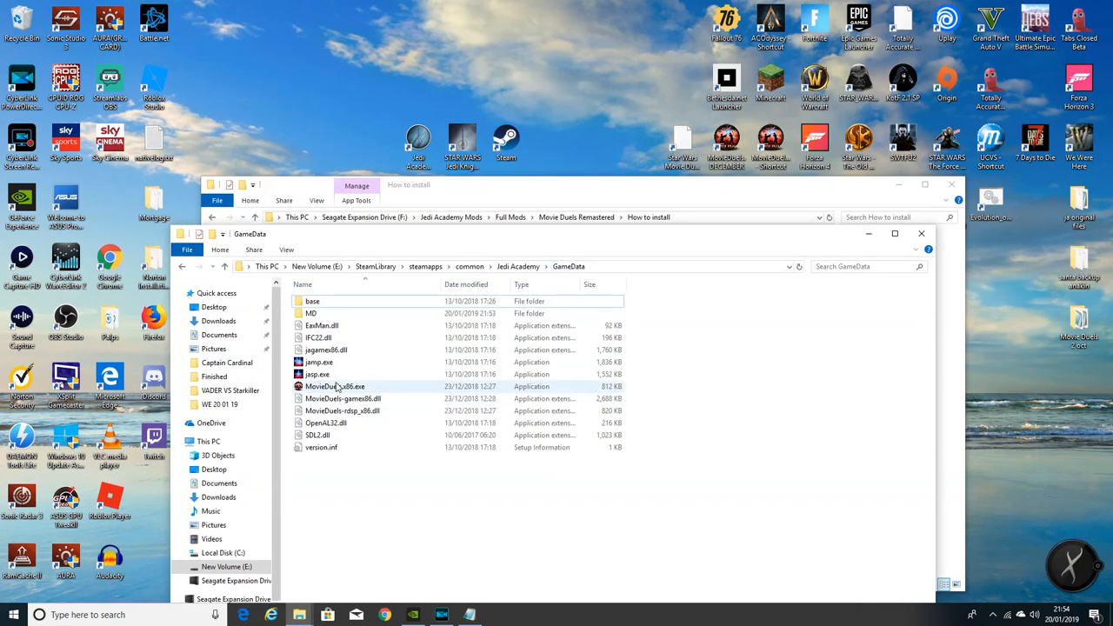
{"action": "left_click", "coordinate": [311, 313]}
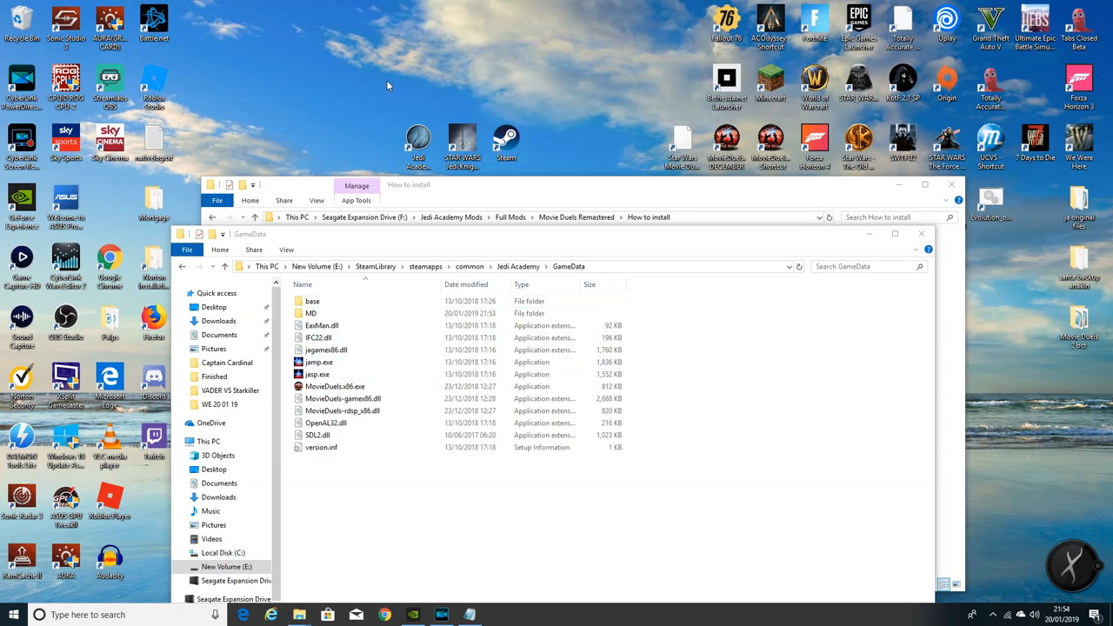
{"action": "mouse_move", "coordinate": [400, 65]}
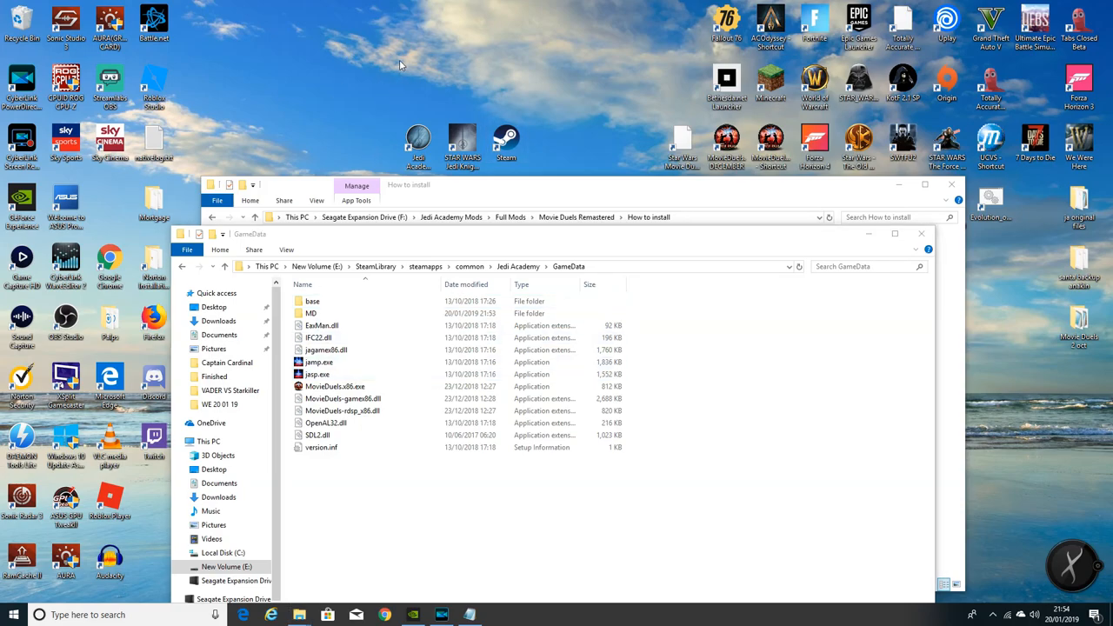
{"action": "mouse_move", "coordinate": [403, 46]}
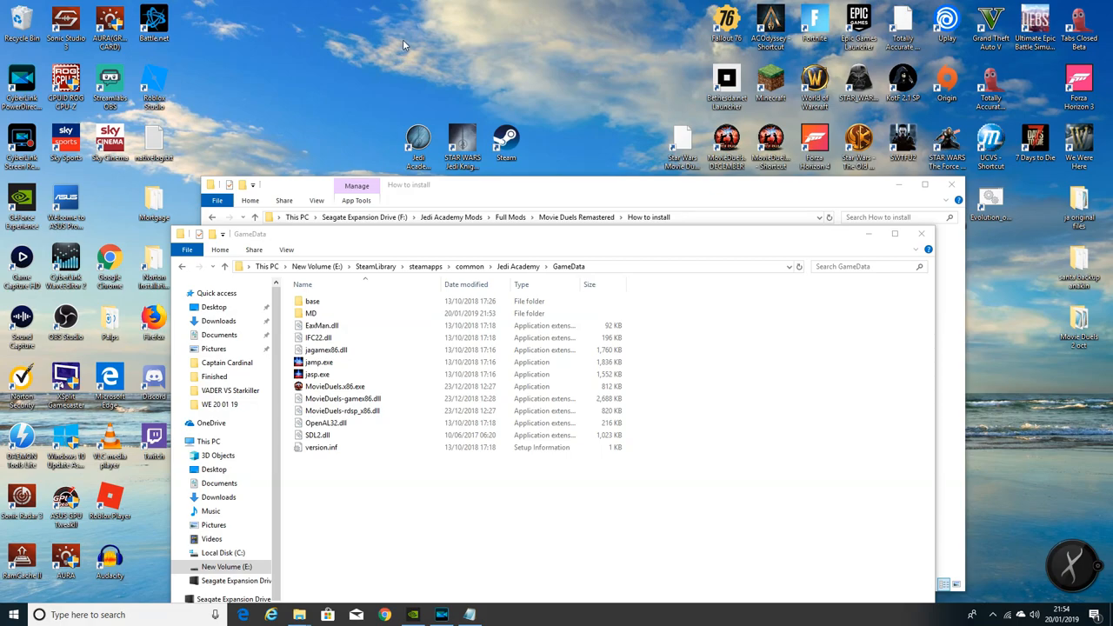
{"action": "left_click", "coordinate": [335, 386]}
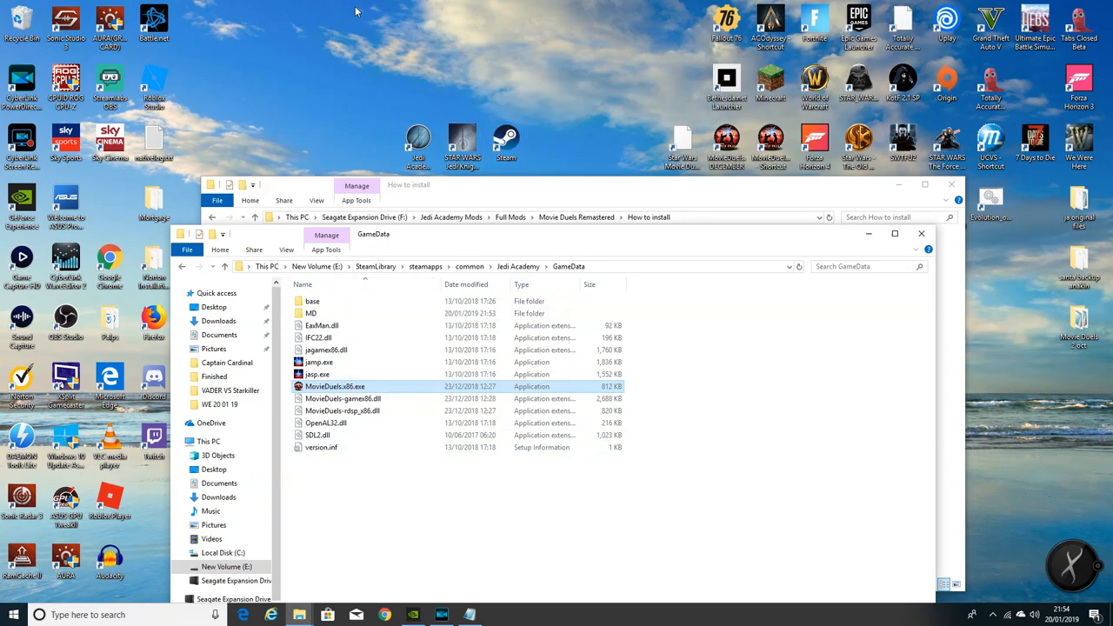
Create a new shortcut on the desktop via the New menu, bringing up the Create Shortcut wizard.
{"action": "right_click", "coordinate": [415, 43]}
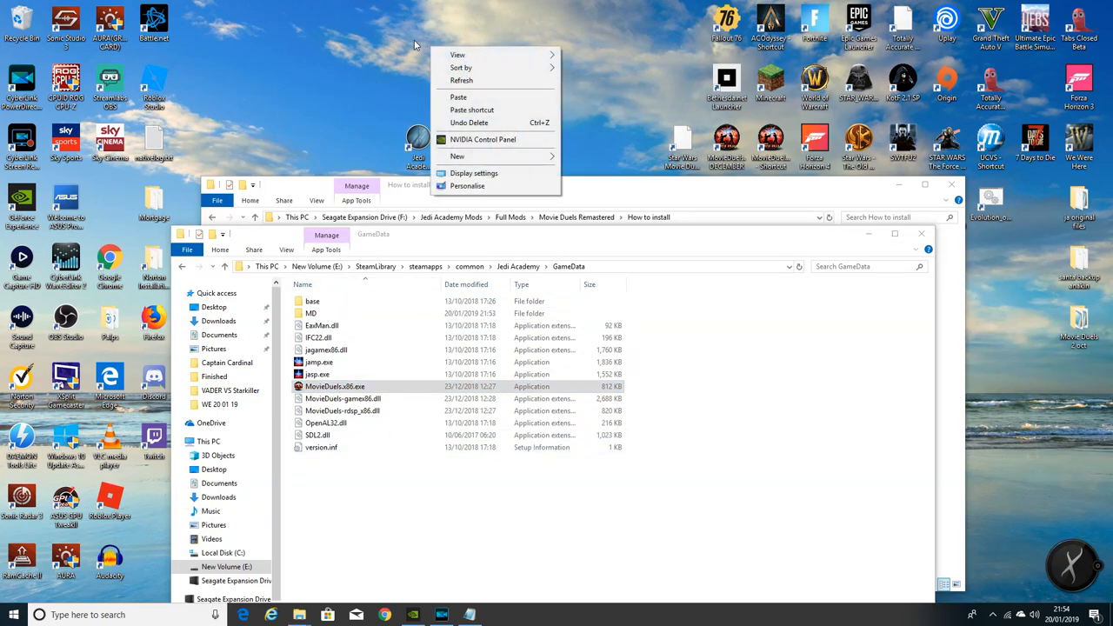
{"action": "left_click", "coordinate": [457, 157]}
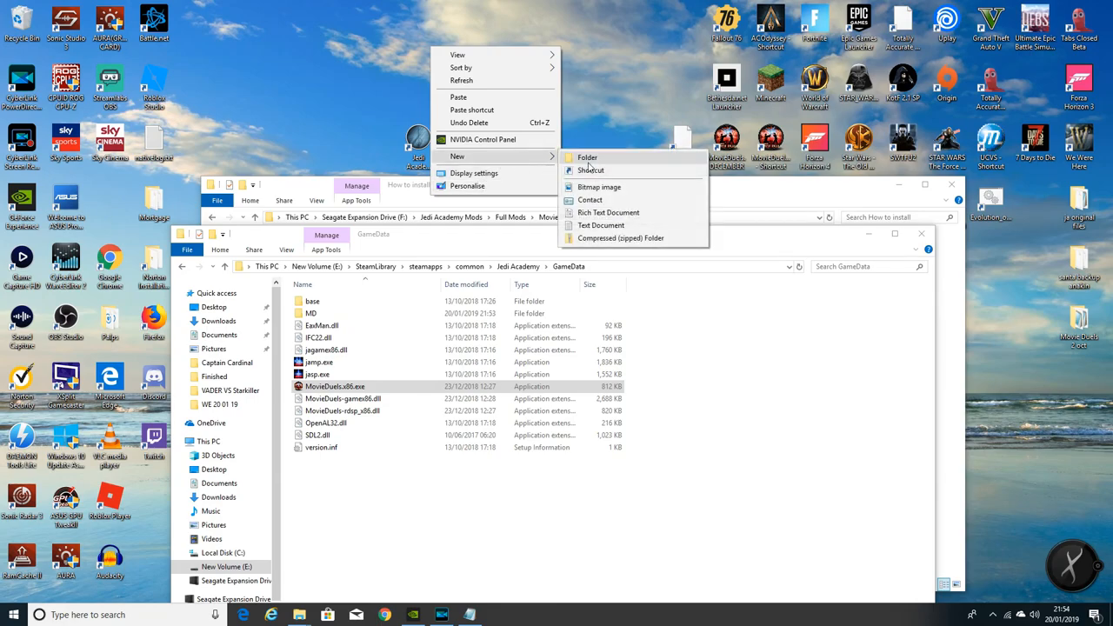
{"action": "mouse_move", "coordinate": [591, 170]}
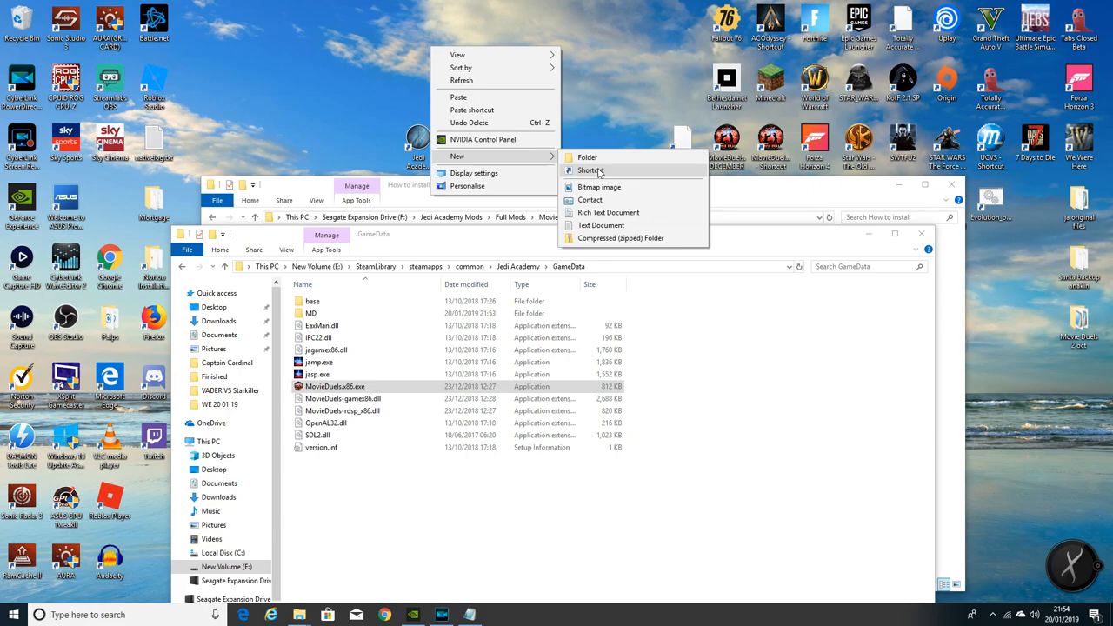
{"action": "mouse_move", "coordinate": [590, 170]}
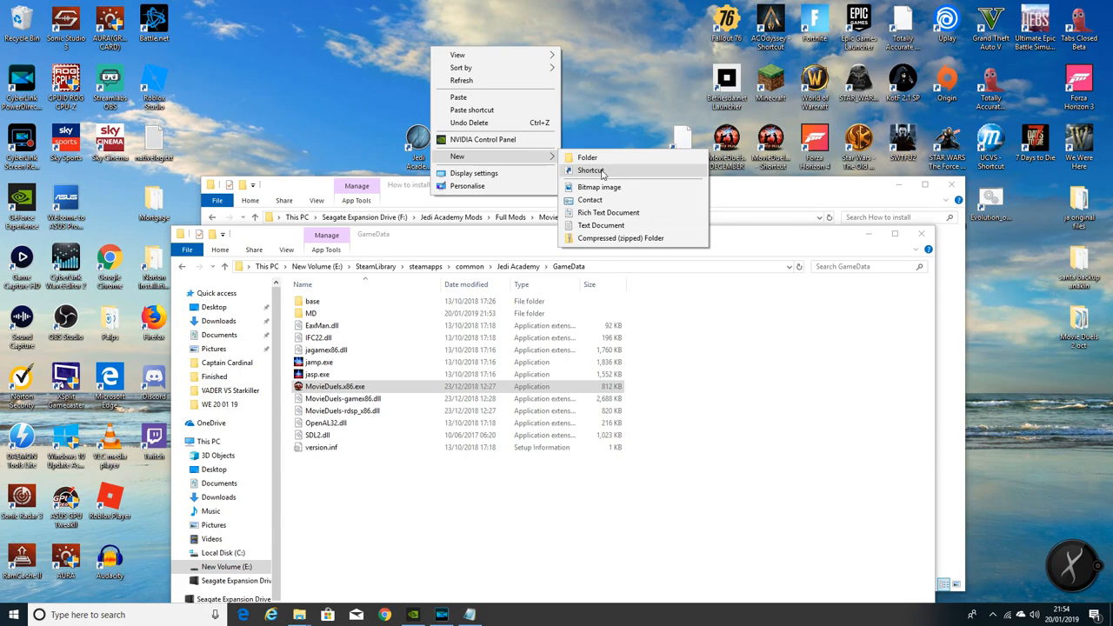
{"action": "left_click", "coordinate": [591, 170]}
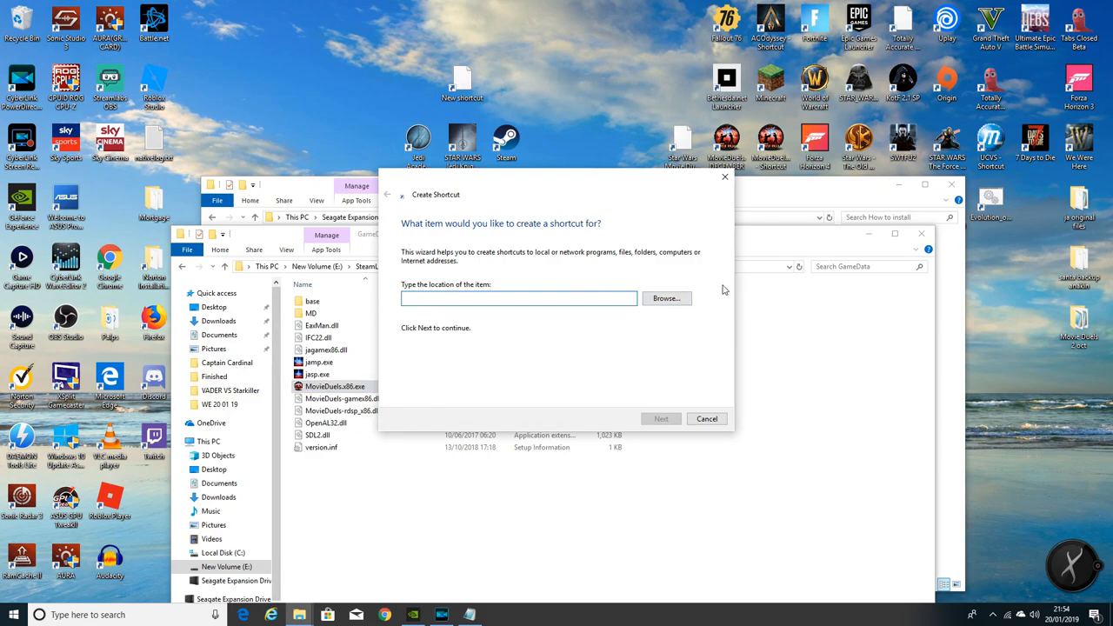
Browse to Jedi Academy\GameData and set MovieDuels.x86.exe as the shortcut target.
{"action": "left_click", "coordinate": [667, 298]}
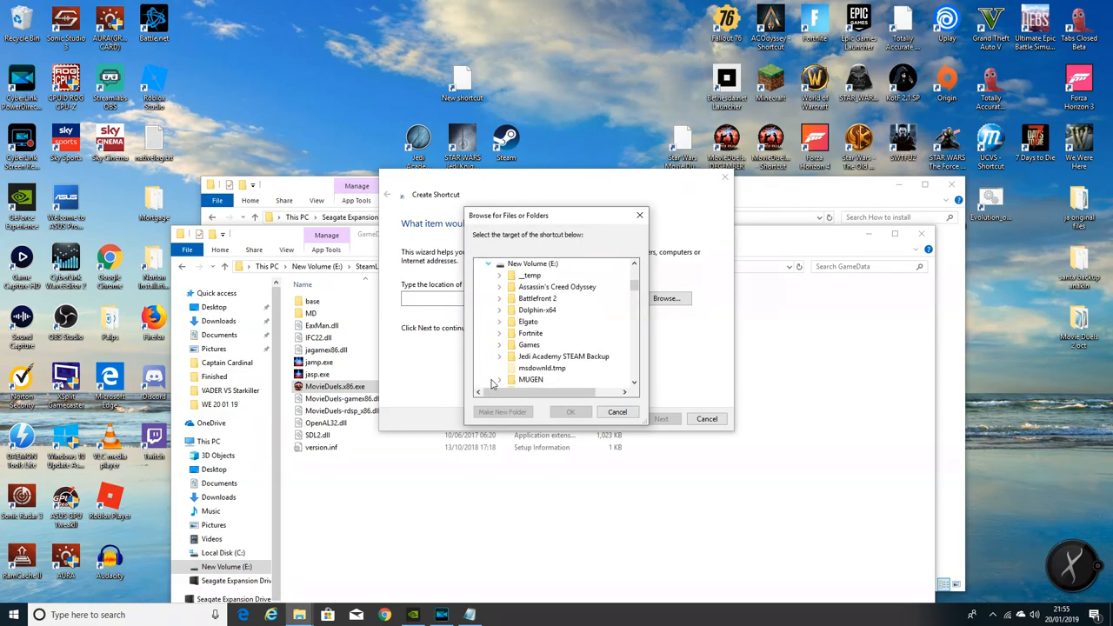
{"action": "scroll", "scroll_direction": "down", "scroll_amount": 3}
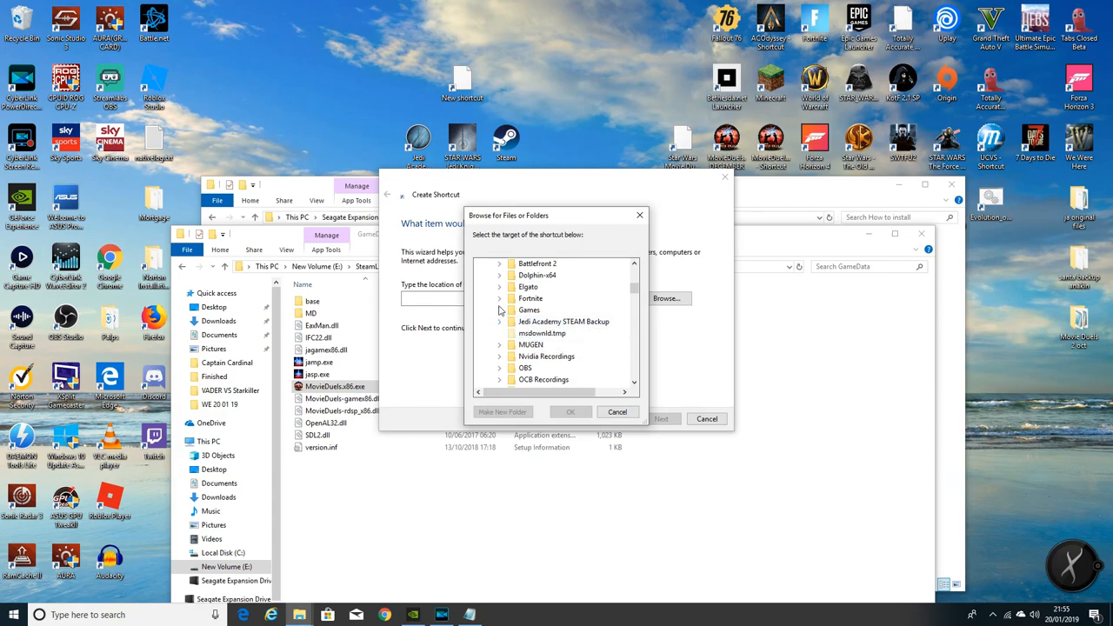
{"action": "scroll", "scroll_direction": "down", "scroll_amount": 3}
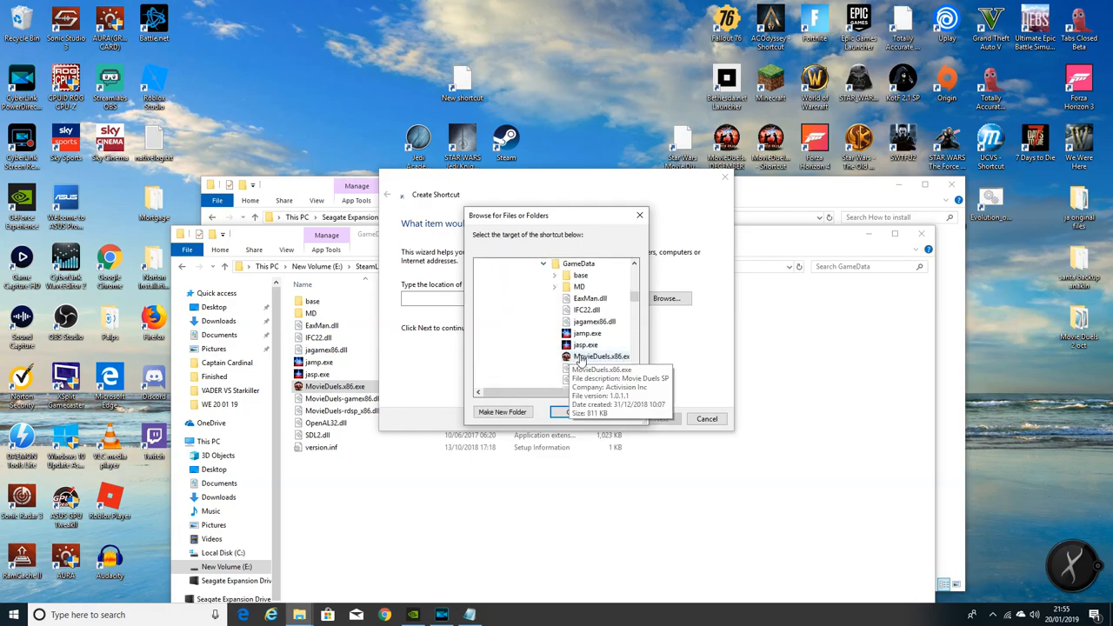
{"action": "left_click", "coordinate": [600, 357]}
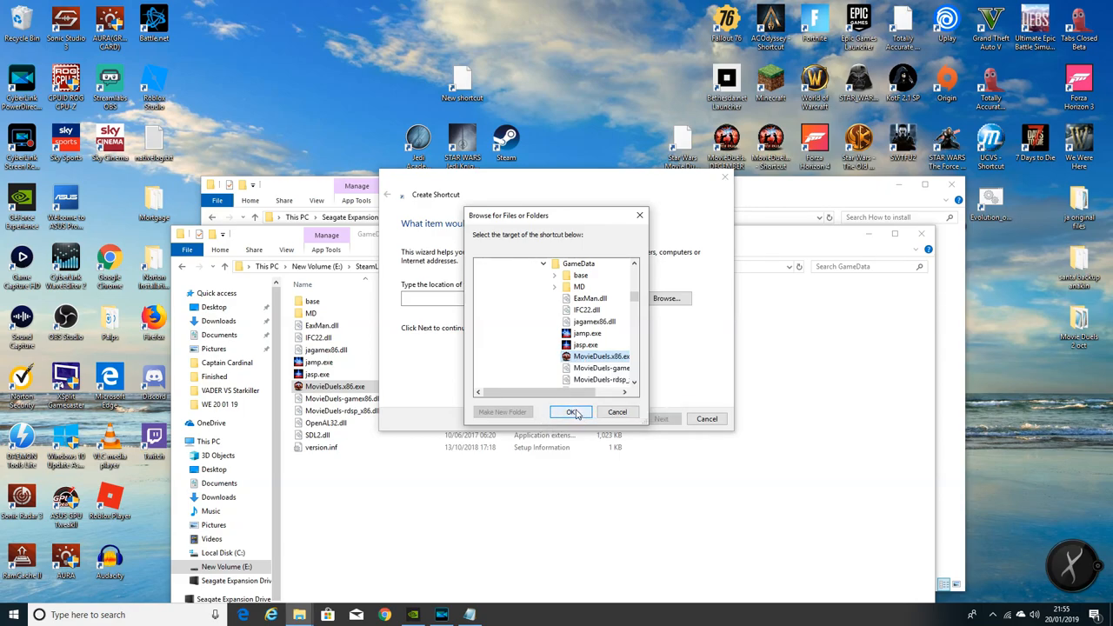
{"action": "left_click", "coordinate": [571, 411]}
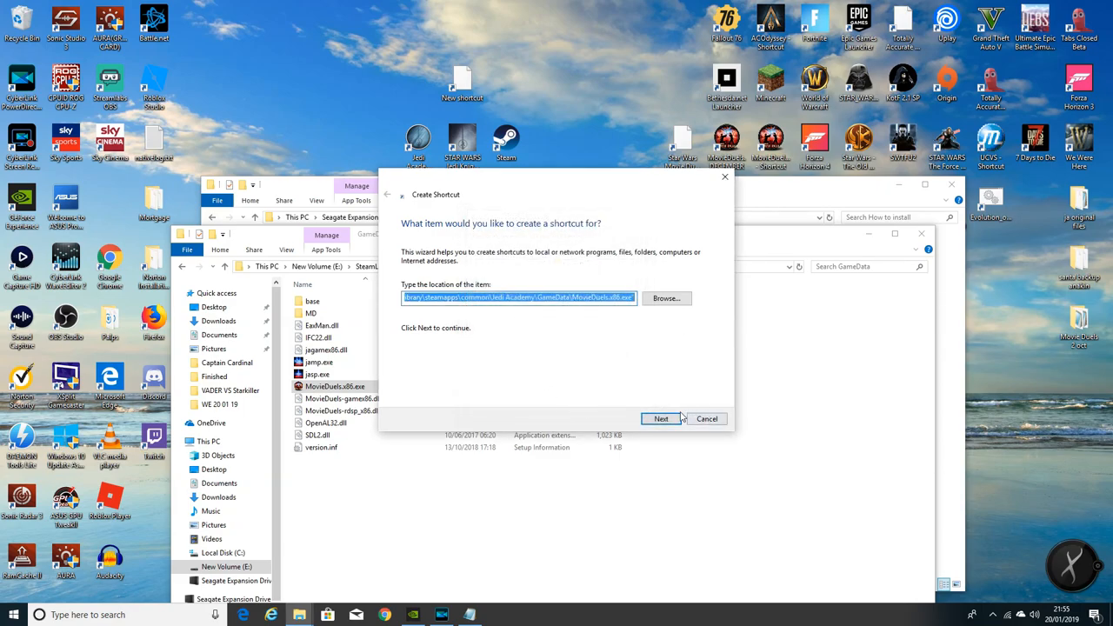
Edit the default shortcut name, ending it with 'anuary', and finish the wizard.
{"action": "left_click", "coordinate": [661, 418]}
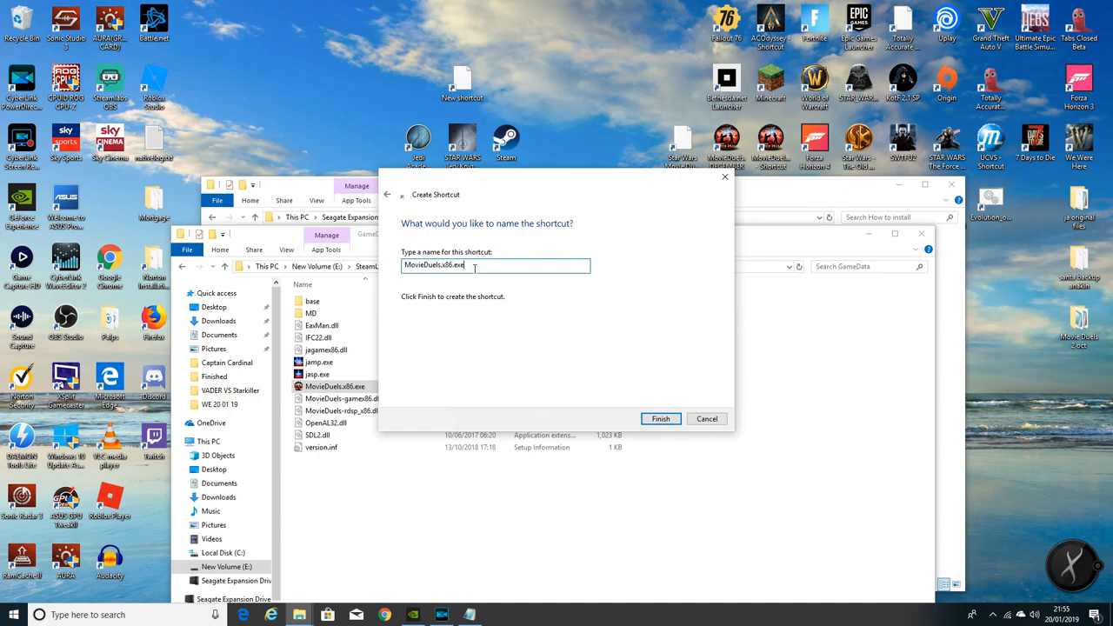
{"action": "key", "text": "BackSpace"}
{"action": "type", "text": "j"}
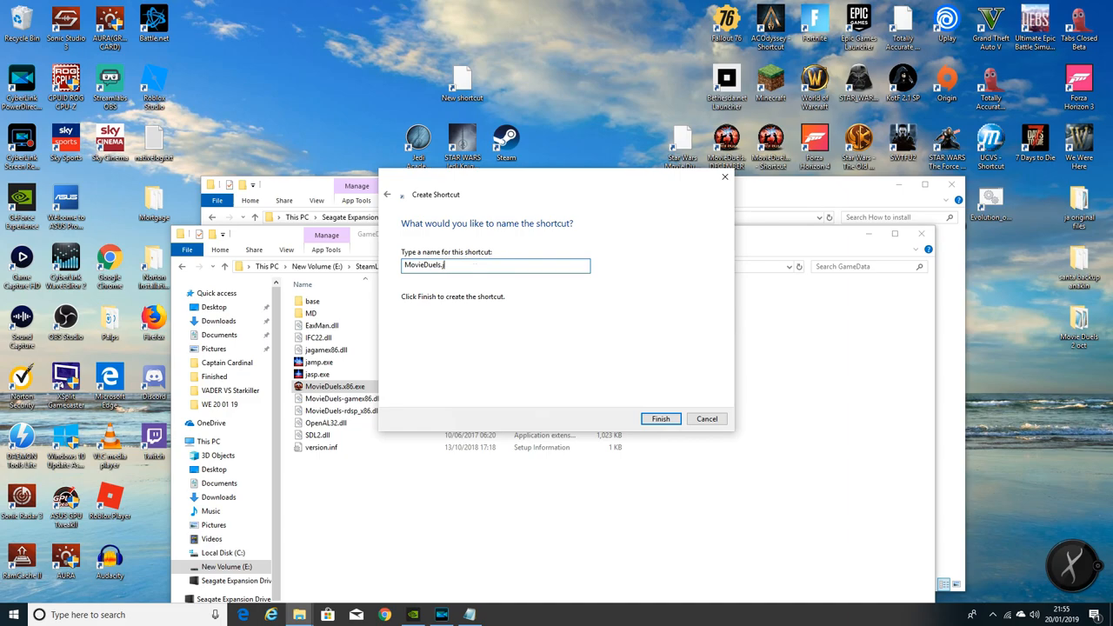
{"action": "type", "text": "anuary"}
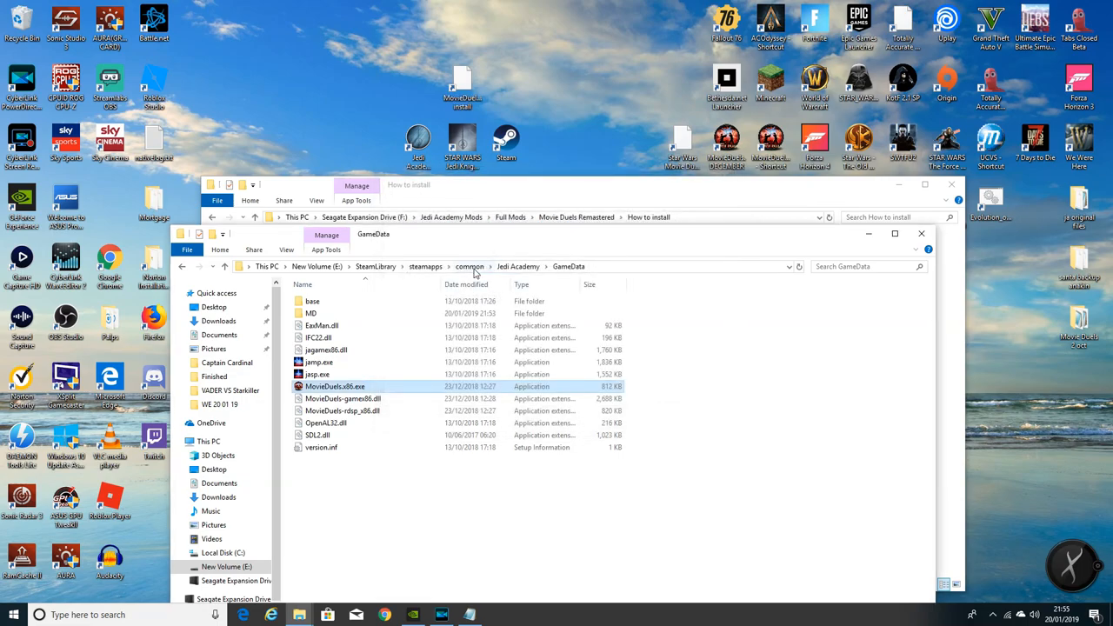
{"action": "mouse_move", "coordinate": [864, 237]}
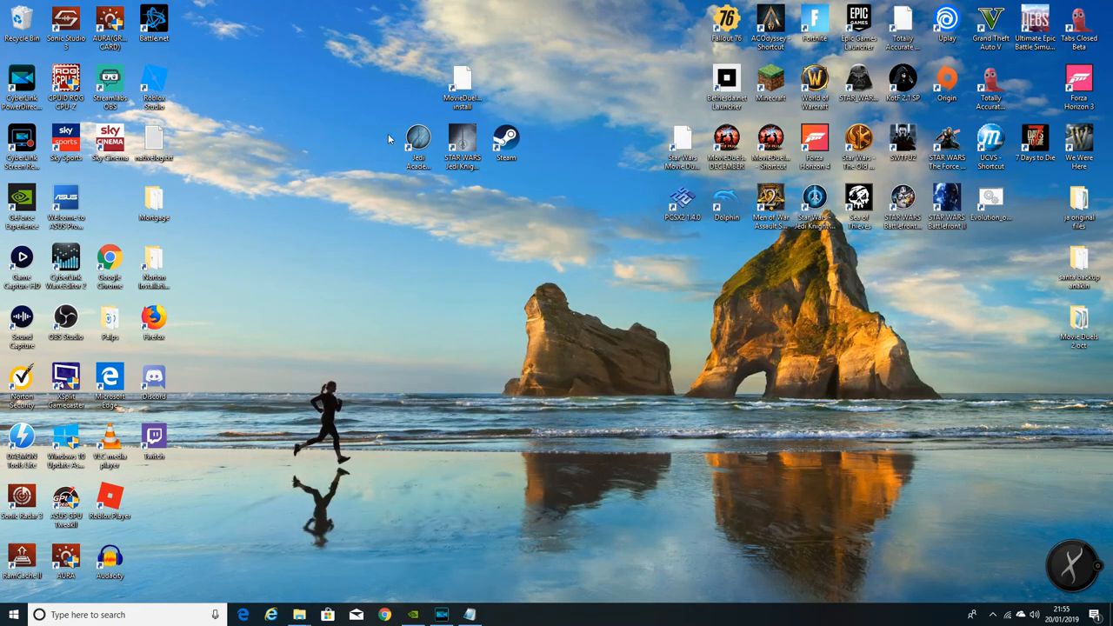
{"action": "mouse_move", "coordinate": [585, 114]}
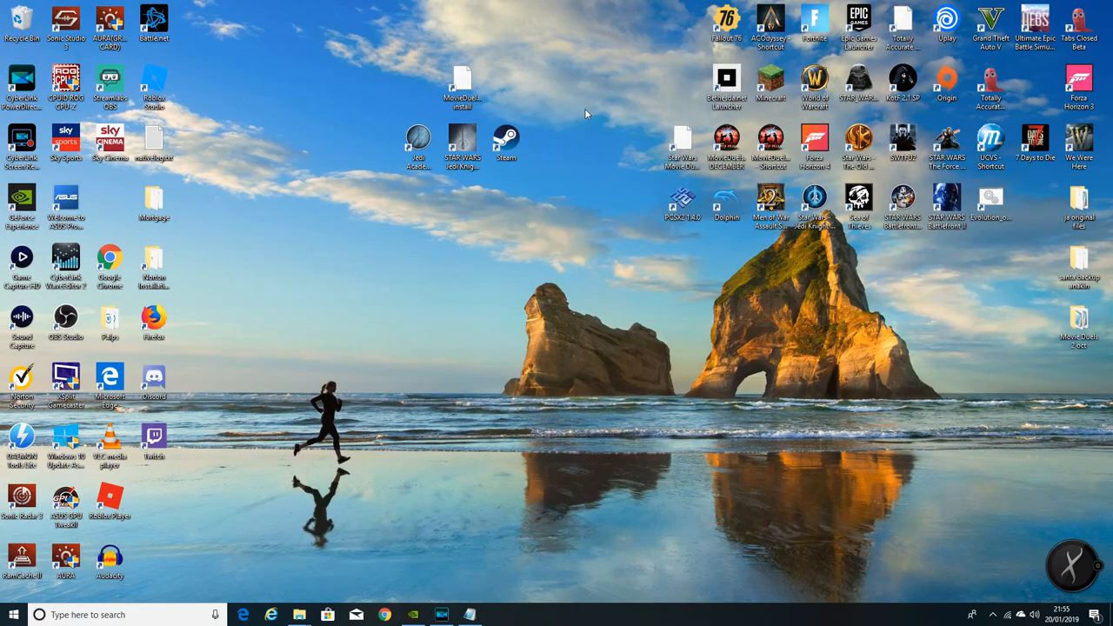
{"action": "mouse_move", "coordinate": [461, 80]}
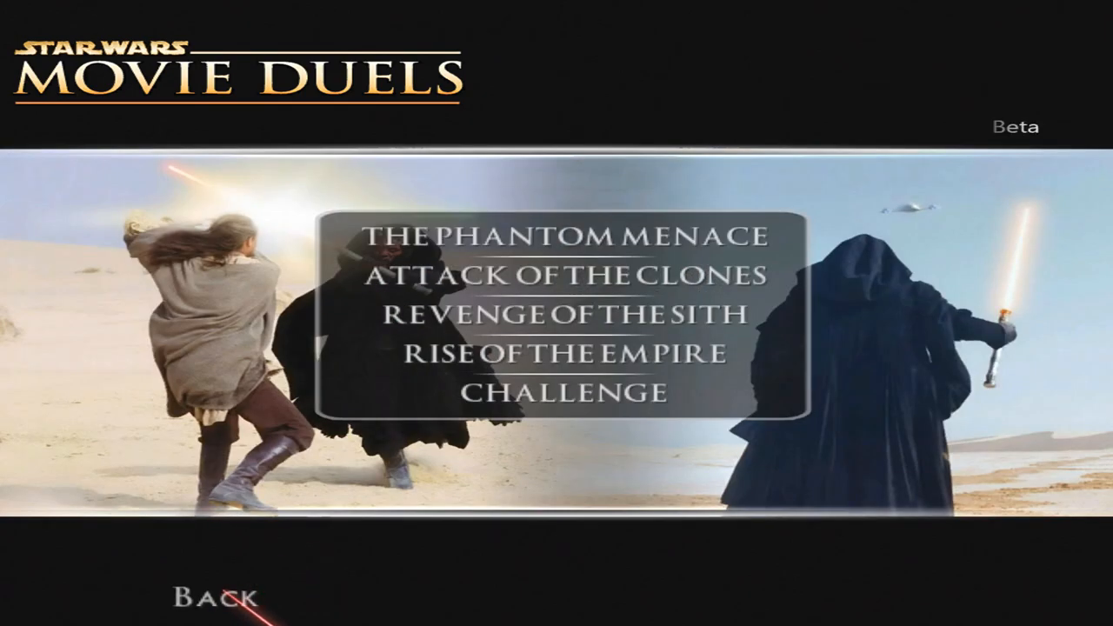
Back out of episode selection to the main menu with New Game, Controls, Setup and Extras.
{"action": "left_click", "coordinate": [213, 598]}
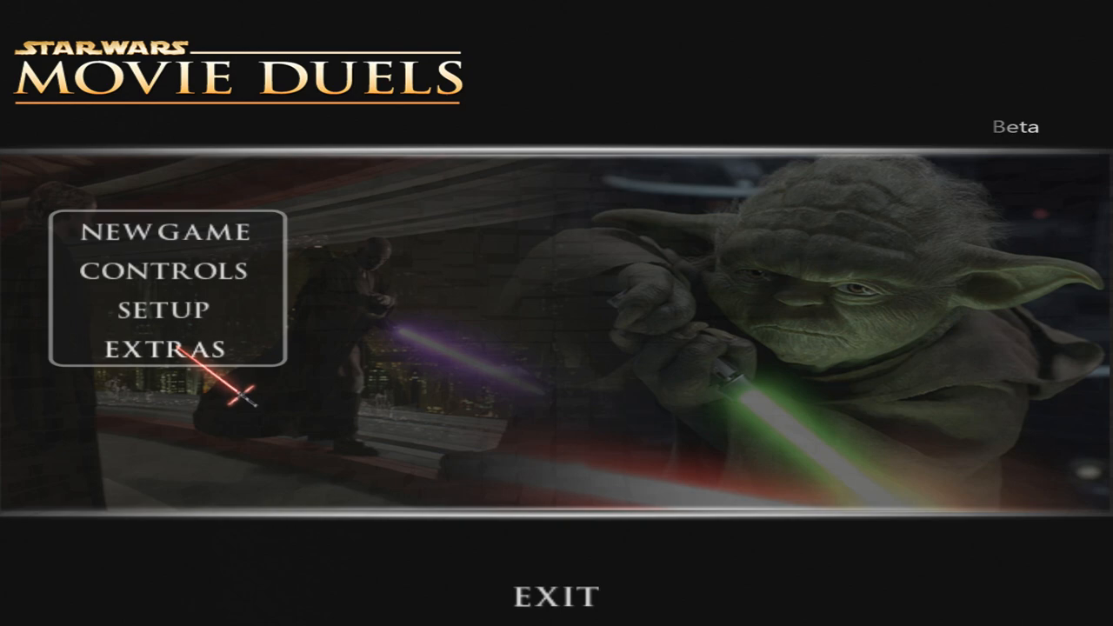